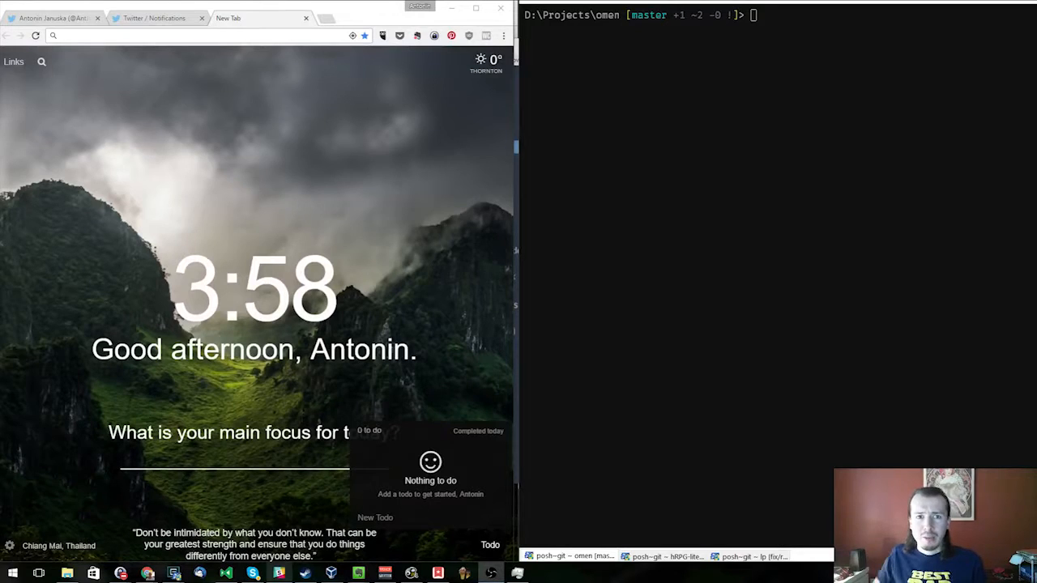
- Bring up the pinned Webpack bundle-size poll on the Twitter profile and highlight the 20% 'more than 5mb' result
left_click(52, 18)
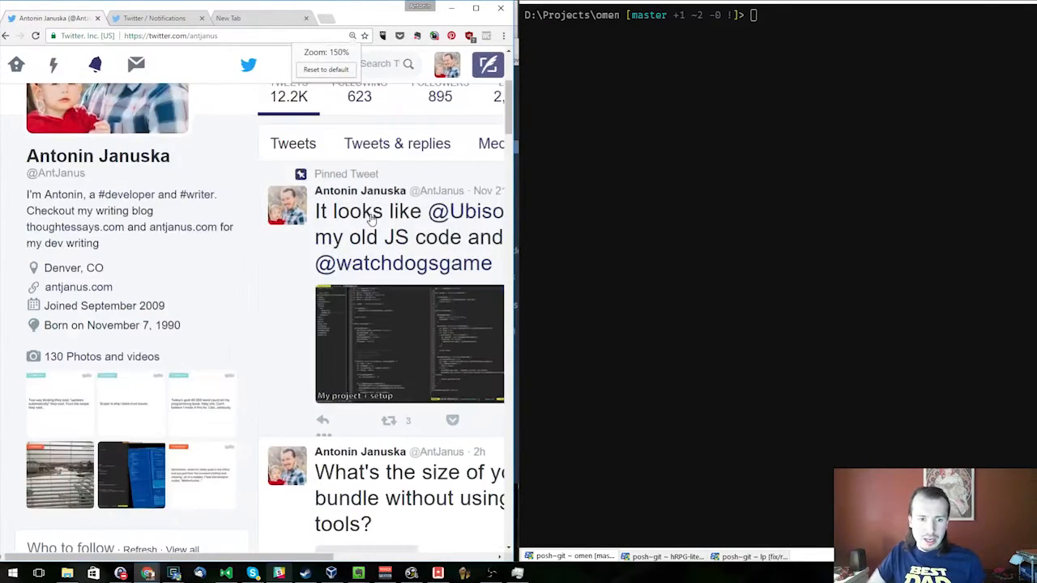
scroll("down", 3)
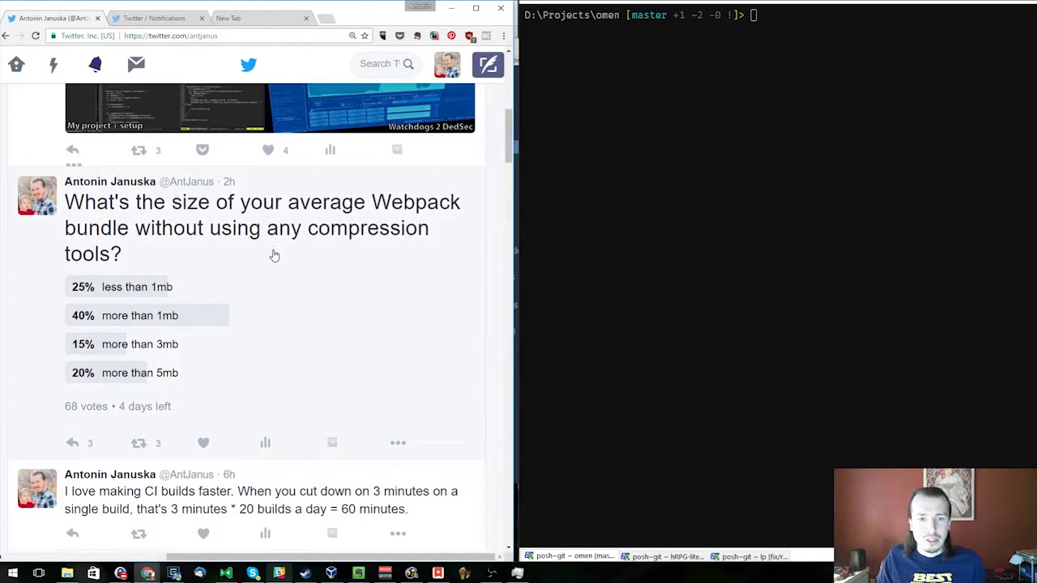
mouse_move(238, 240)
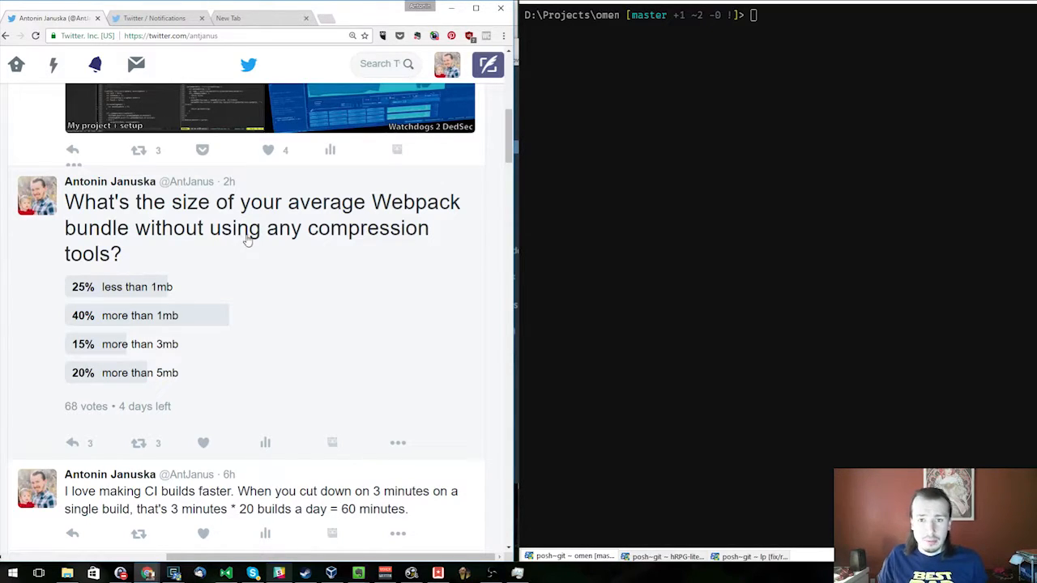
mouse_move(286, 244)
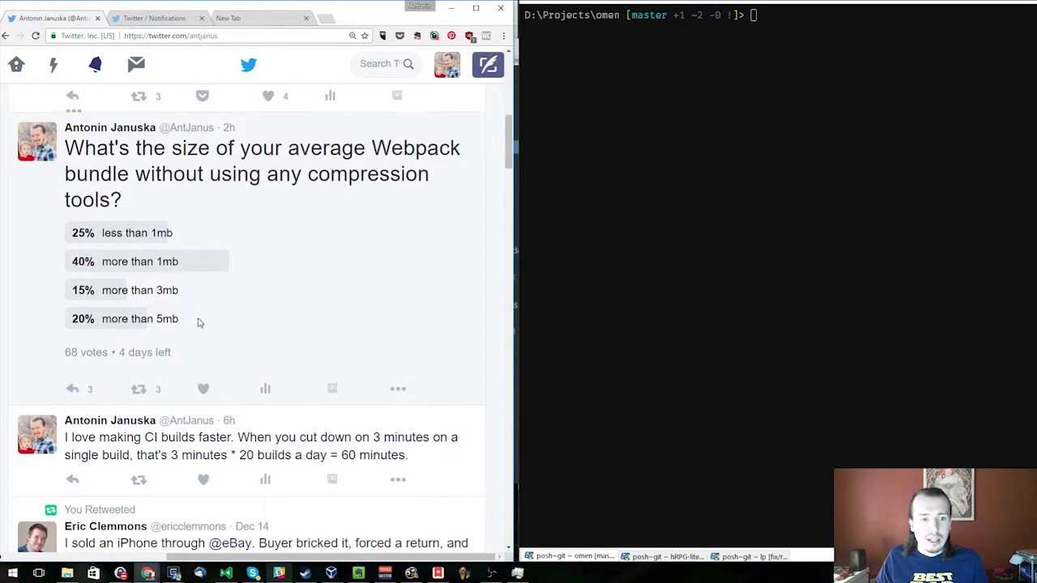
double_click(140, 318)
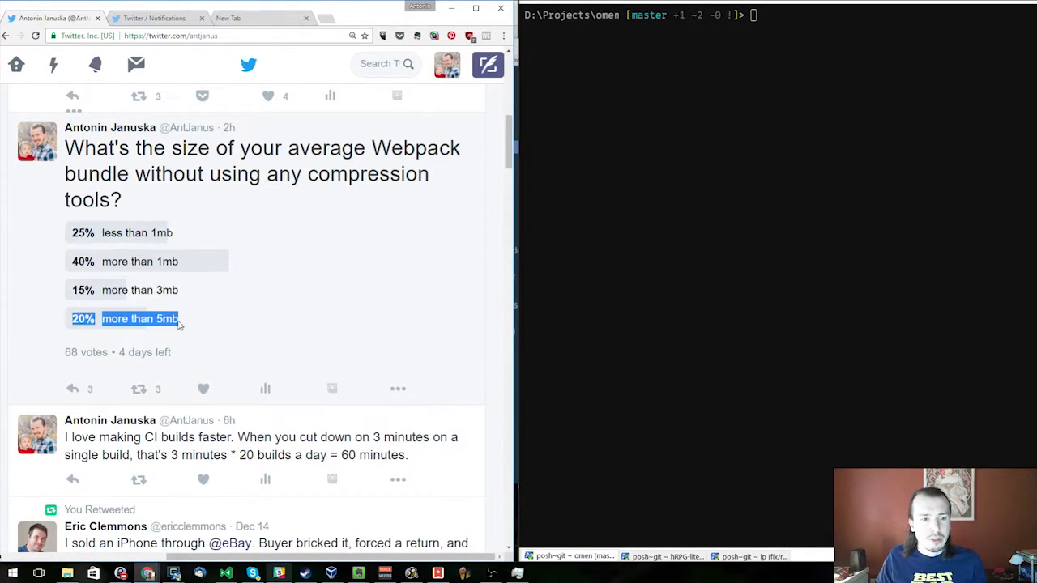
left_click(182, 324)
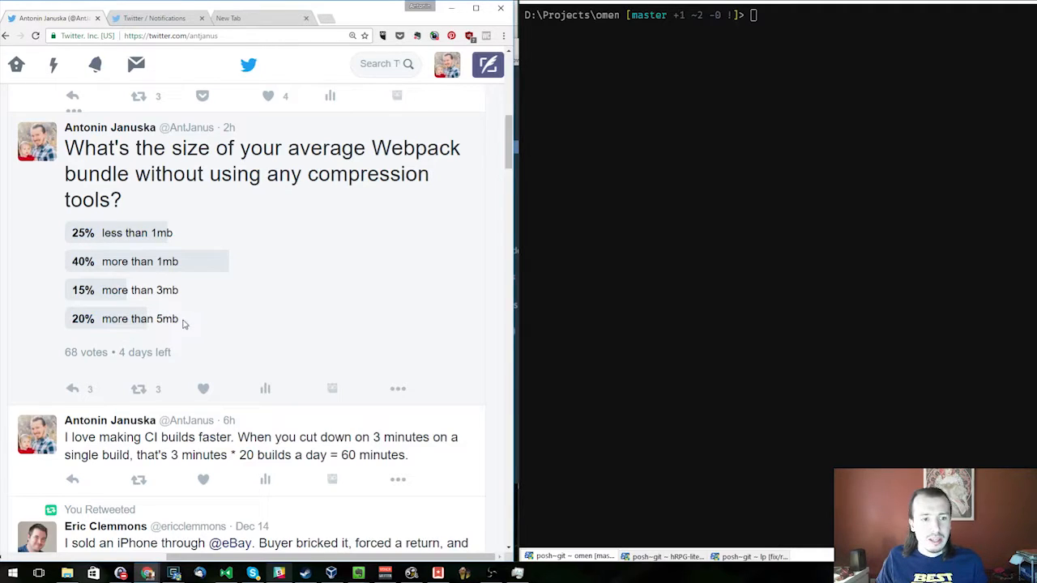
mouse_move(191, 278)
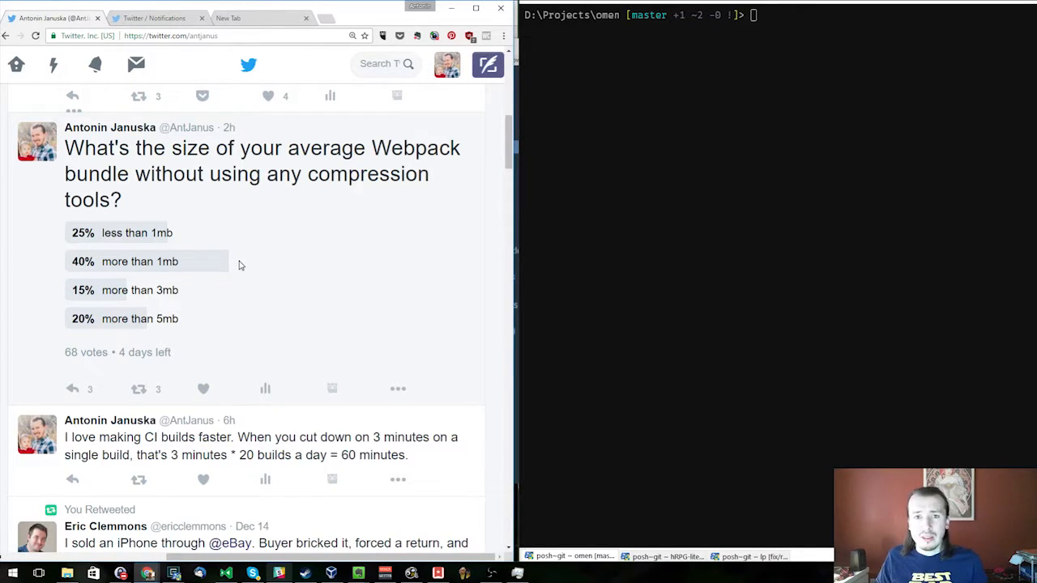
mouse_move(256, 125)
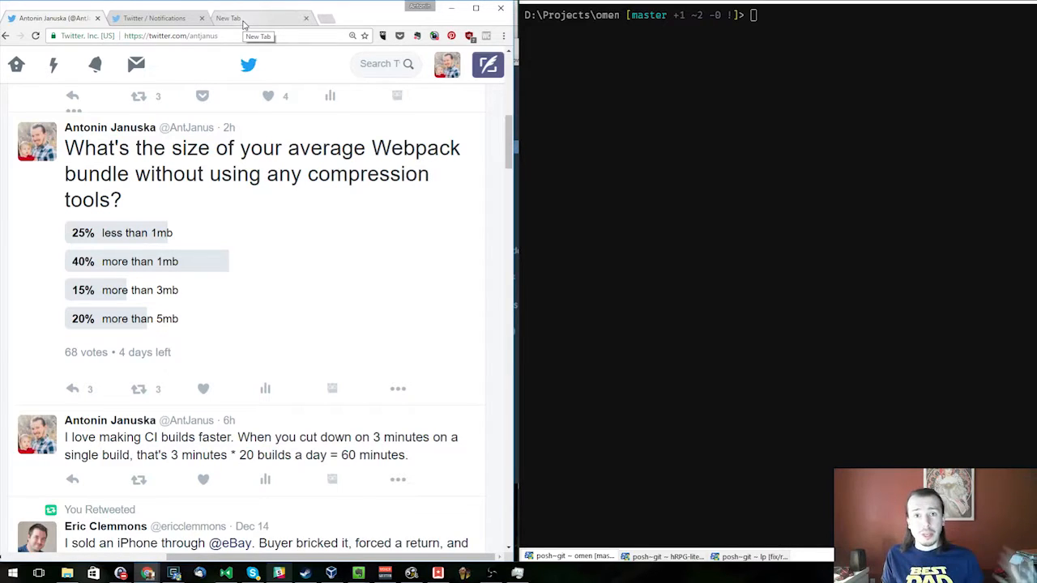
- Reach the webpack-bundle-analyzer package page on npmjs from the new tab's search results
left_click(227, 18)
type("webpack bundle analyzer")
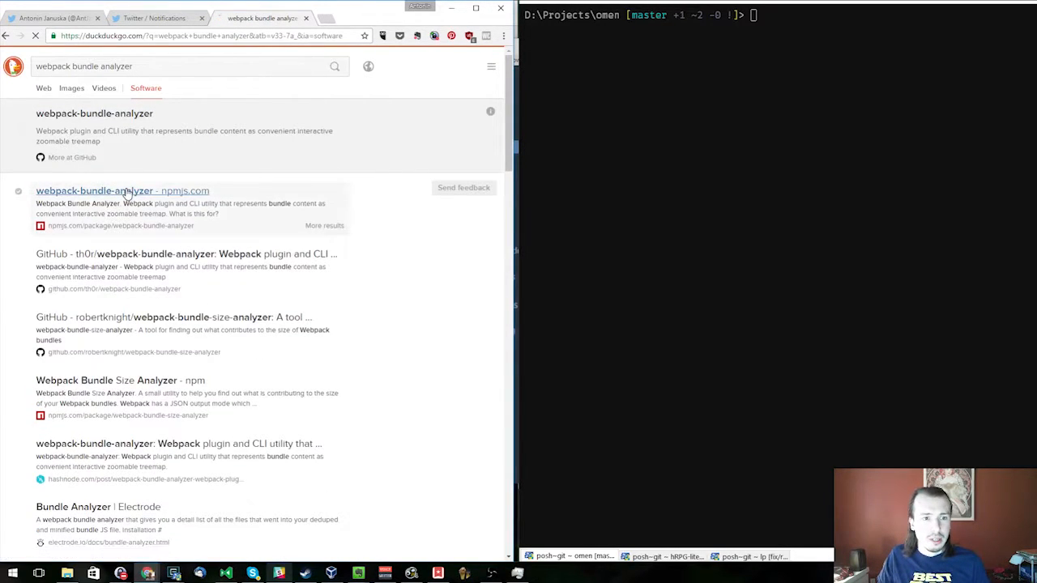
left_click(121, 191)
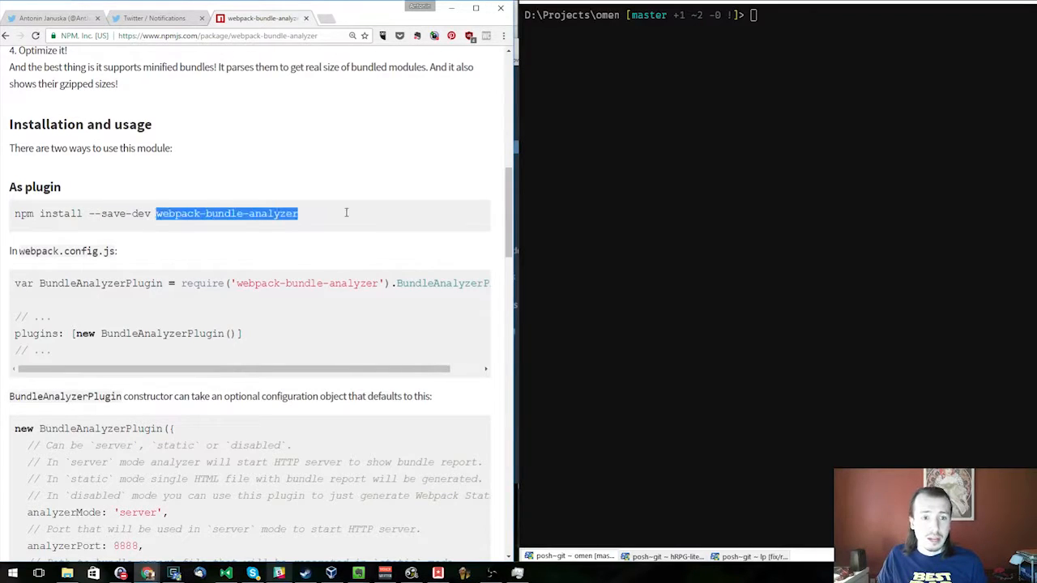
- Install webpack-bundle-analyzer with npm in the omen project and run a webpack build producing bundle.js at 2.42 MB
type("npm in")
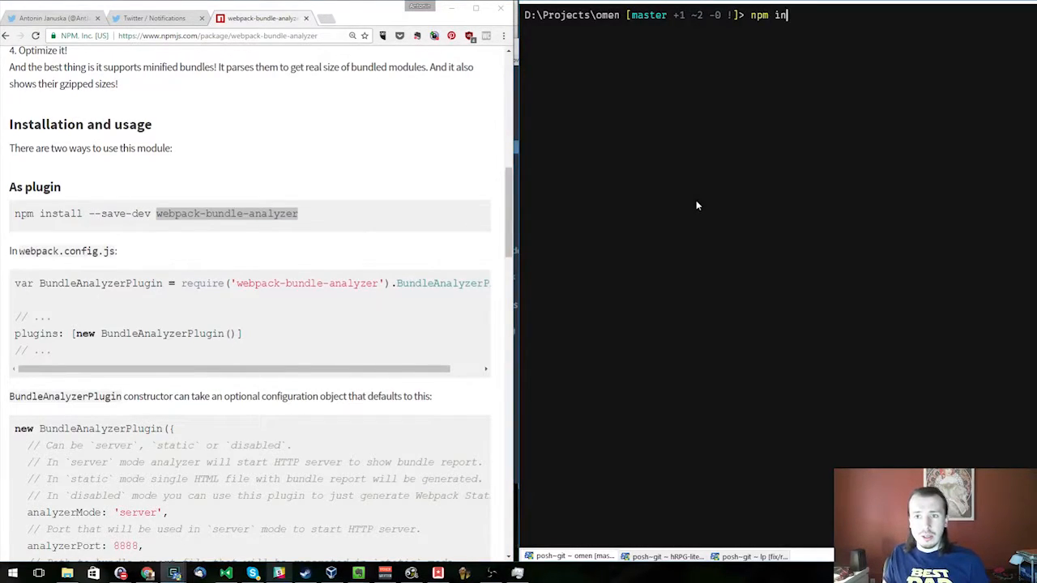
type("stall webpack-bundle-analyzer")
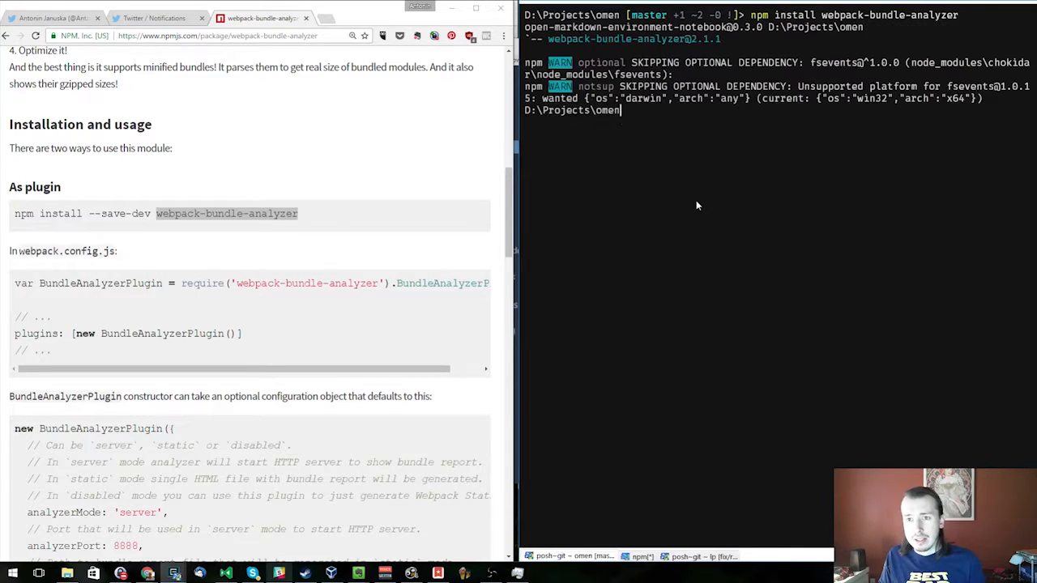
type("webpack")
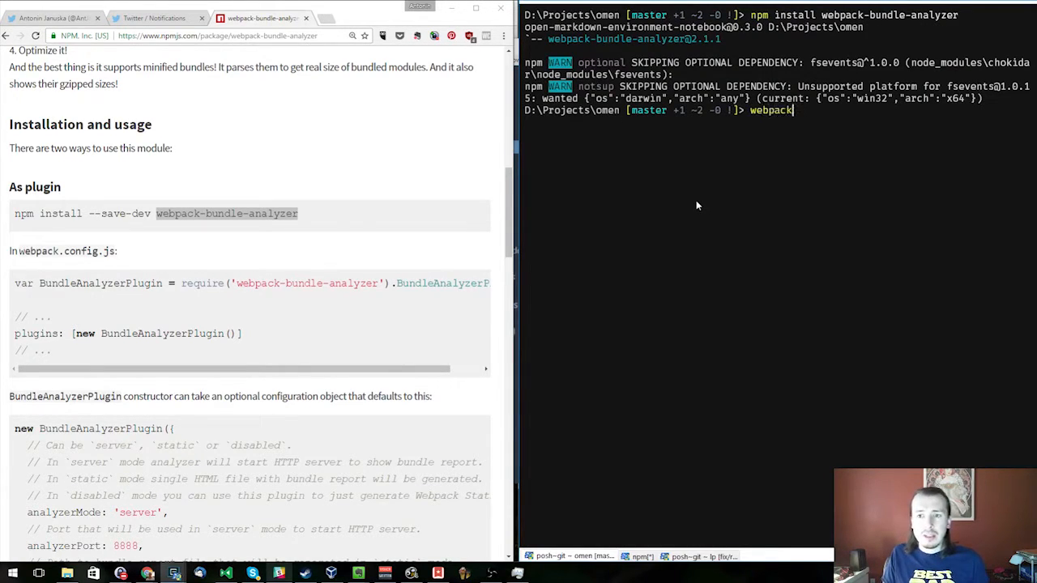
key("Return")
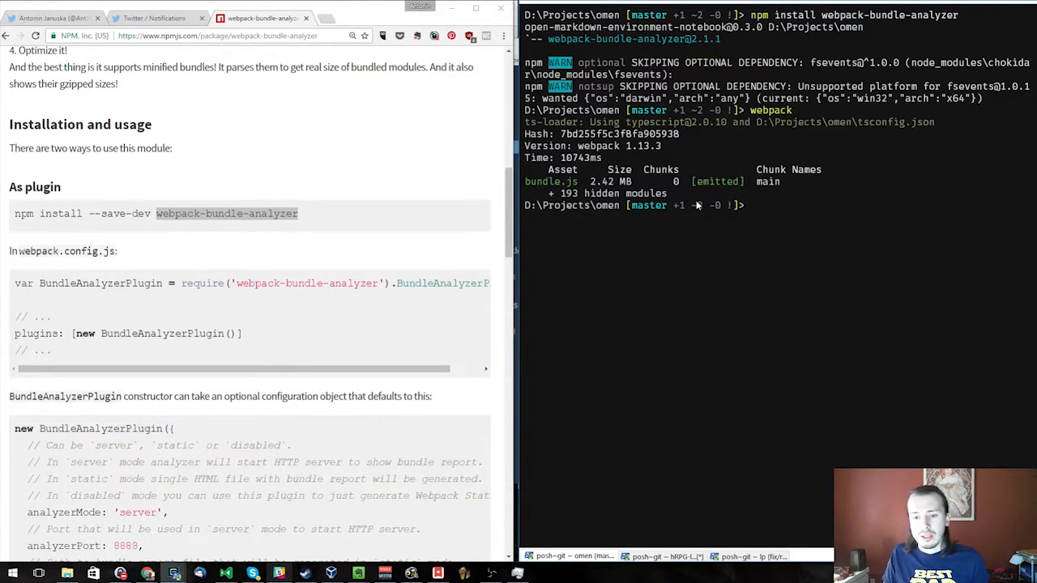
left_click(662, 556)
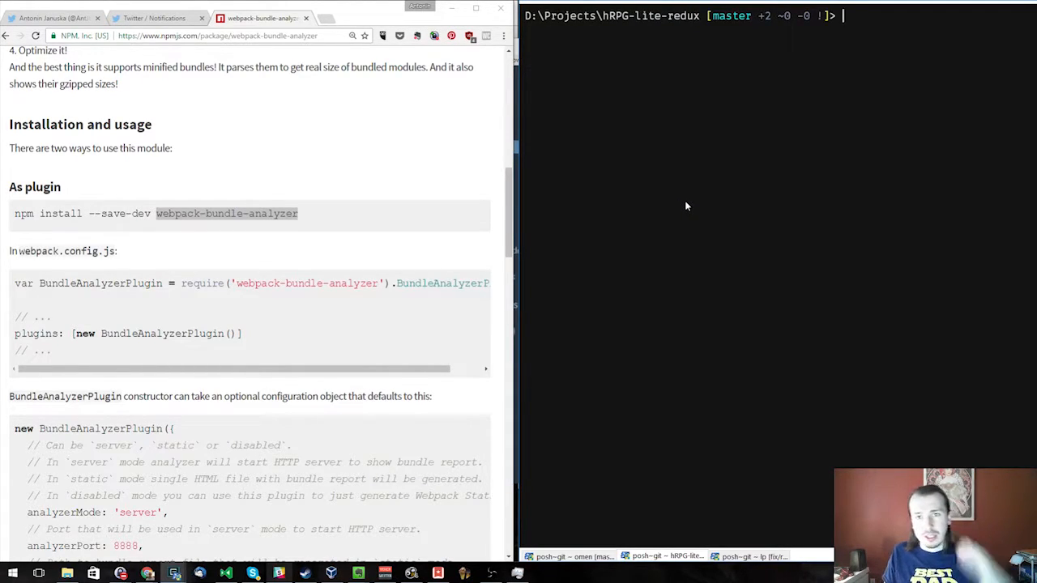
type("we")
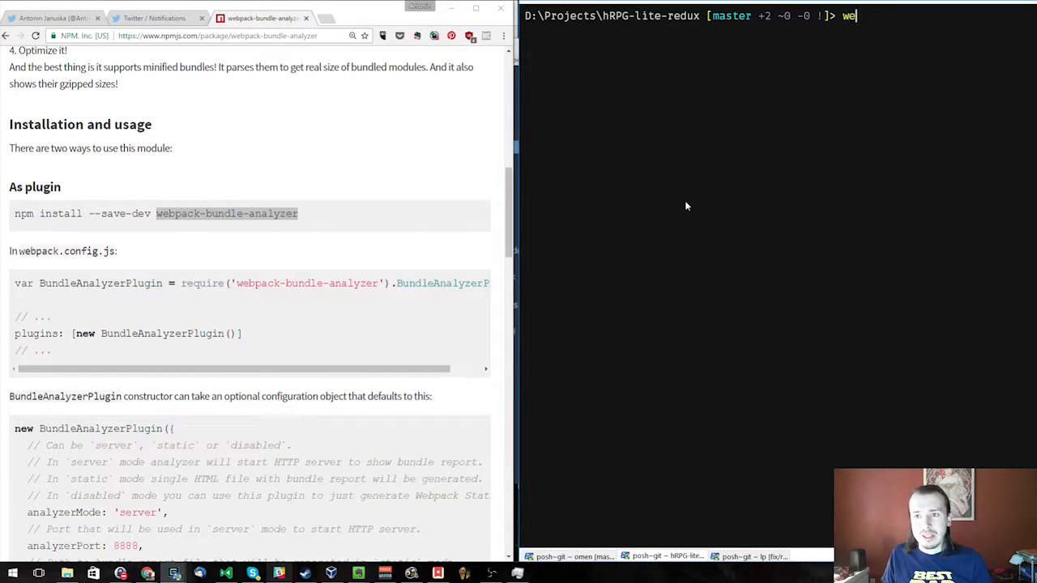
type("bpack")
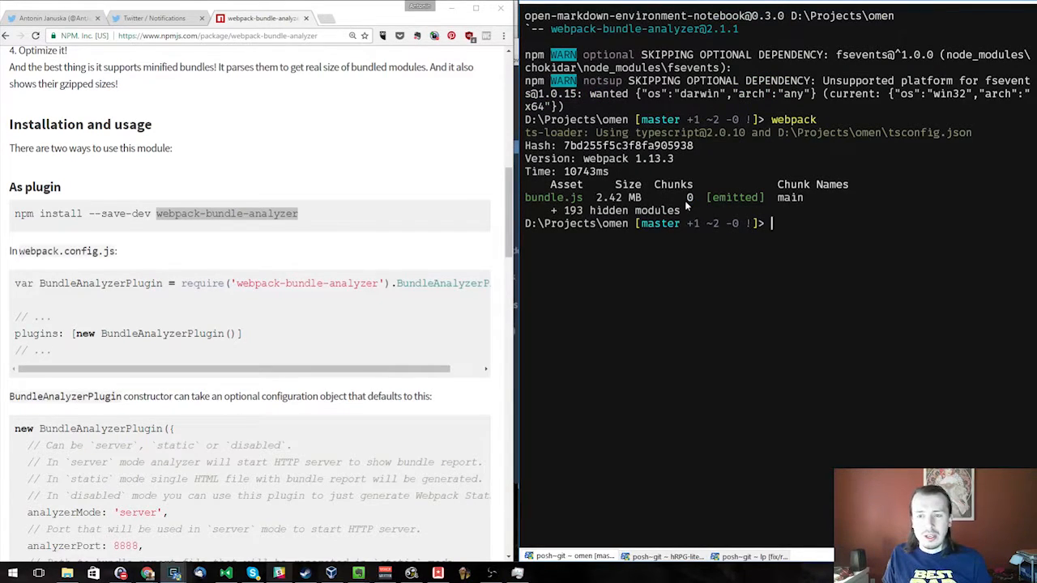
- Edit webpack.config.js in Vim and add the BundleAnalyzerPlugin require line at the top
type("vi")
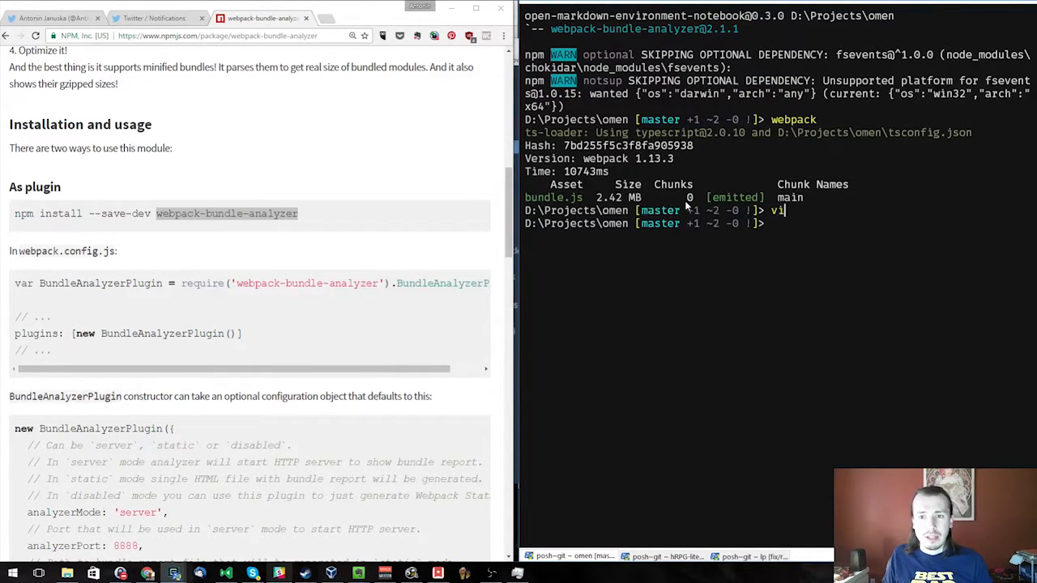
type("m webpac")
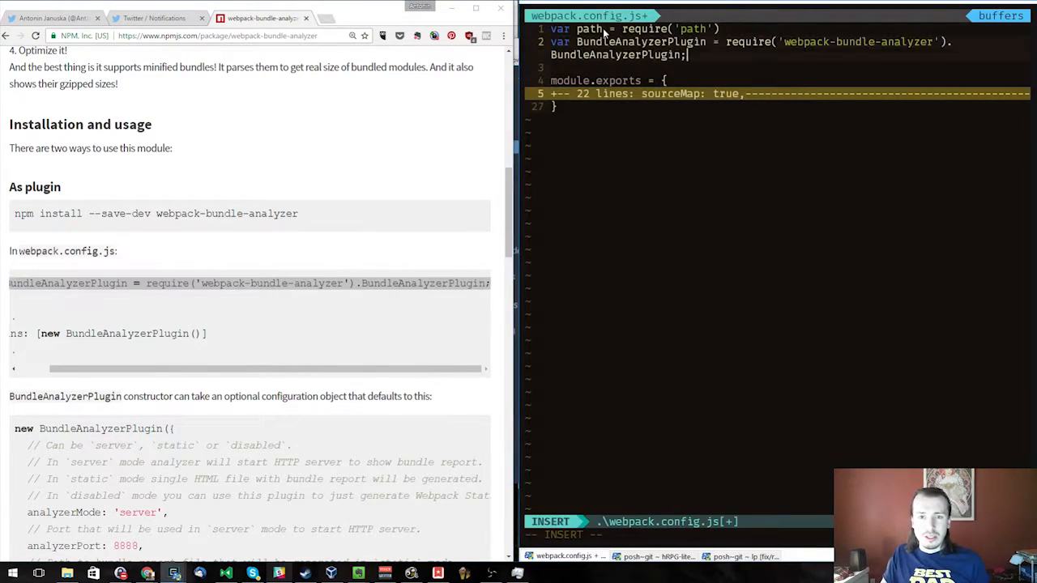
key("Escape")
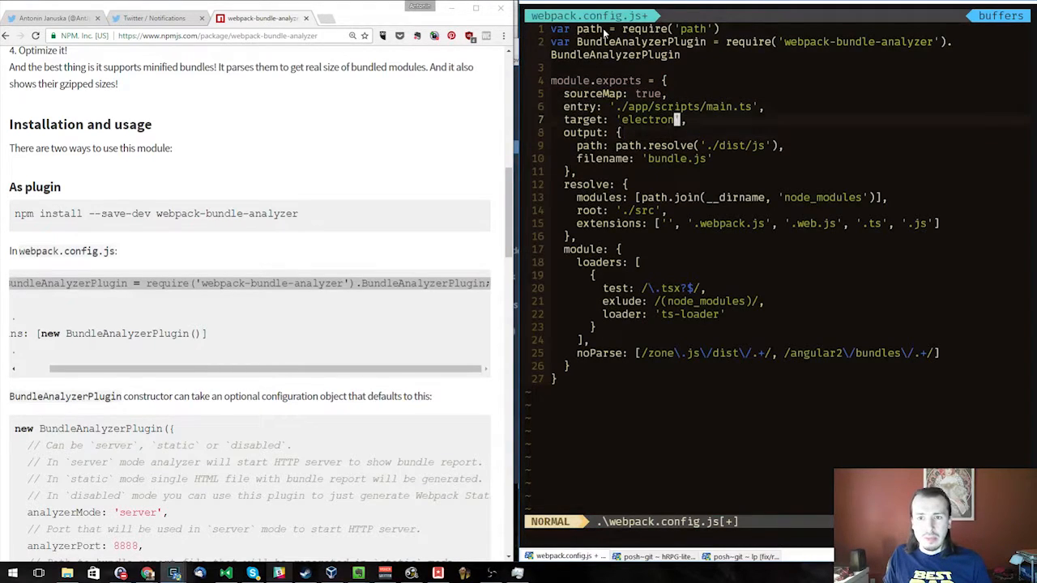
key("V")
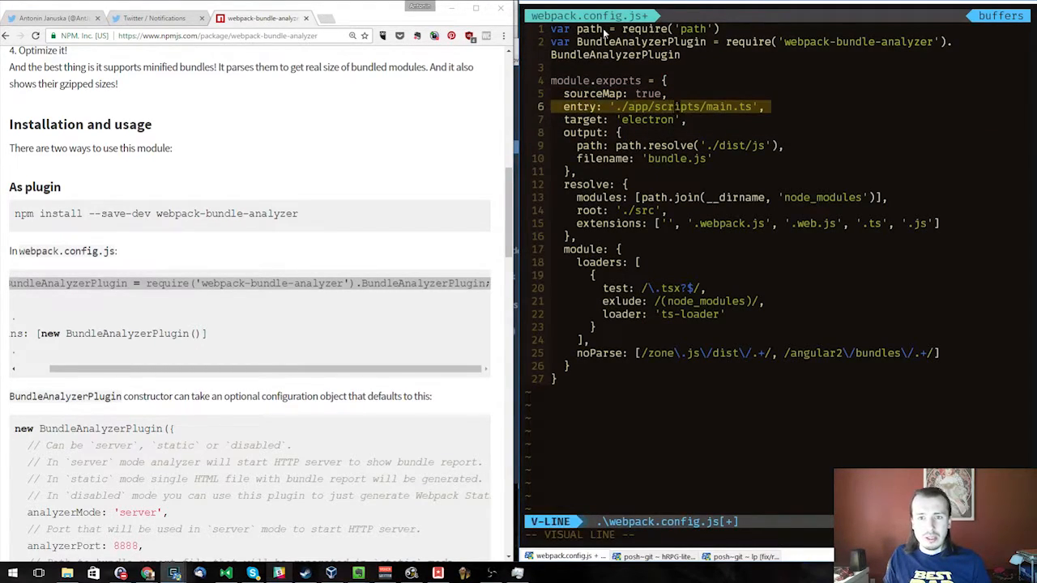
- Add plugins: [new BundleAnalyzerPlugin()] after the noParse setting, then save and quit with :wq
key("Escape")
type(",")
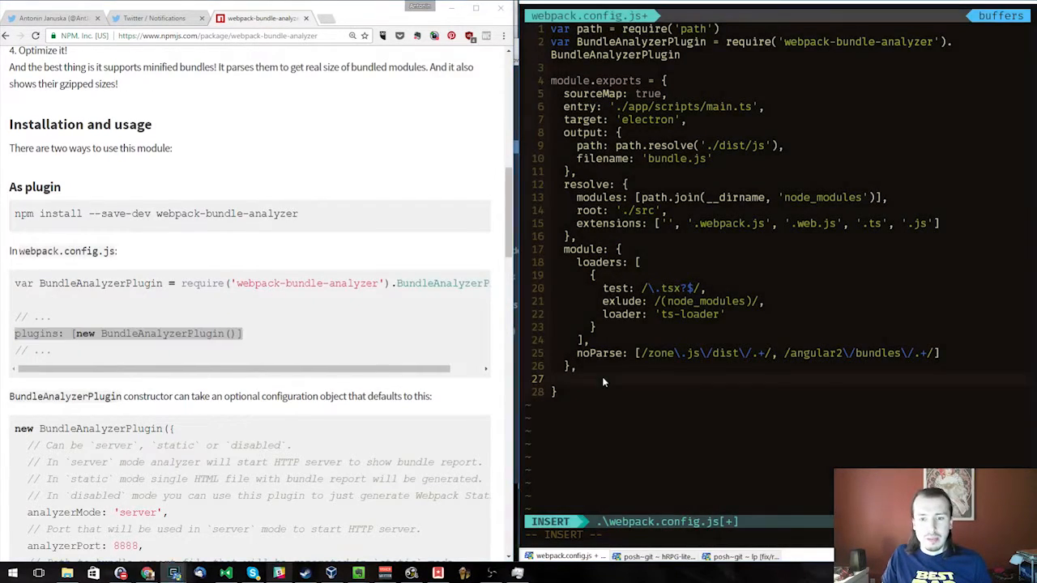
key("Escape")
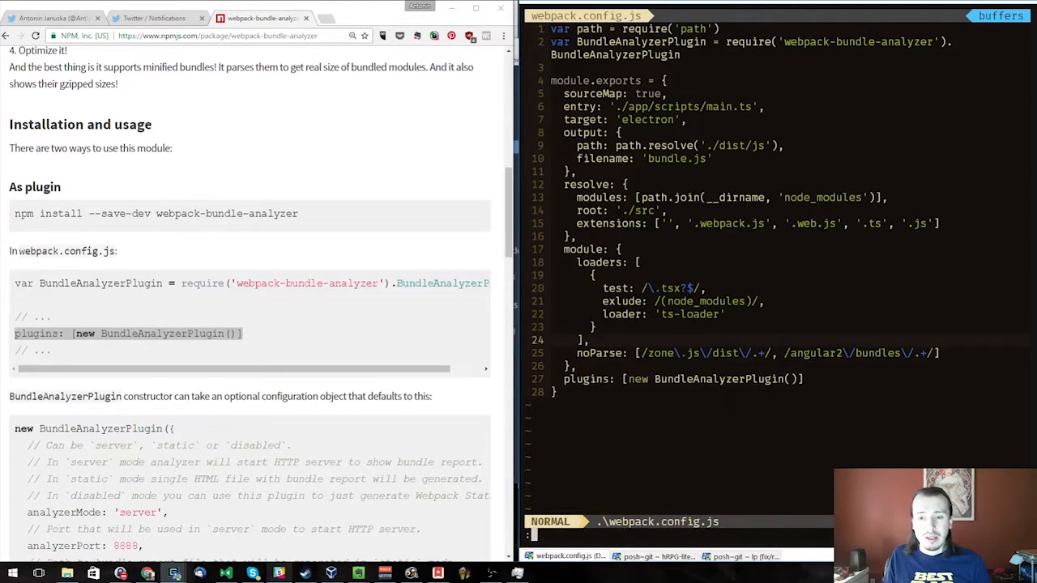
type("q")
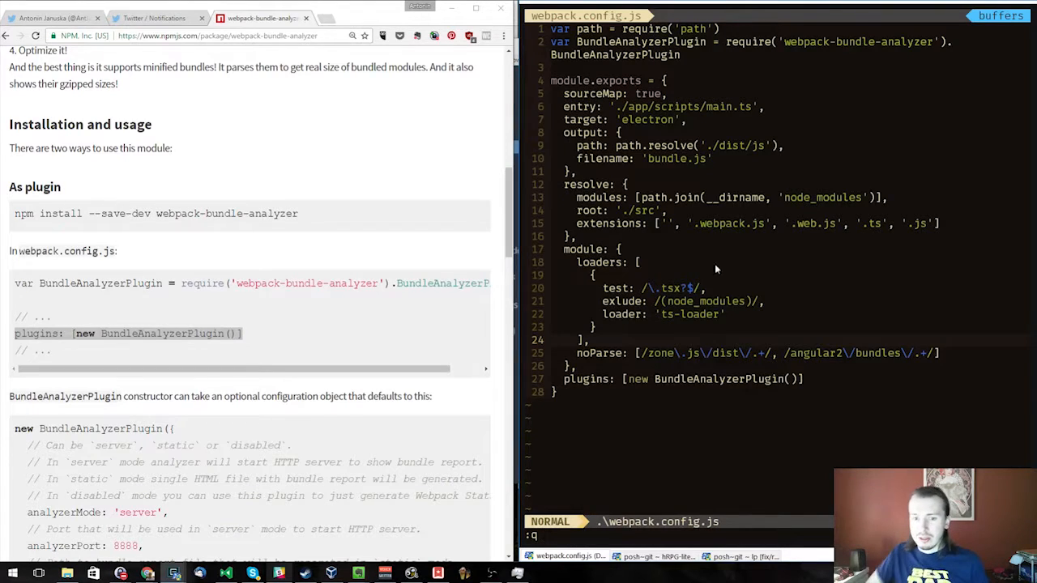
mouse_move(646, 379)
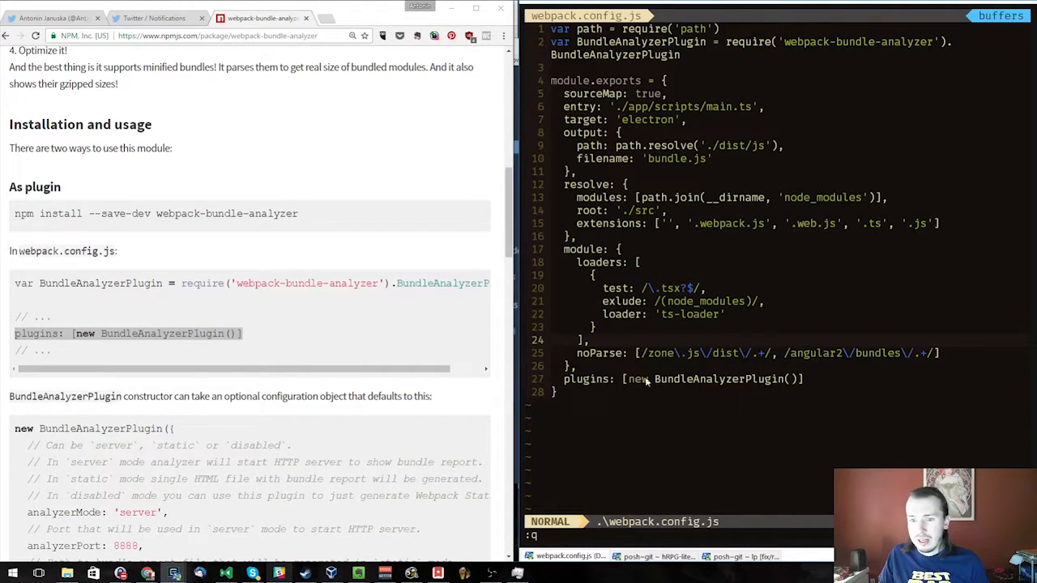
mouse_move(768, 46)
type("cle")
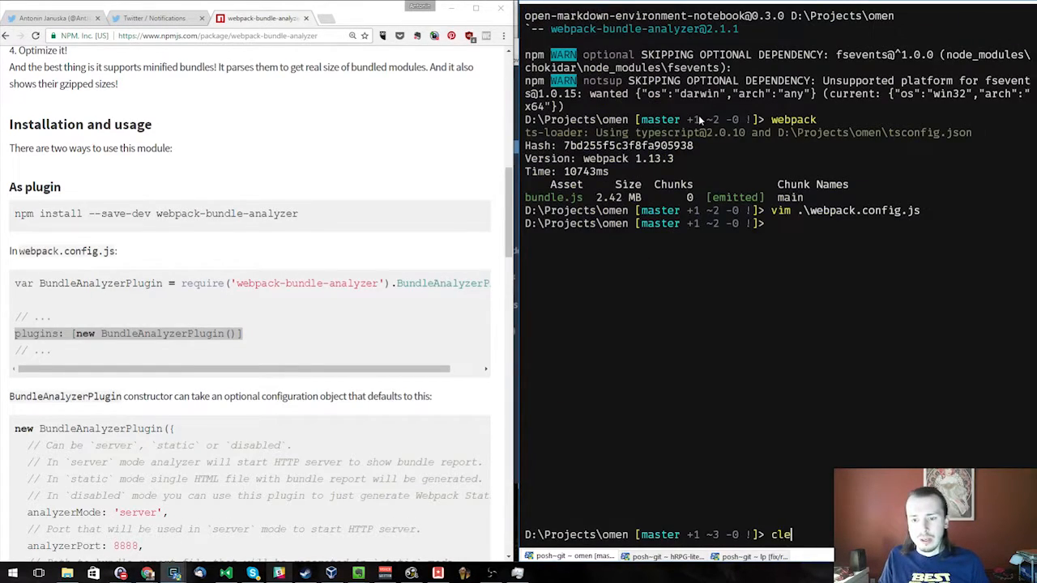
key("Return")
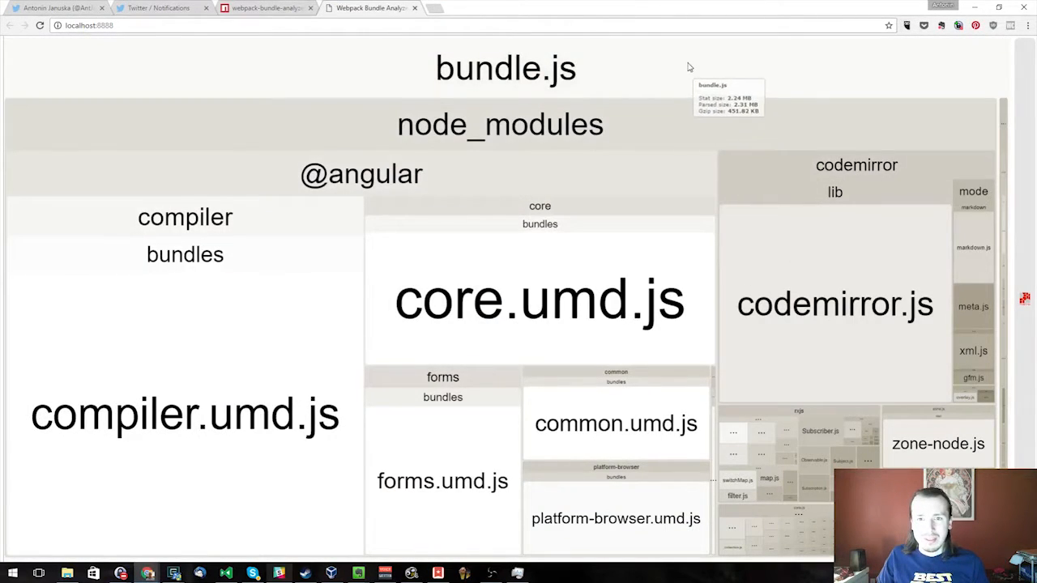
mouse_move(622, 58)
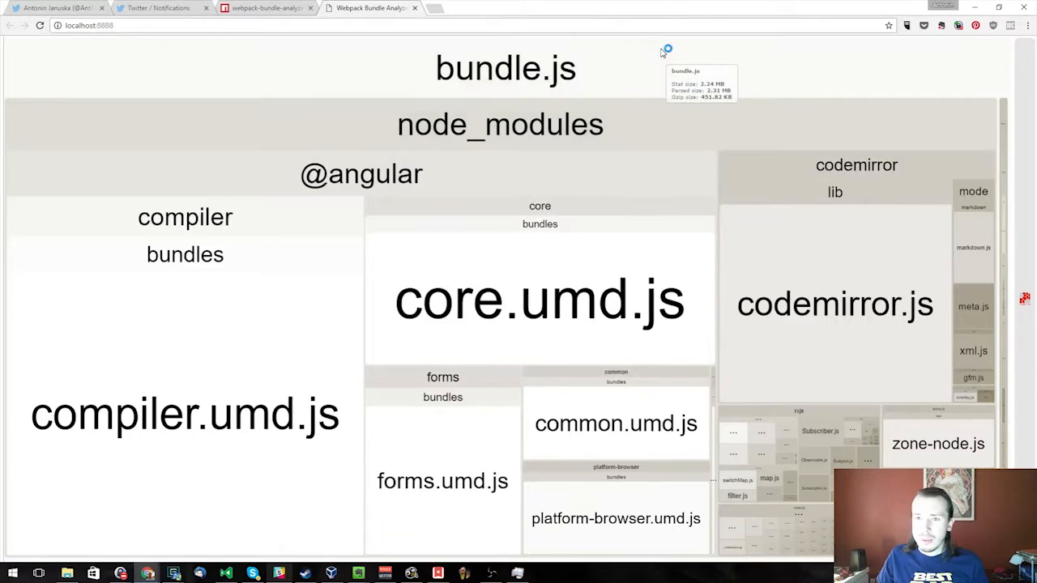
mouse_move(661, 55)
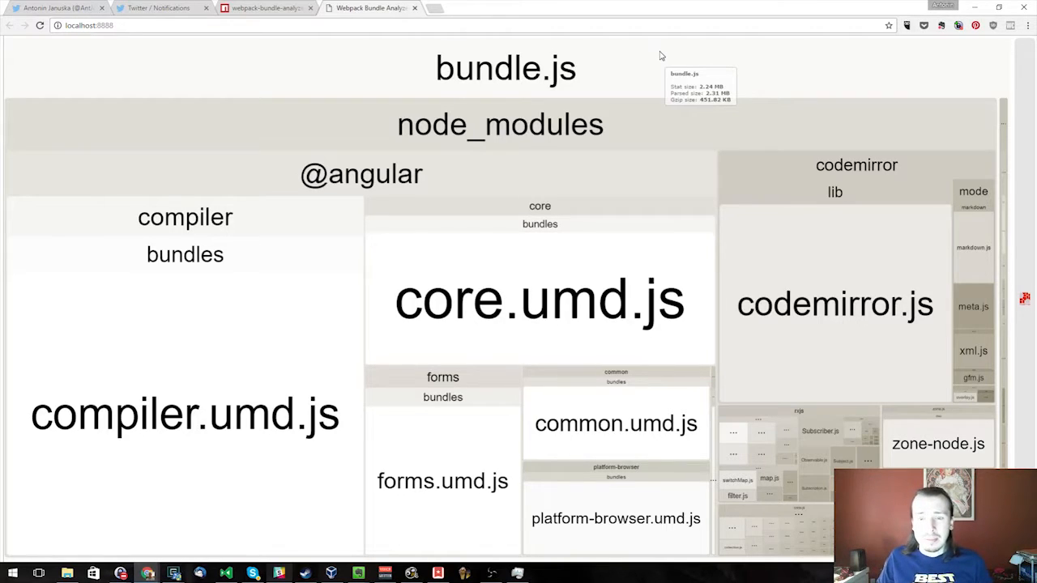
mouse_move(710, 58)
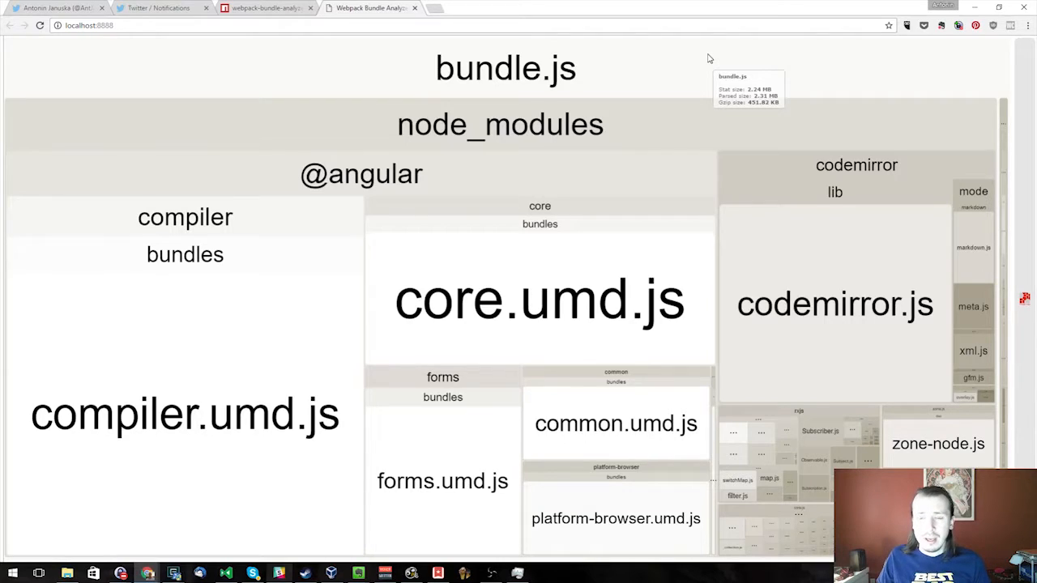
mouse_move(648, 55)
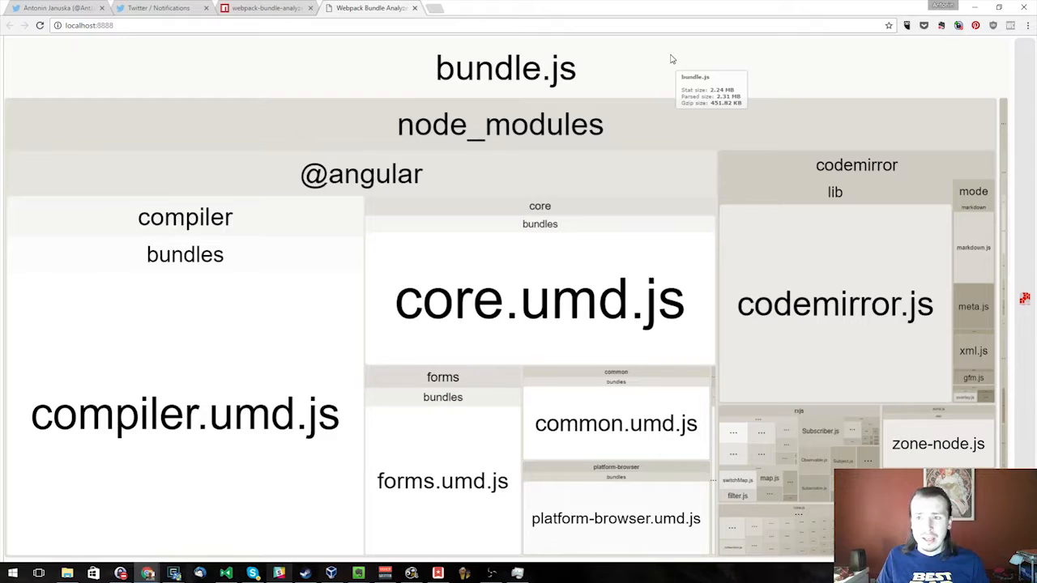
mouse_move(988, 110)
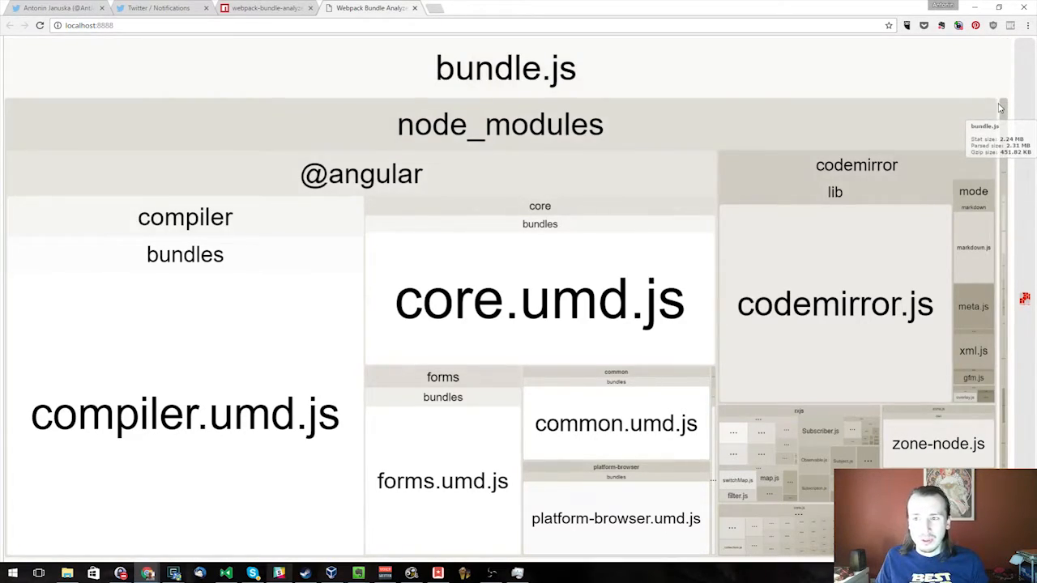
mouse_move(1003, 114)
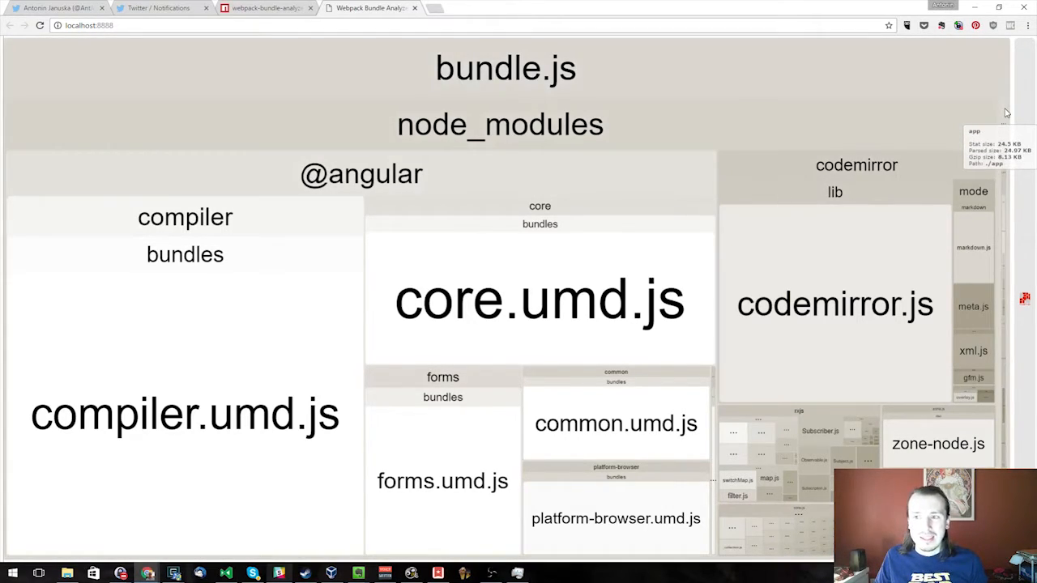
mouse_move(770, 113)
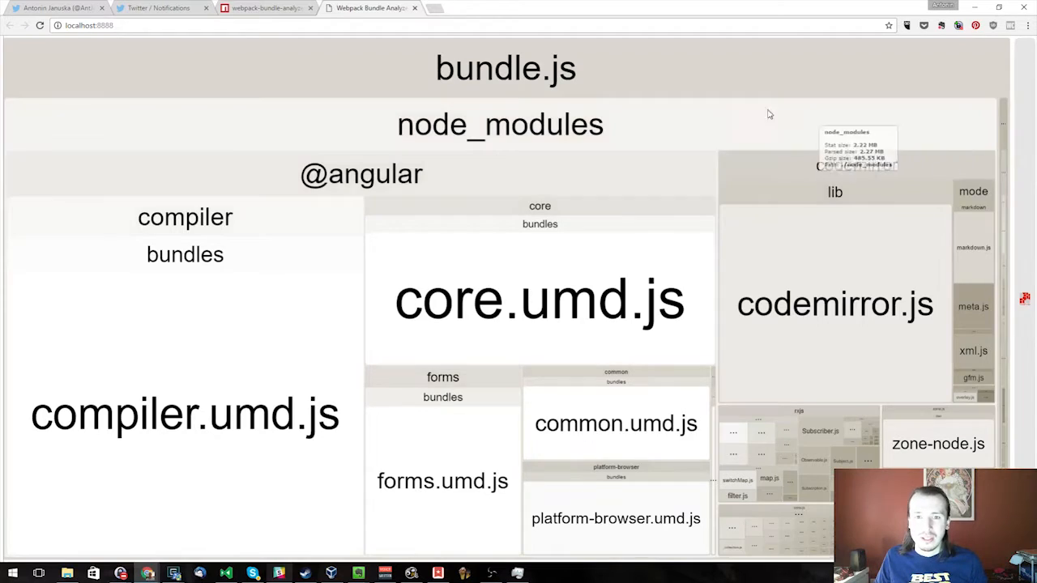
mouse_move(635, 181)
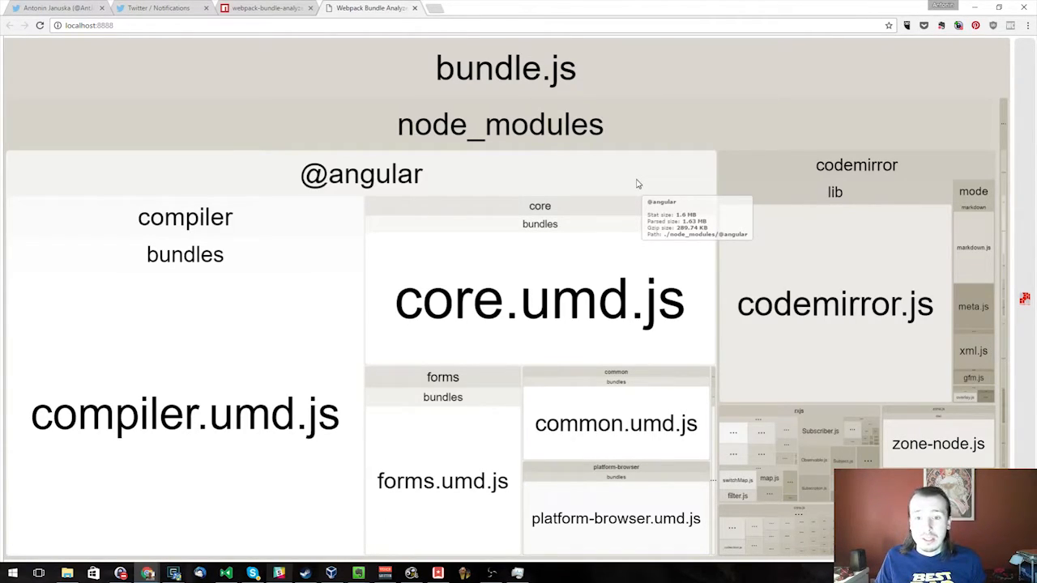
mouse_move(642, 191)
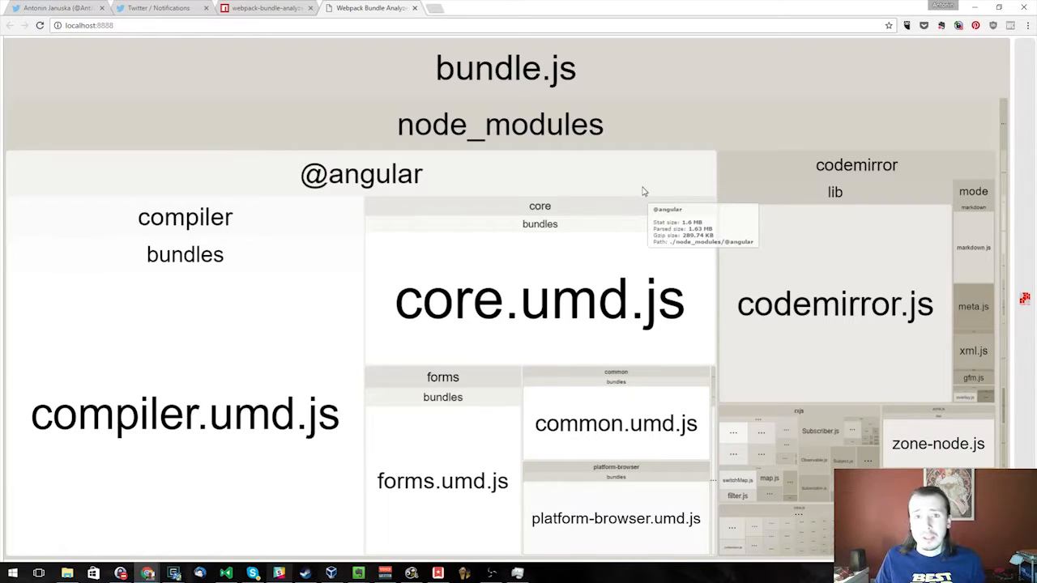
mouse_move(784, 165)
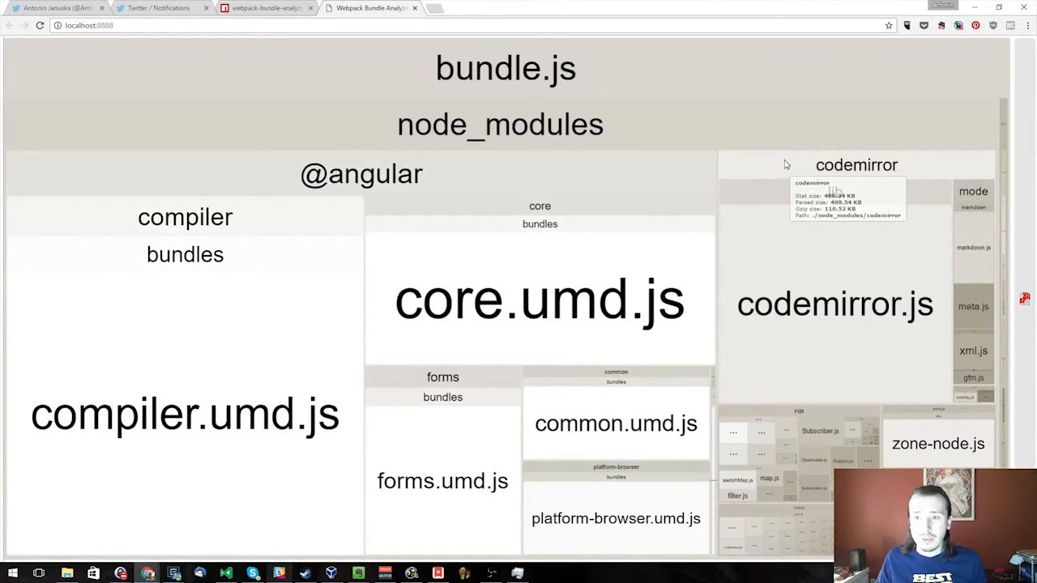
mouse_move(842, 266)
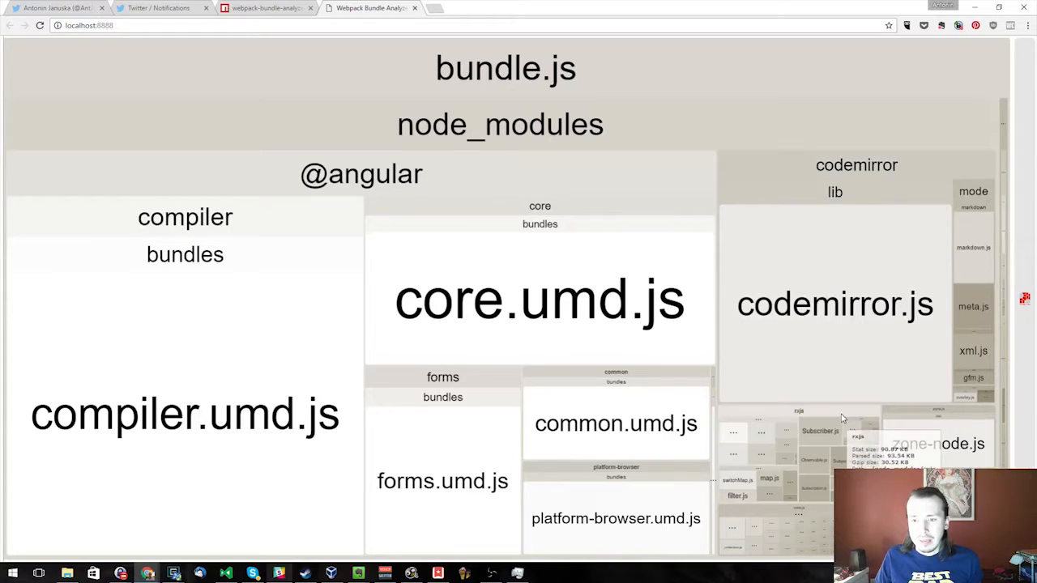
mouse_move(856, 444)
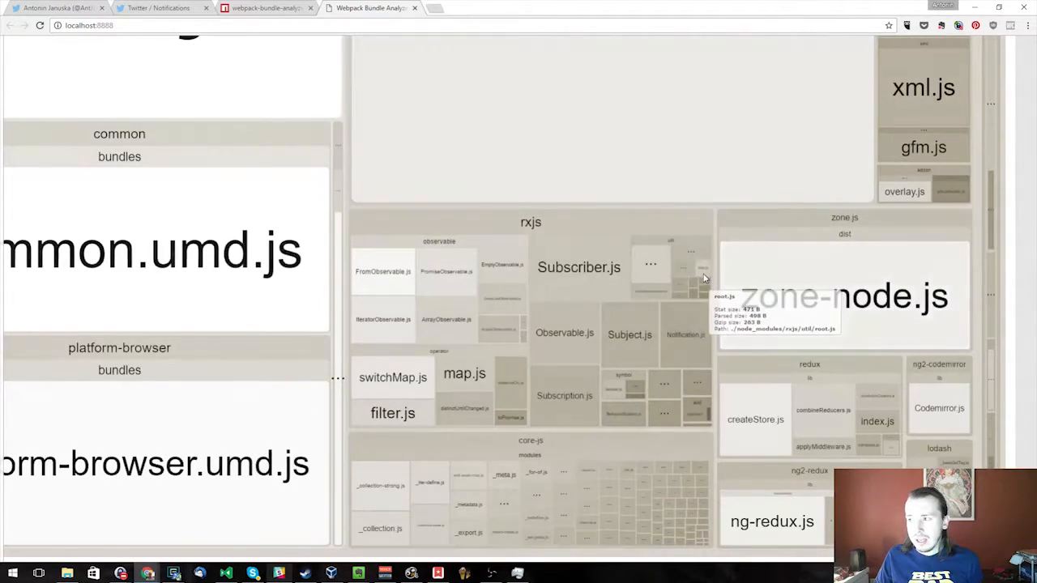
mouse_move(480, 224)
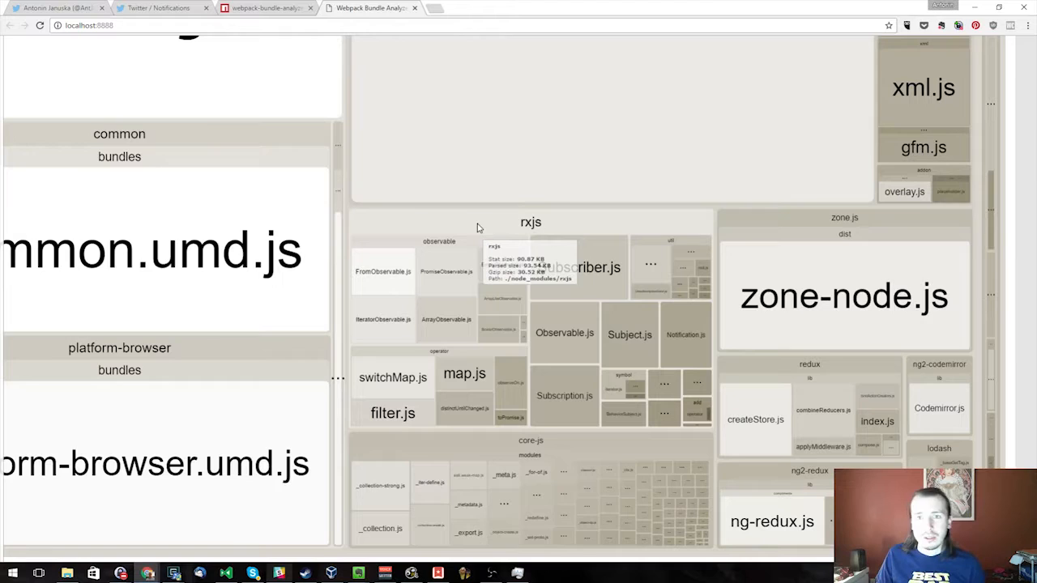
mouse_move(526, 224)
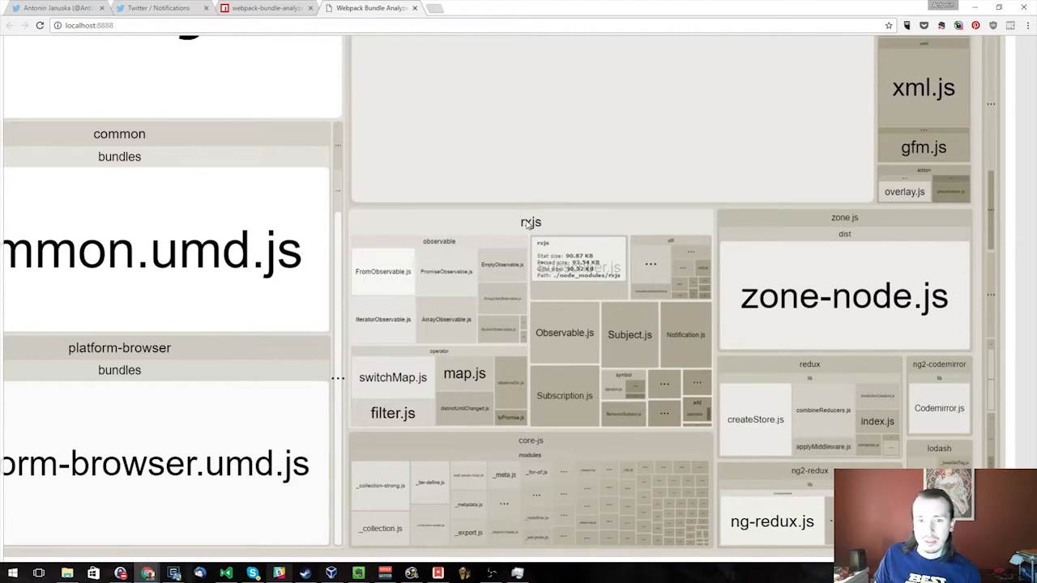
mouse_move(564, 332)
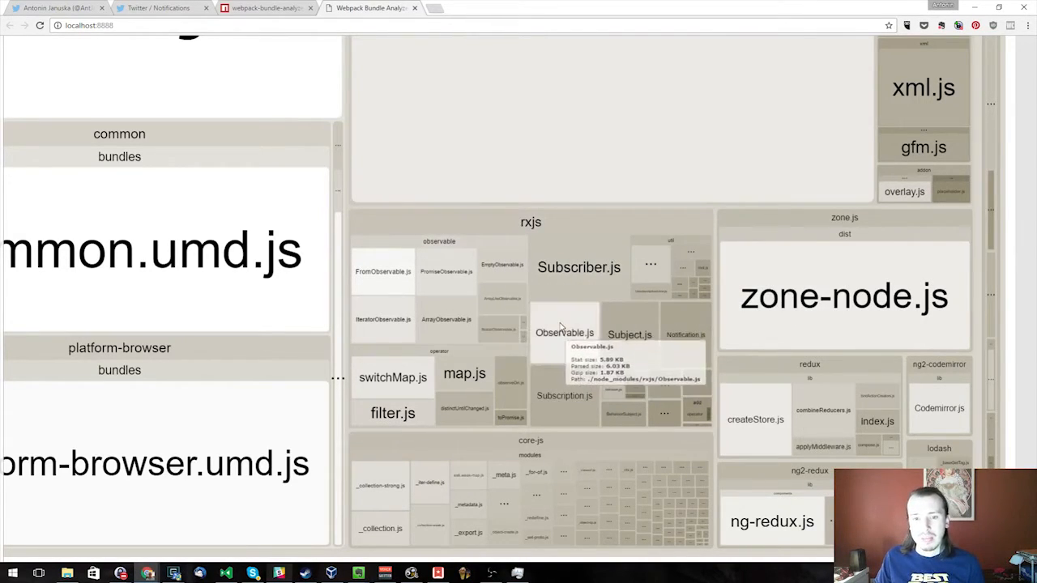
mouse_move(469, 211)
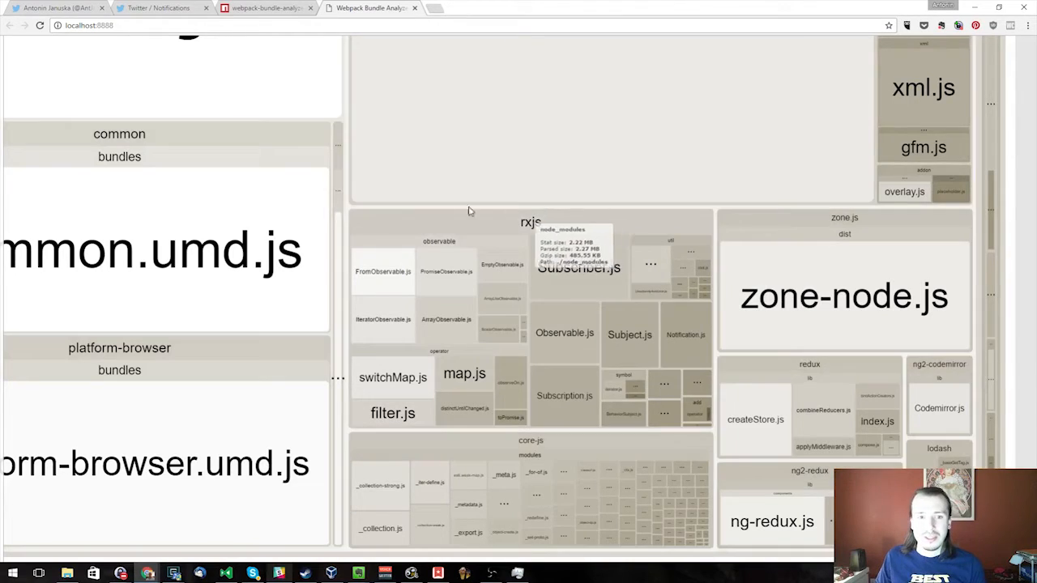
mouse_move(347, 146)
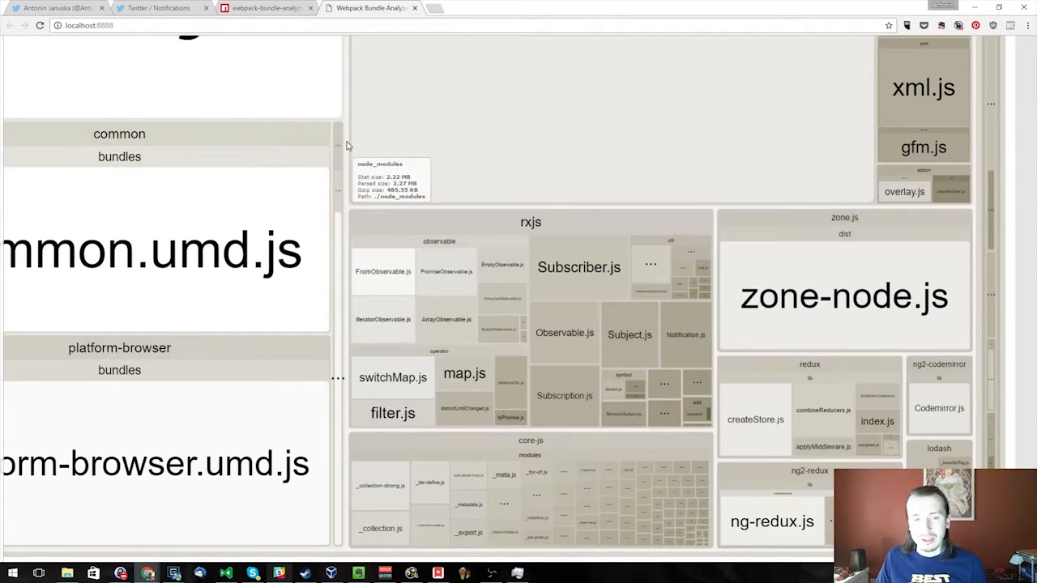
mouse_move(568, 225)
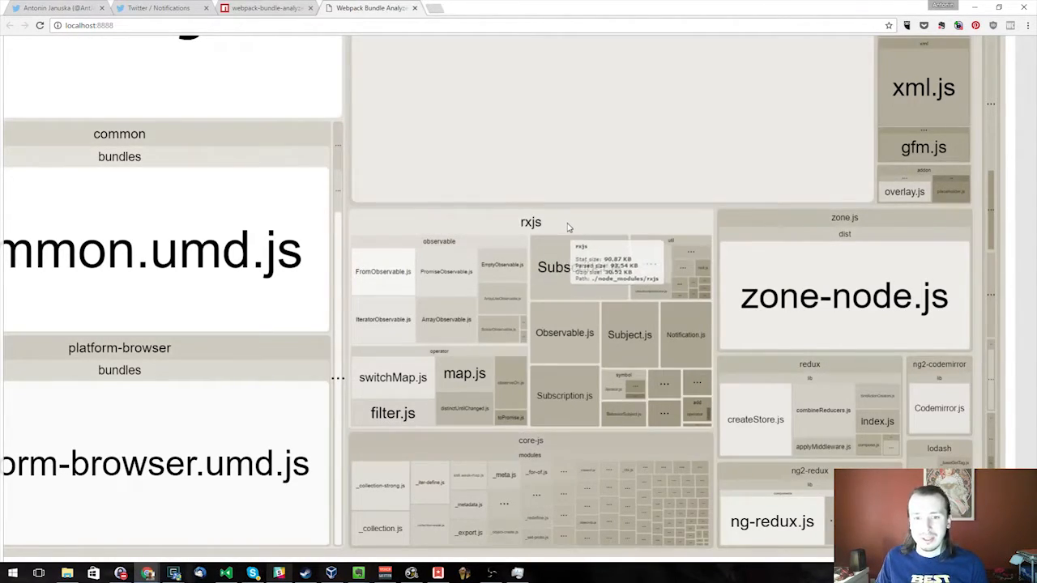
mouse_move(645, 214)
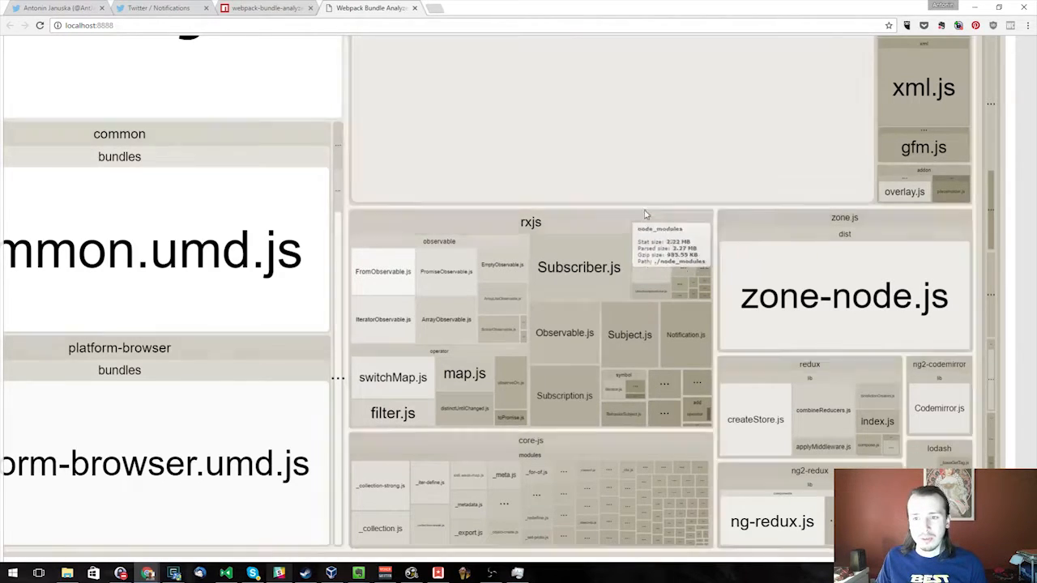
mouse_move(768, 224)
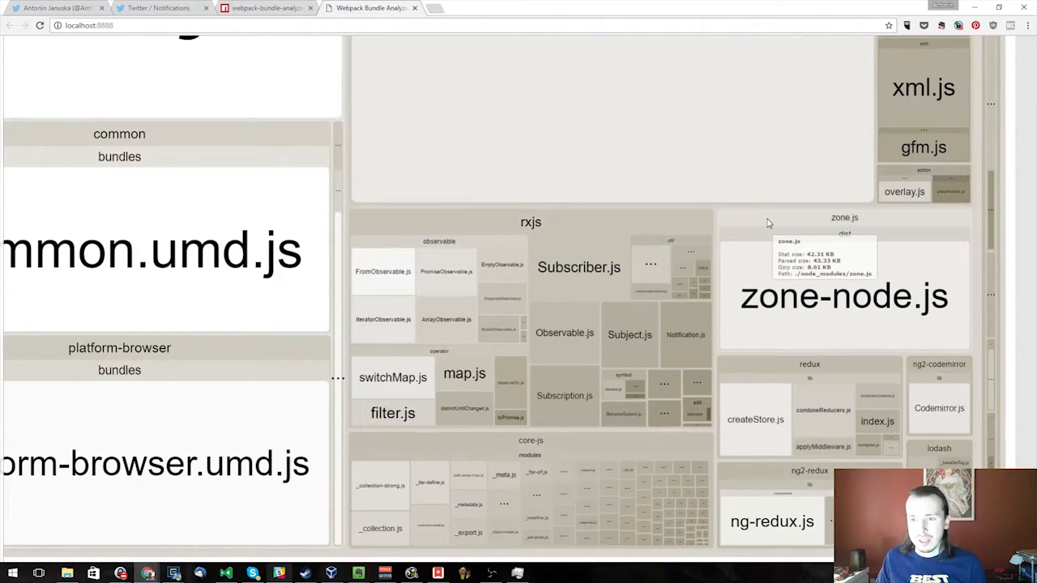
mouse_move(862, 369)
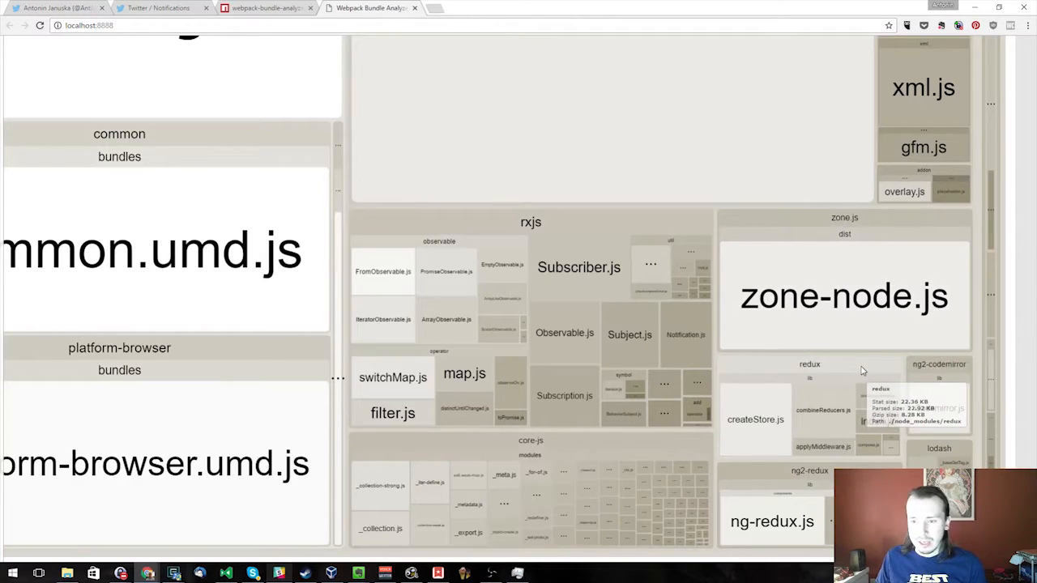
mouse_move(859, 363)
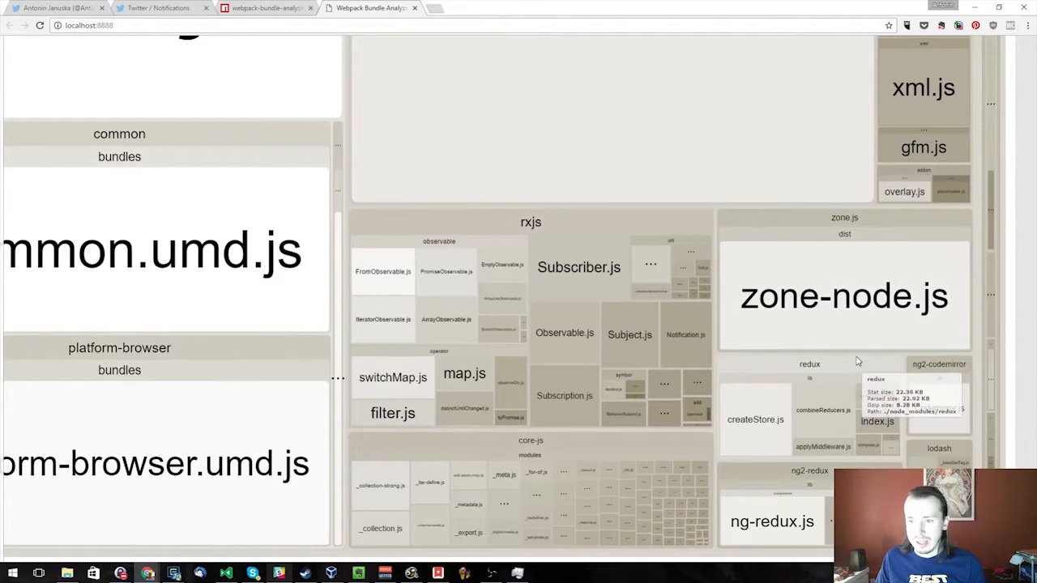
mouse_move(597, 440)
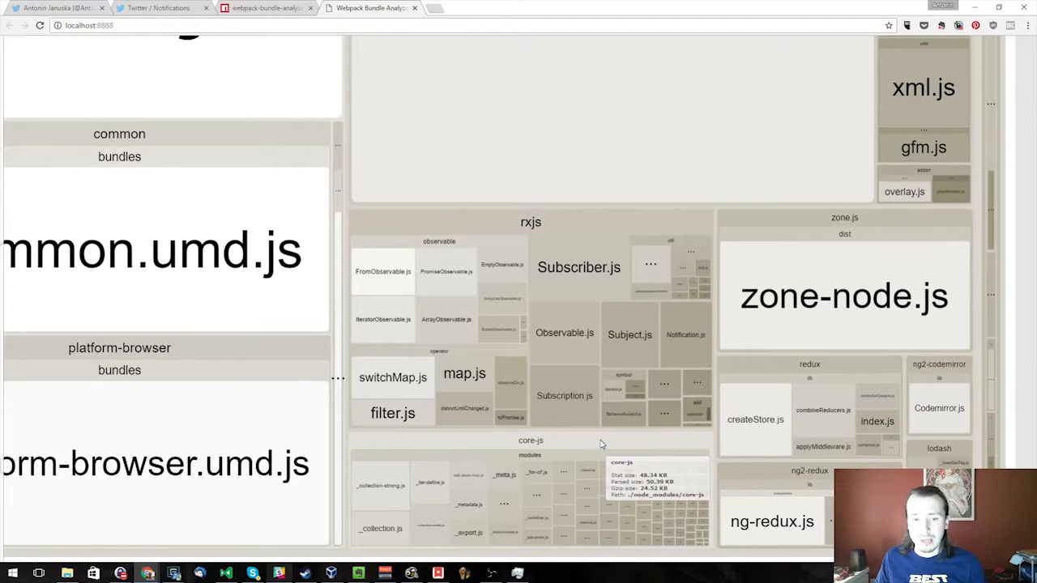
mouse_move(468, 478)
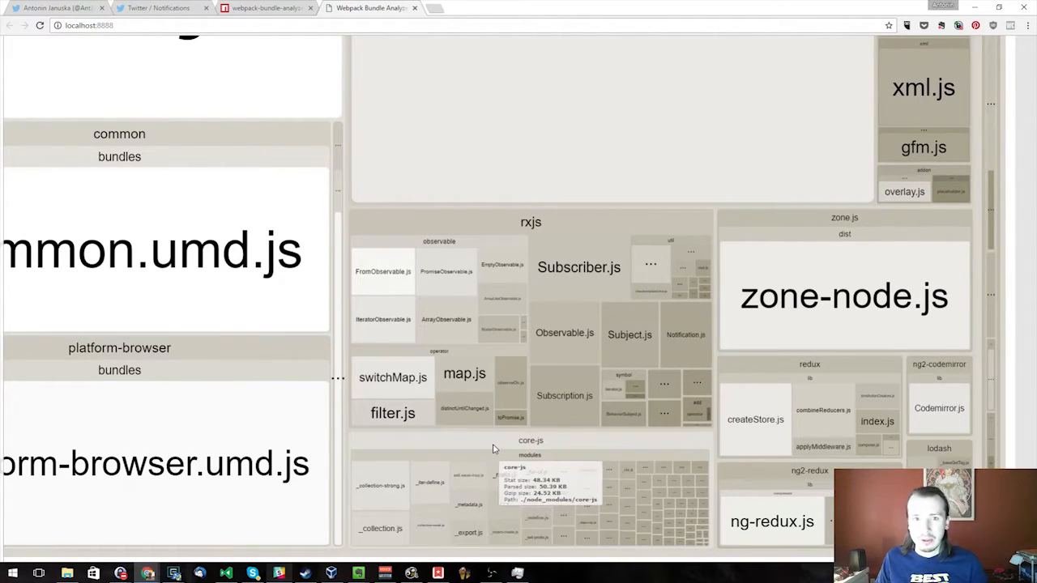
mouse_move(263, 284)
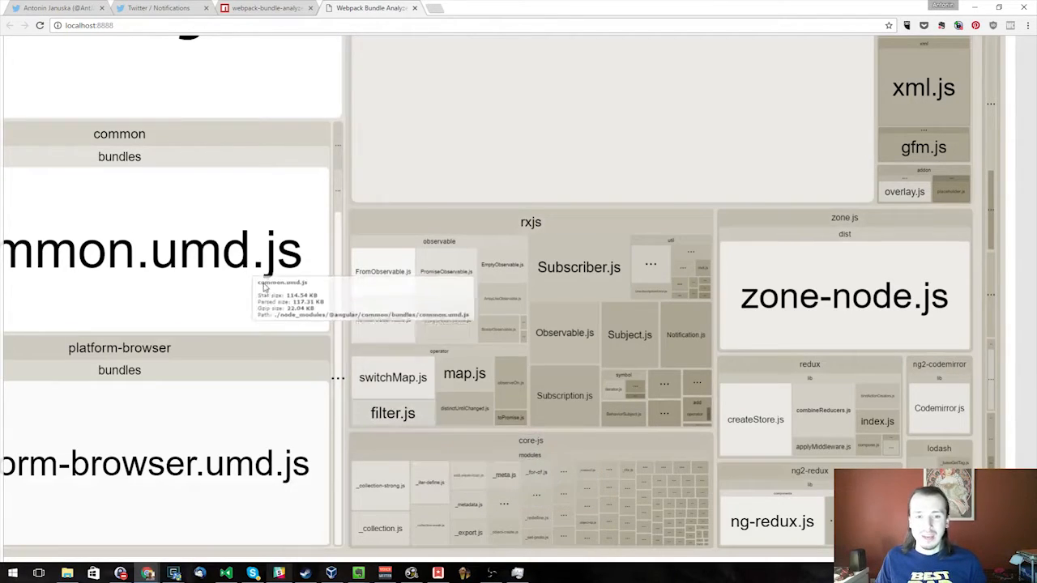
mouse_move(347, 392)
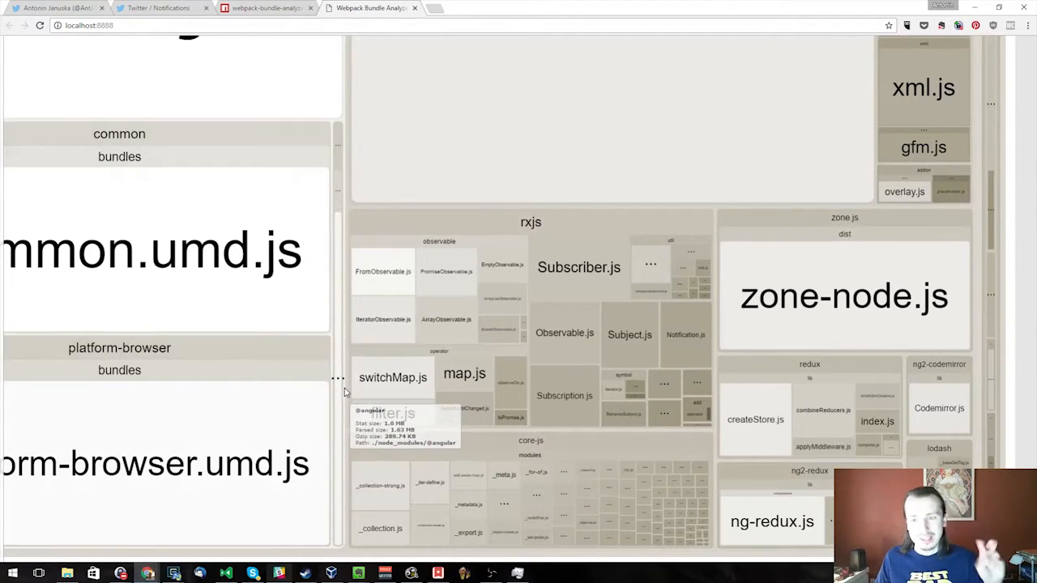
mouse_move(575, 445)
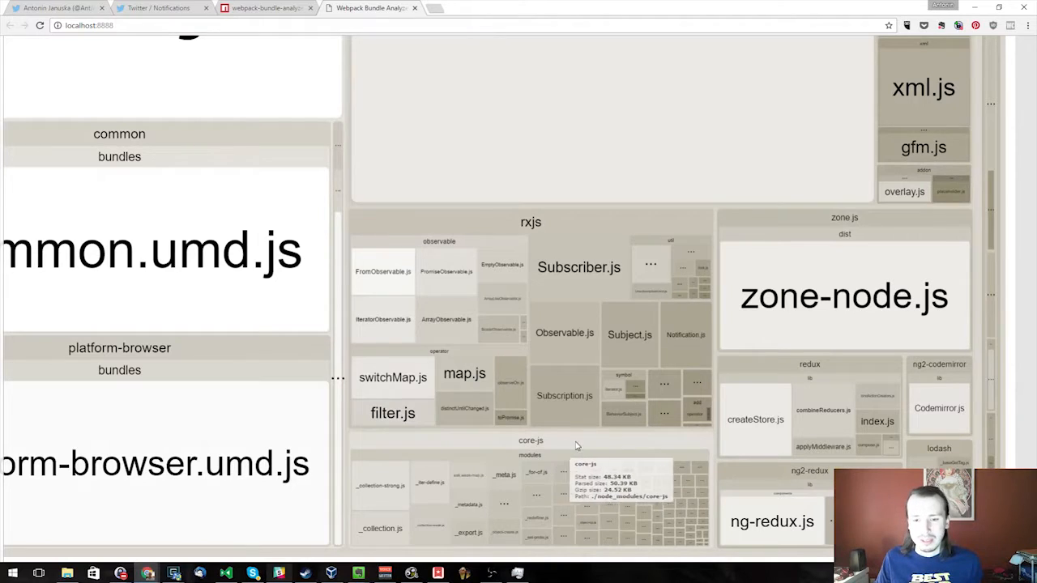
mouse_move(940, 451)
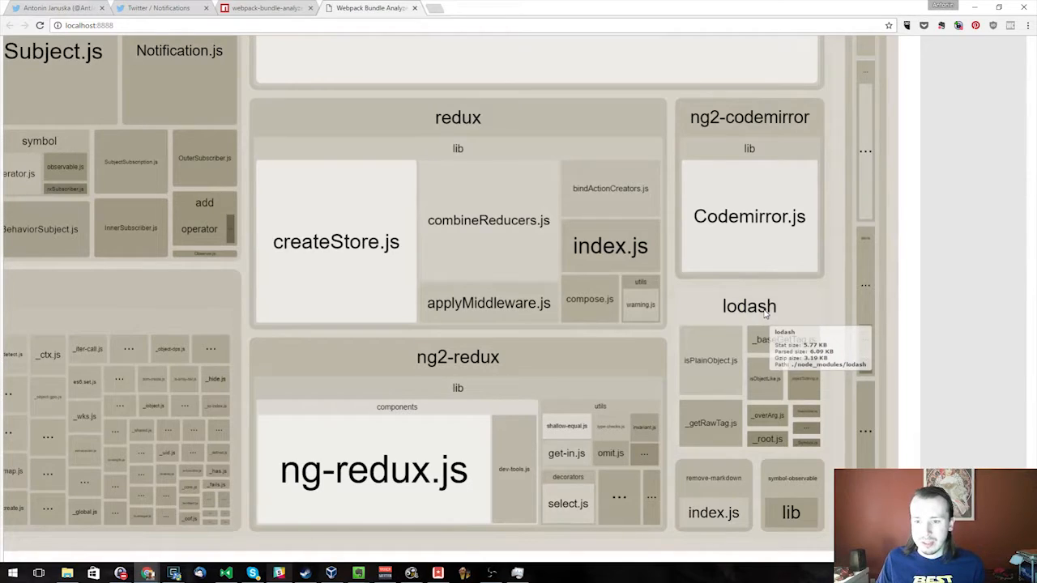
mouse_move(703, 310)
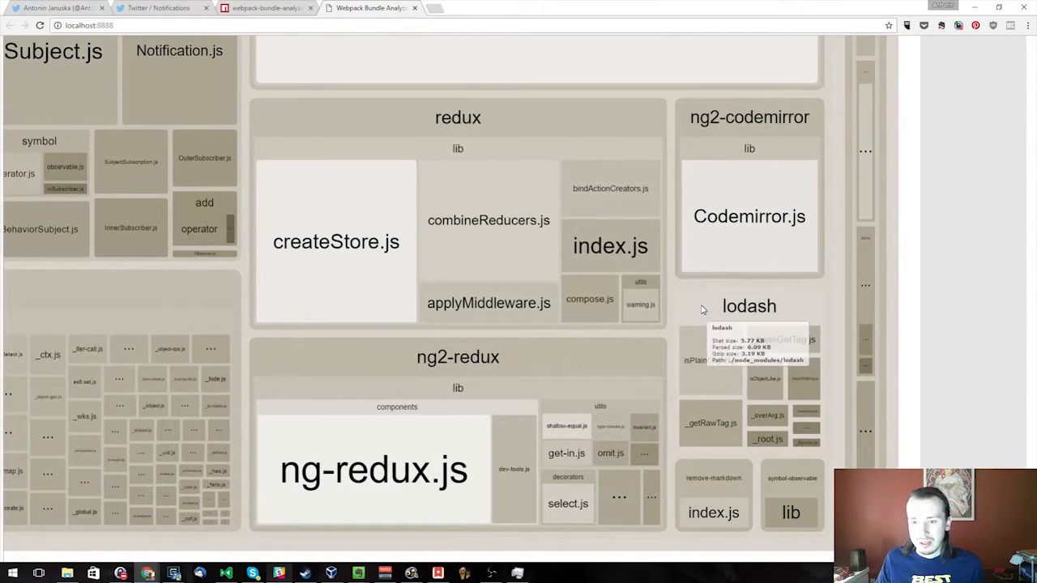
mouse_move(828, 196)
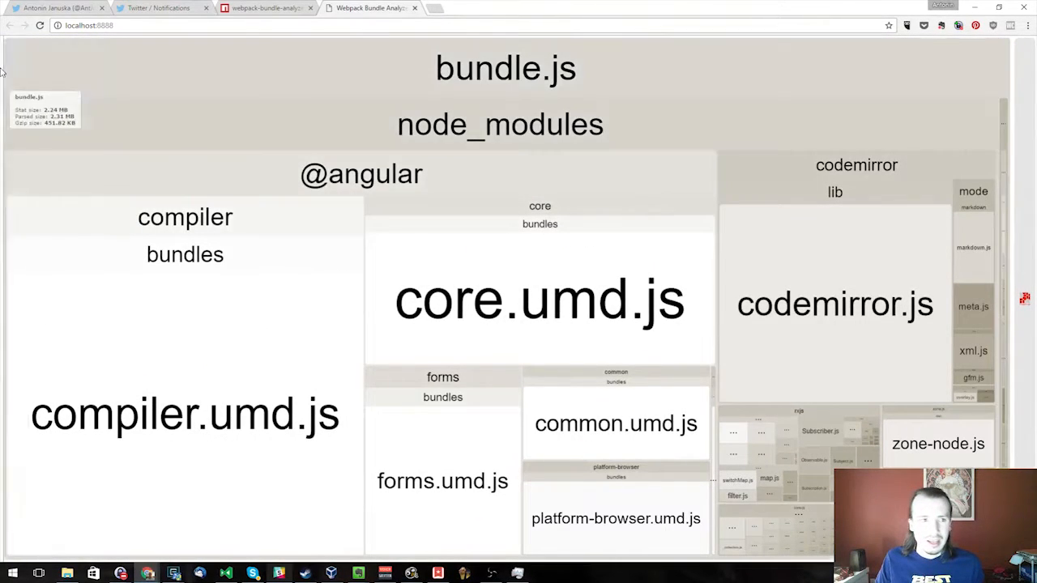
left_click(78, 65)
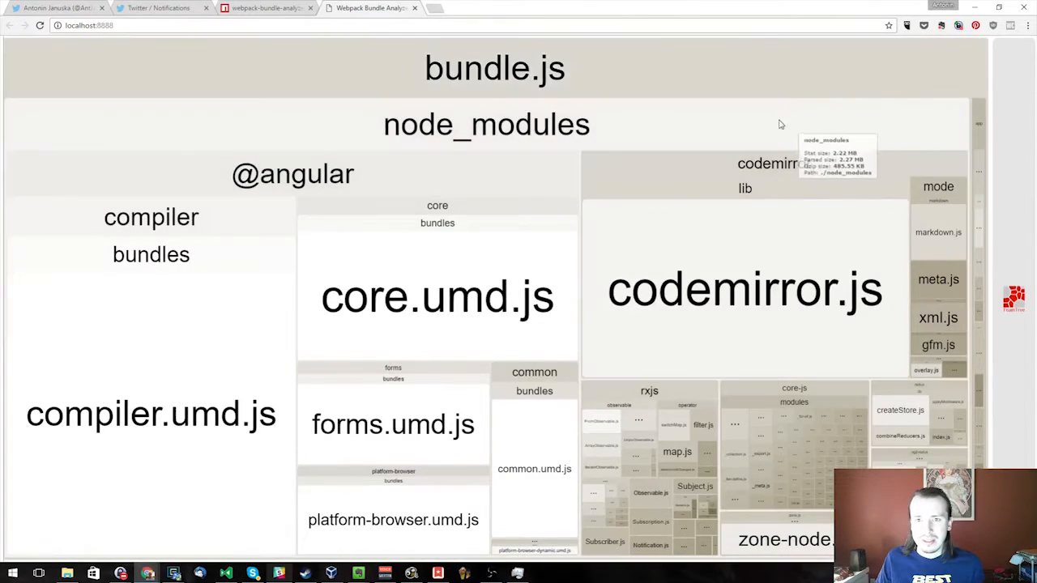
mouse_move(736, 146)
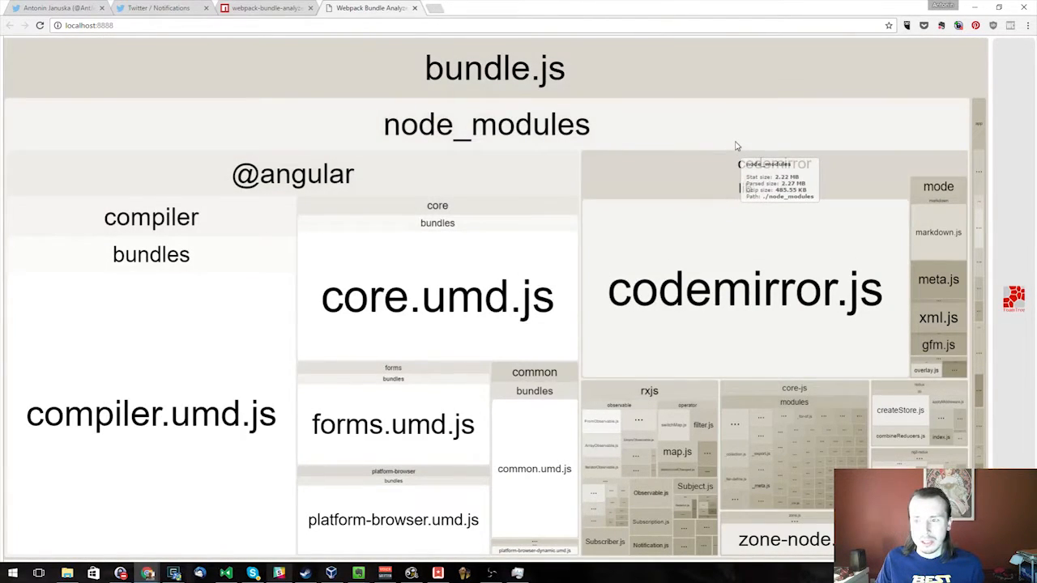
mouse_move(901, 136)
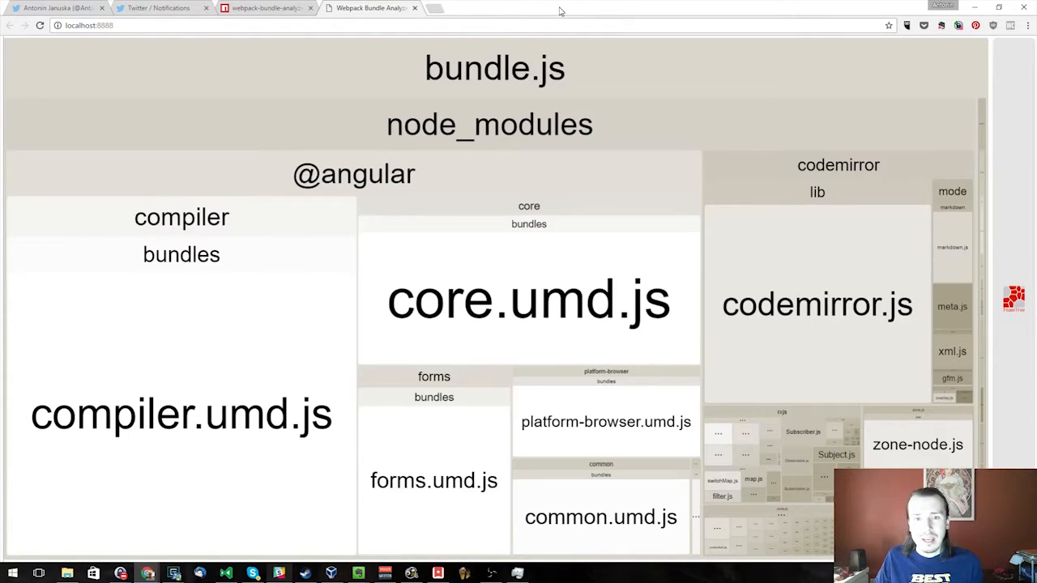
mouse_move(719, 73)
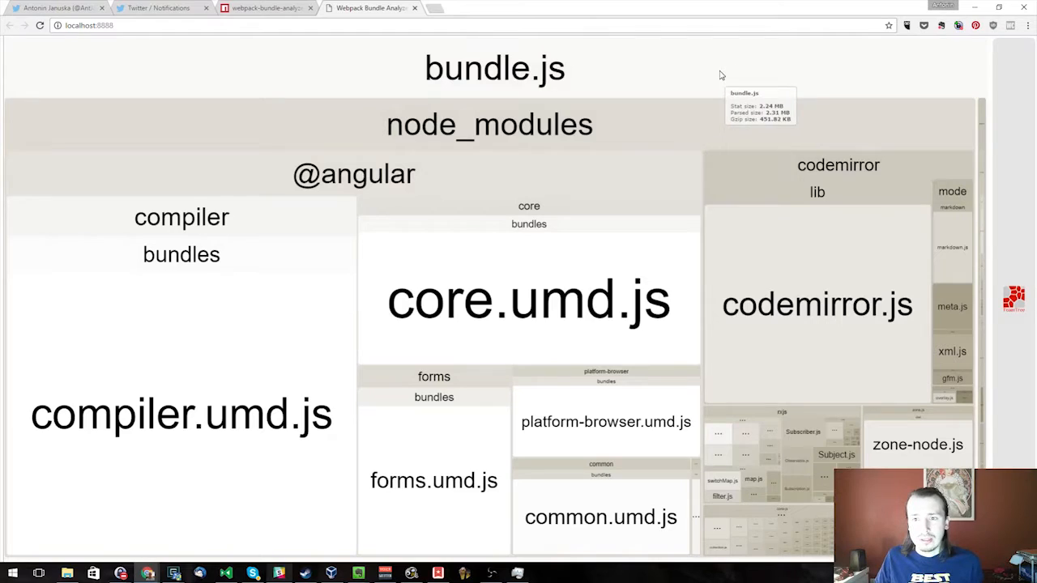
mouse_move(755, 191)
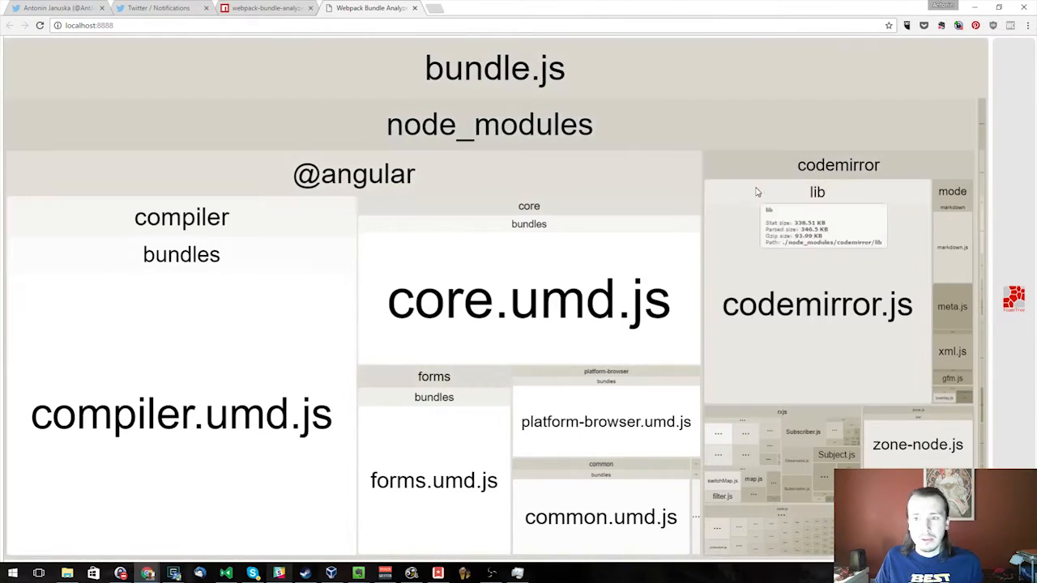
mouse_move(909, 160)
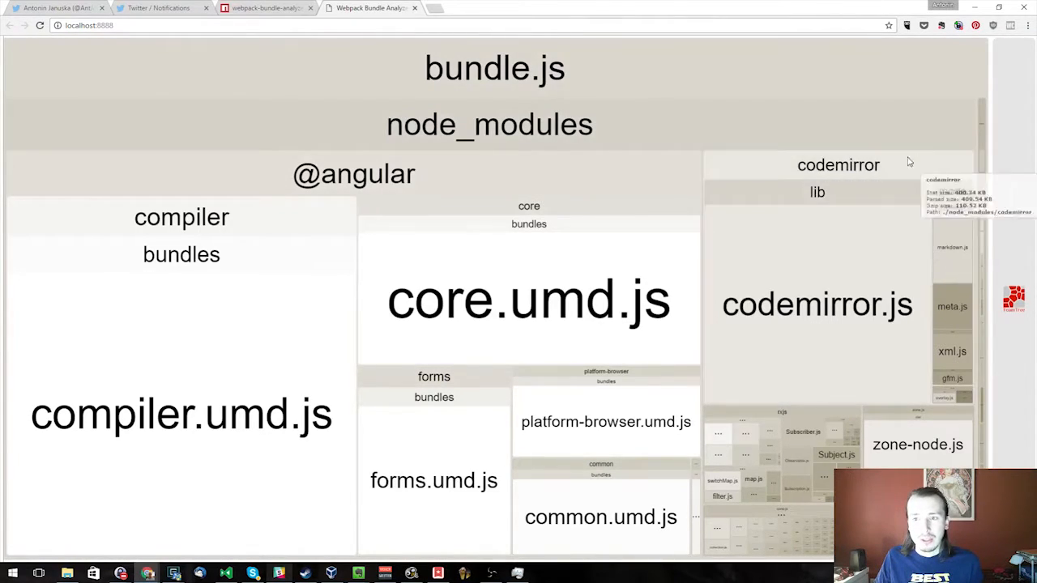
mouse_move(840, 166)
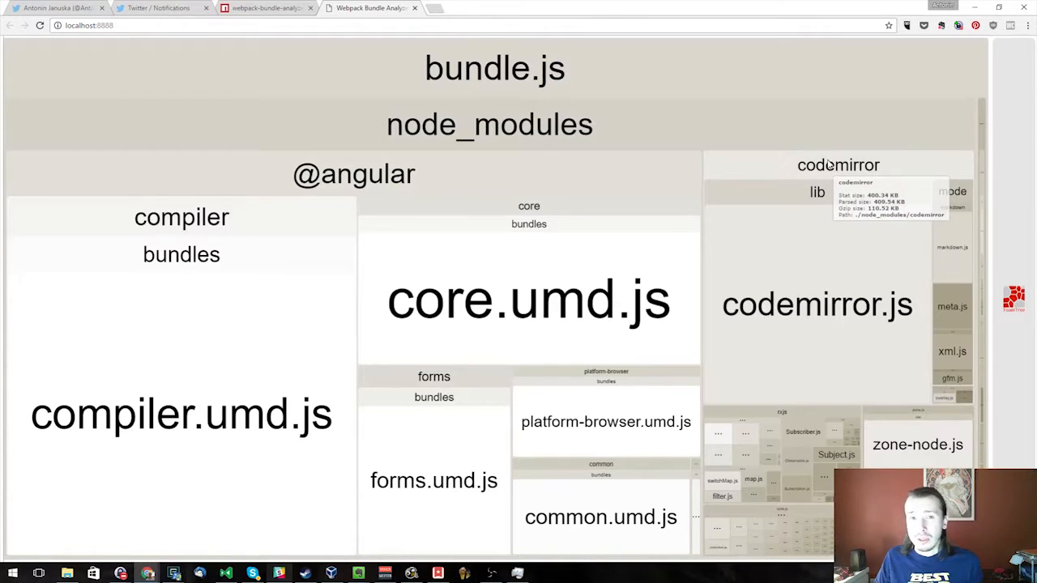
mouse_move(862, 165)
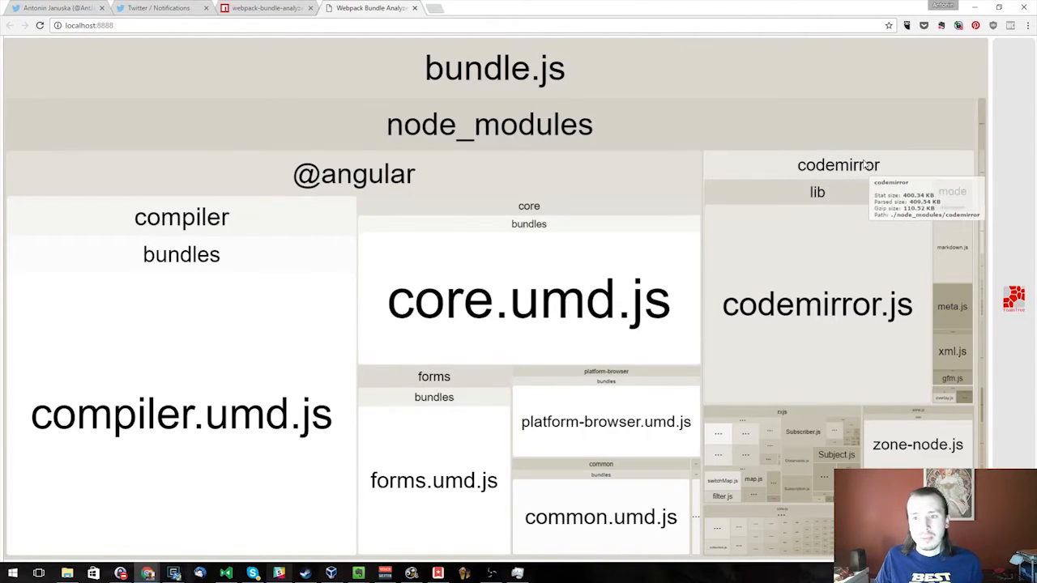
mouse_move(851, 160)
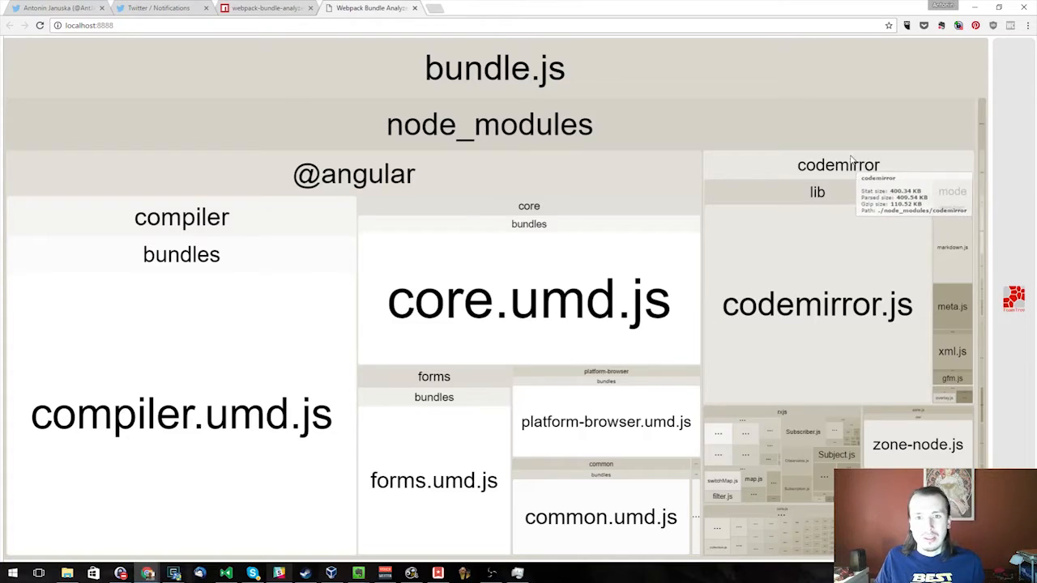
mouse_move(842, 165)
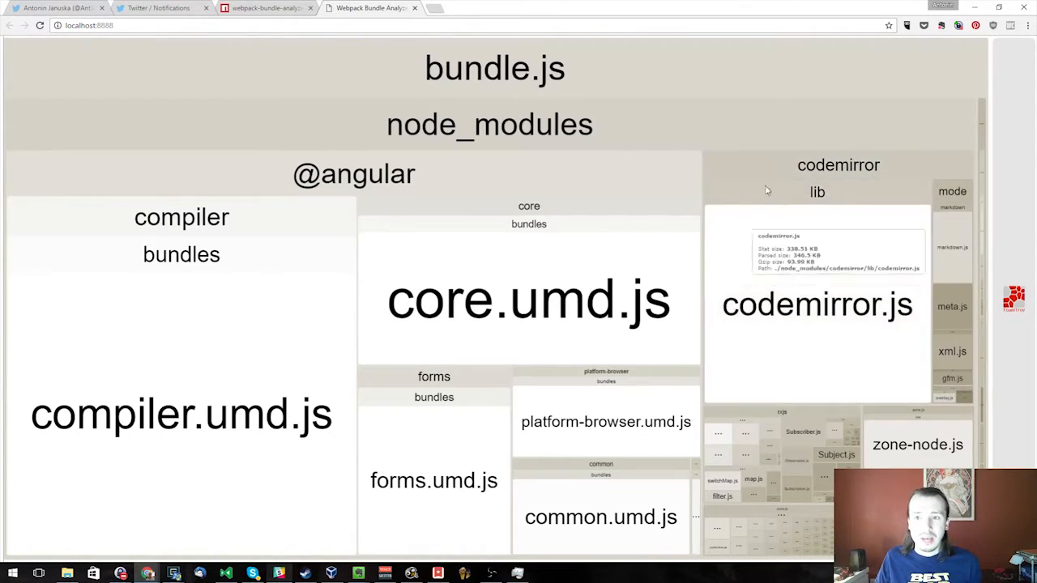
mouse_move(645, 20)
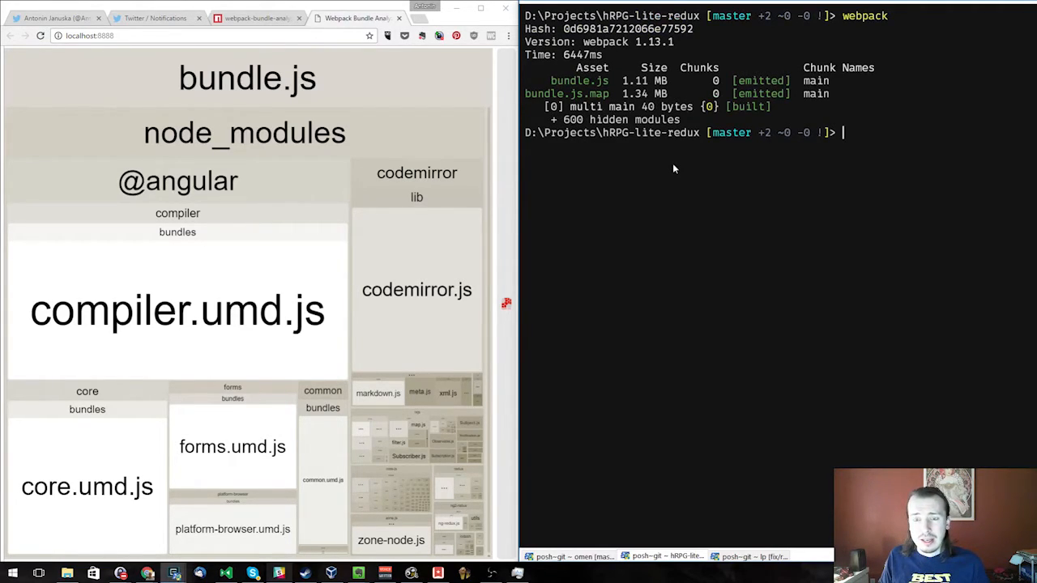
- Clear the terminal and open hRPG-lite-redux's webpack.config.js in Vim
type("clear")
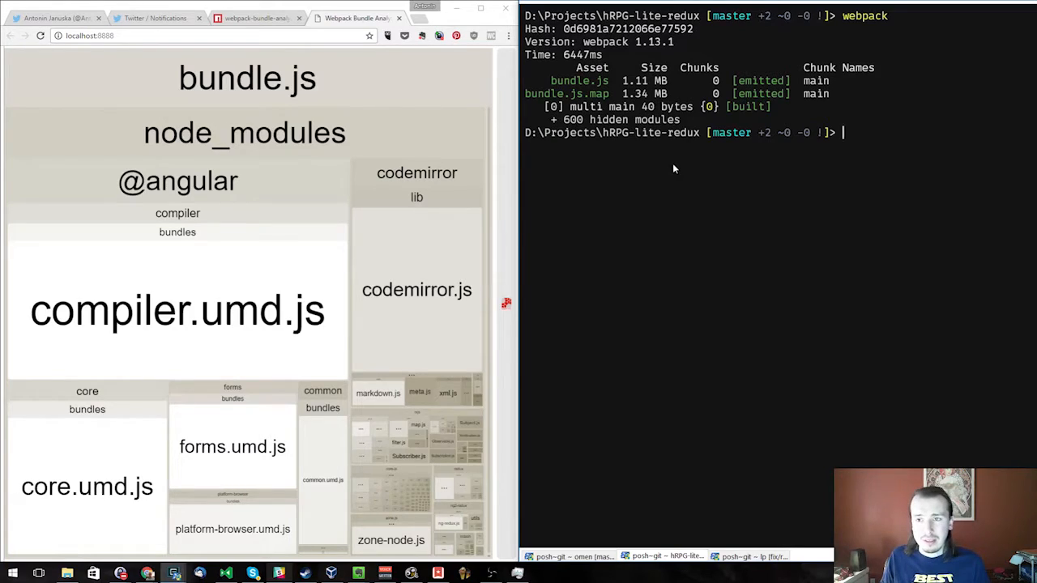
type("vim .\\webpack.config.js")
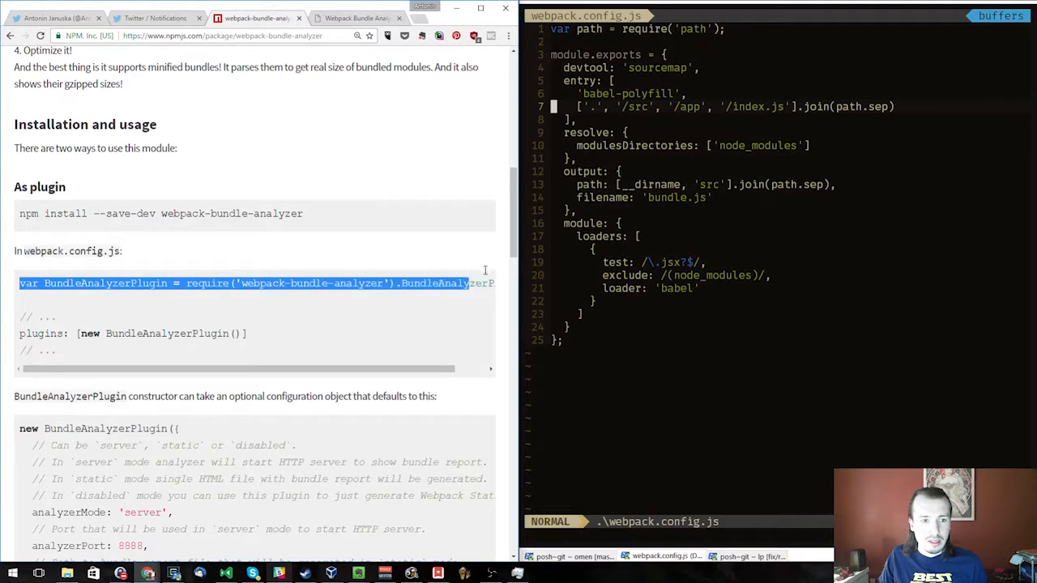
- Paste the BundleAnalyzerPlugin require line below the path require and add the plugins entry to module.exports from the npm README
scroll("right", 3)
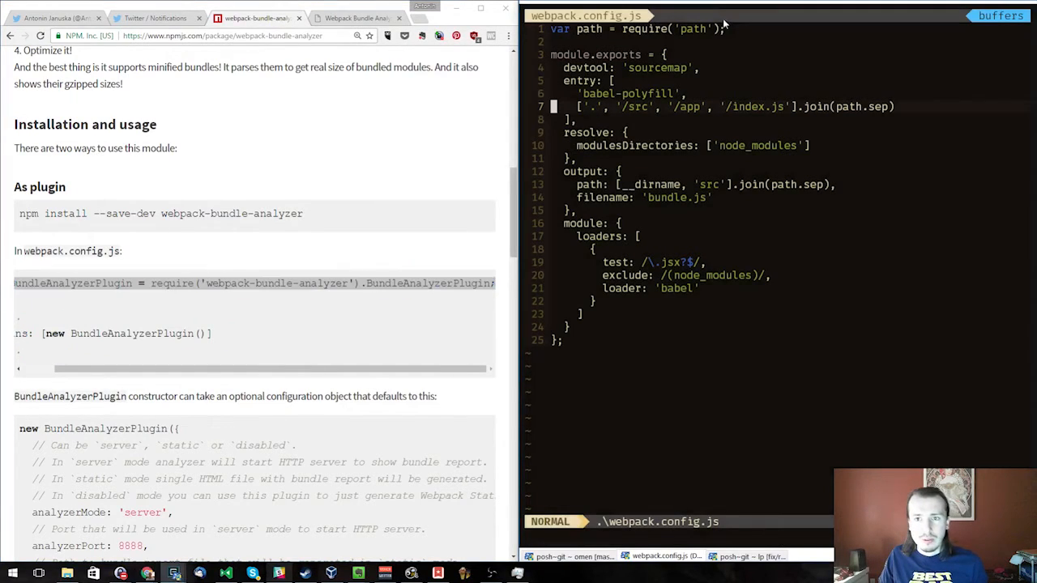
key("o")
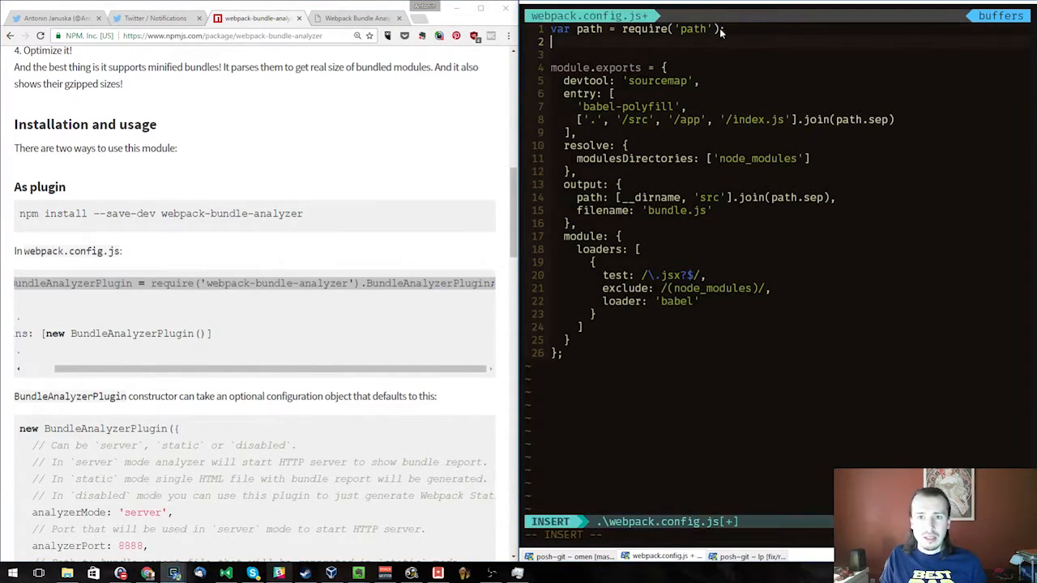
key("Escape")
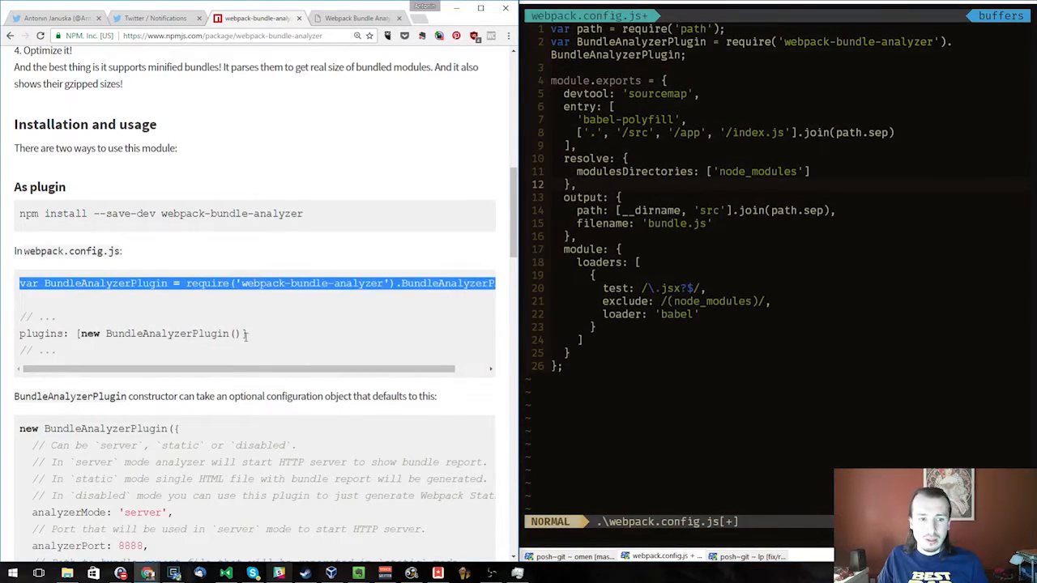
left_click(253, 336)
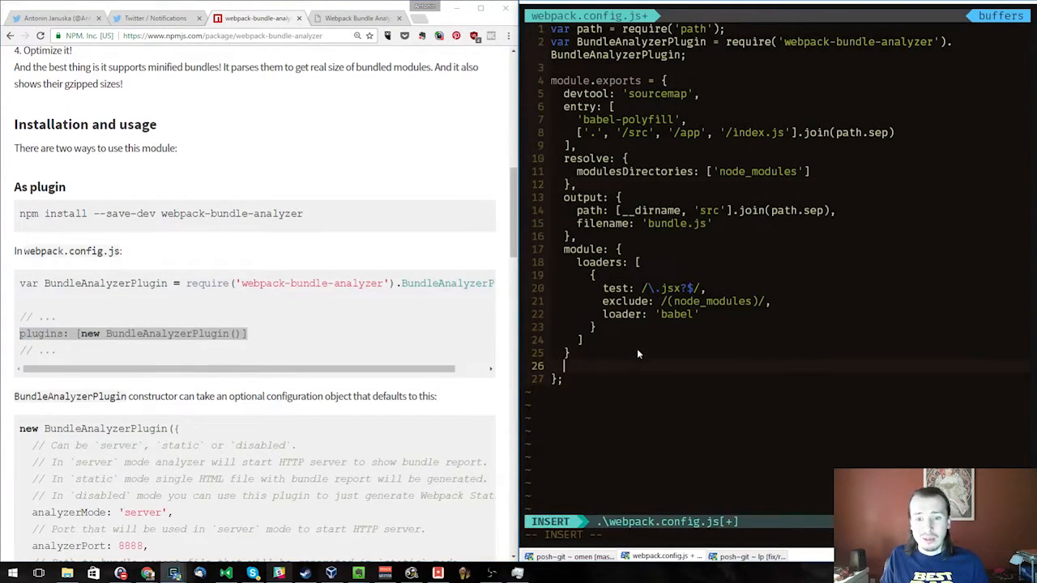
key("Escape")
type("var")
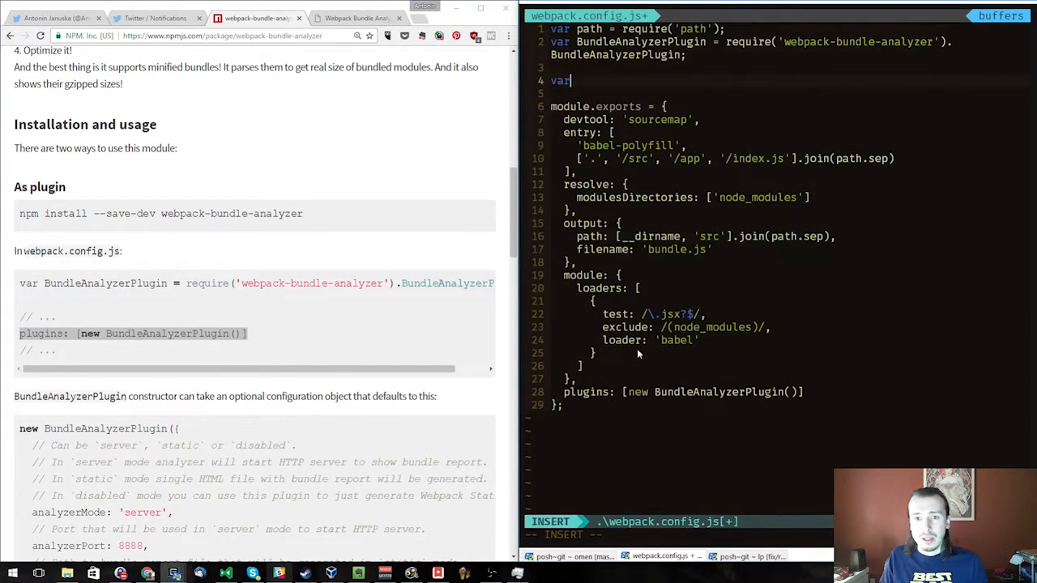
- Declare var plugins = [];, start an if (process.env...) block pushing BundleAnalyzerPlugin, then undo the unfinished conditional
type("plugins = [];")
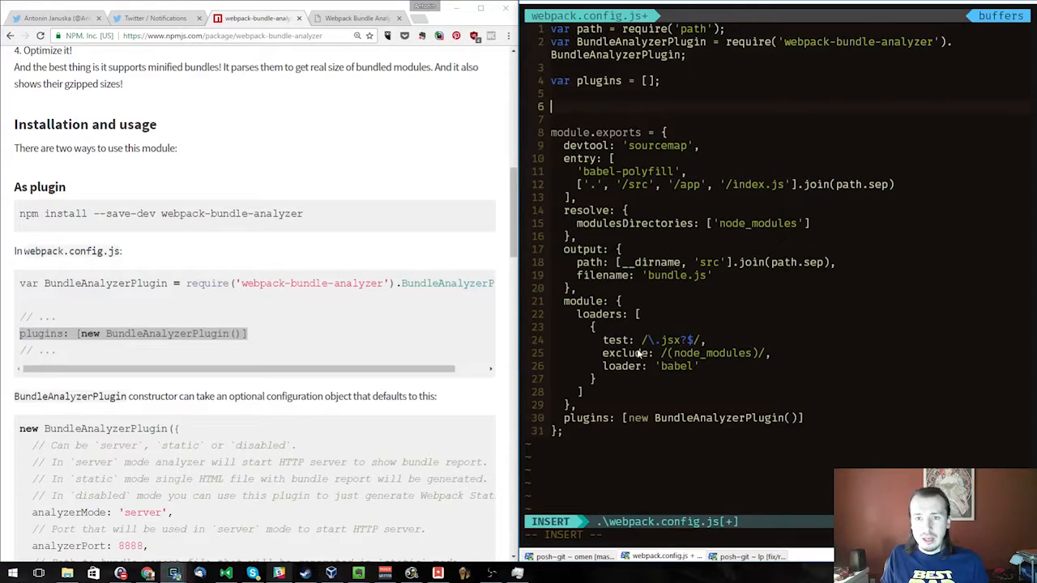
type("if (")
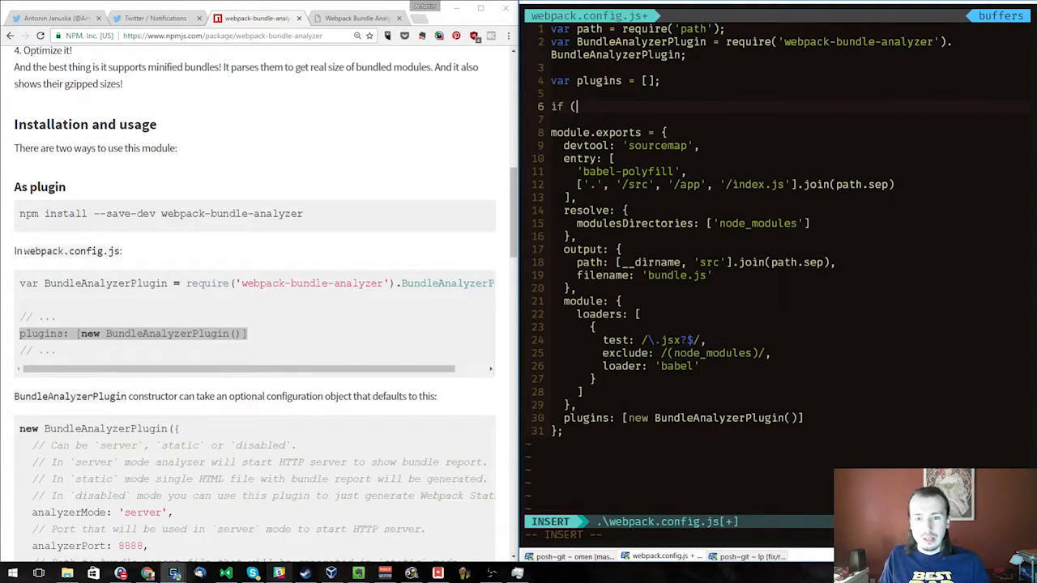
type("process.env.NODE_ENV = 'development")
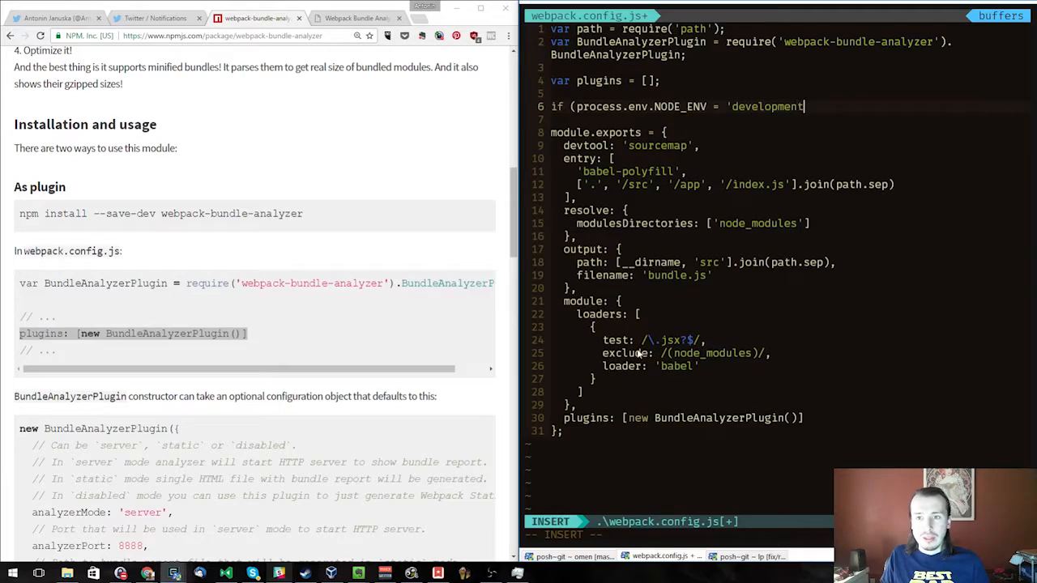
key("BackSpace")
type("bug') {")
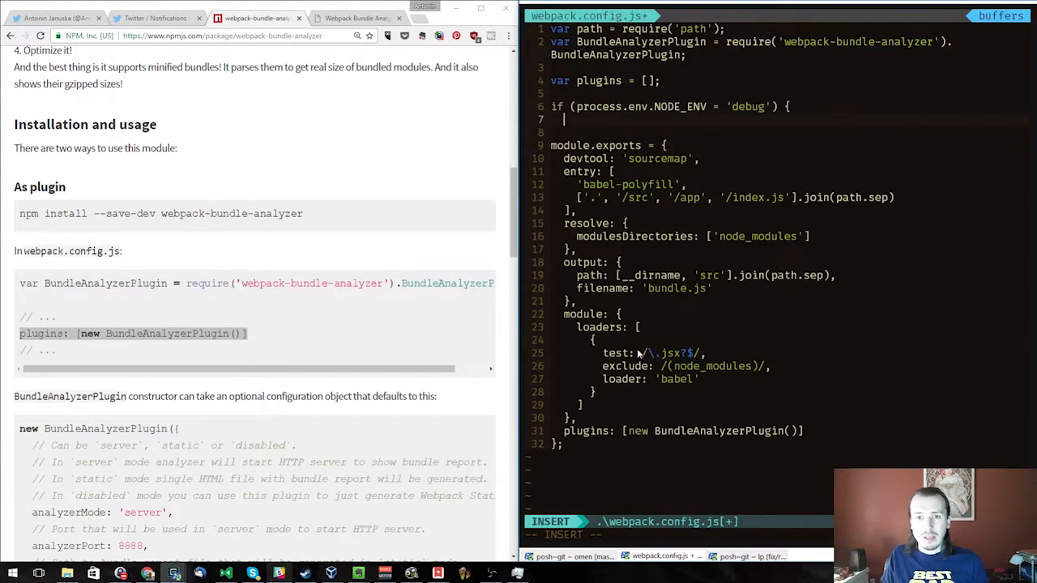
type("p")
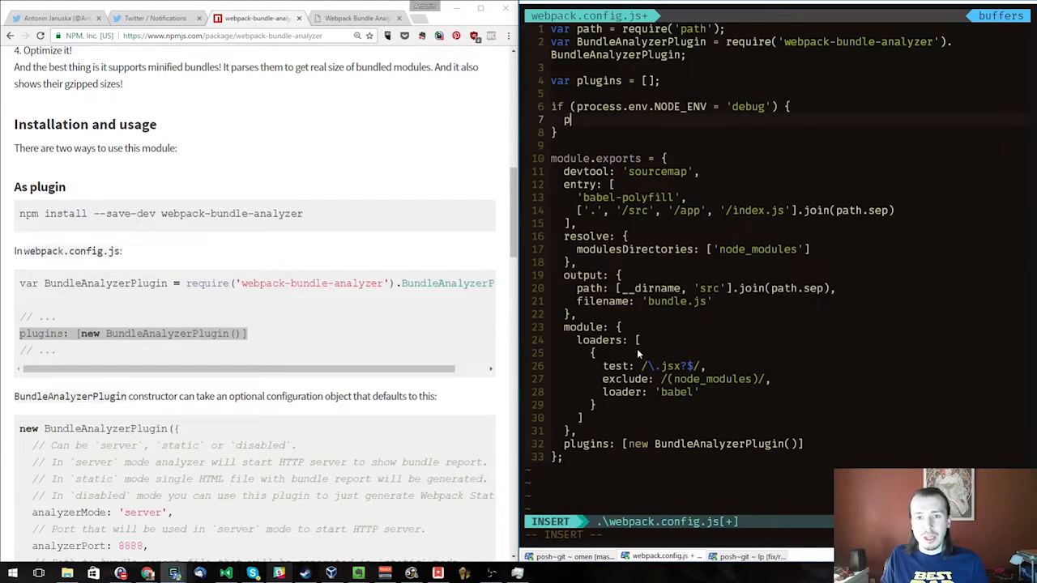
type("lugins.push(")
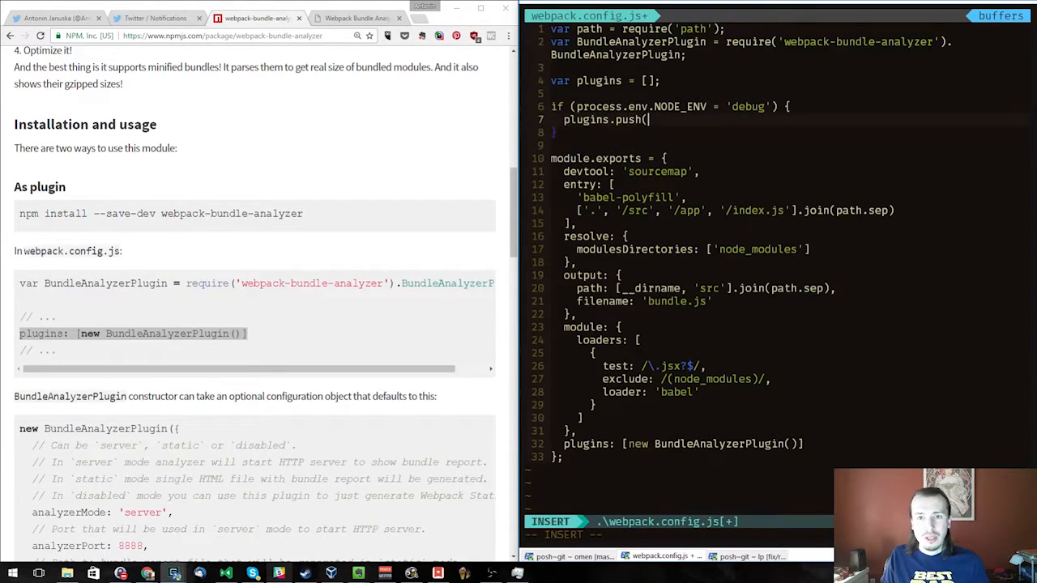
type("BundleAnalyzerPlugin")
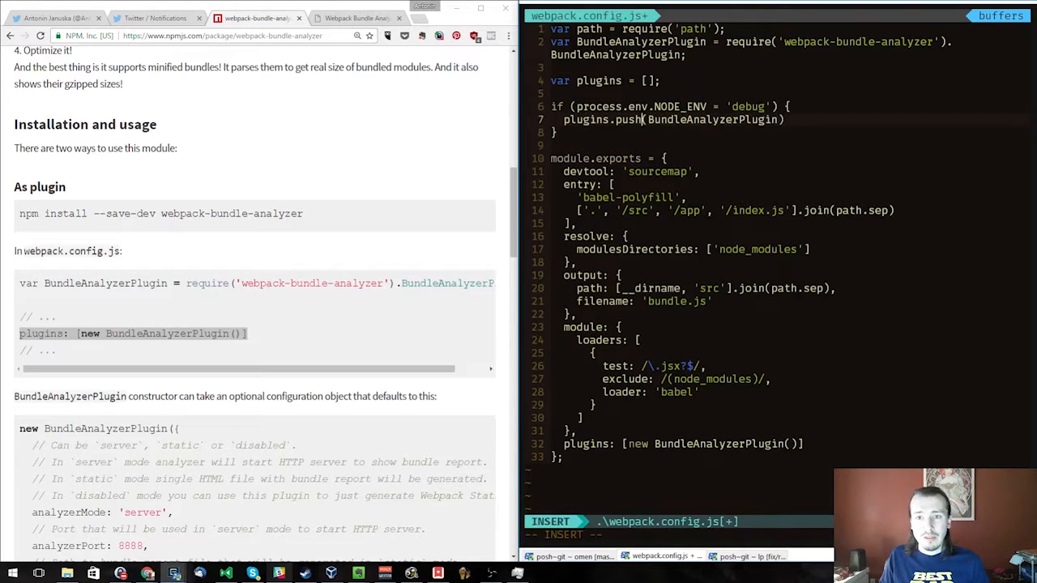
key("Escape")
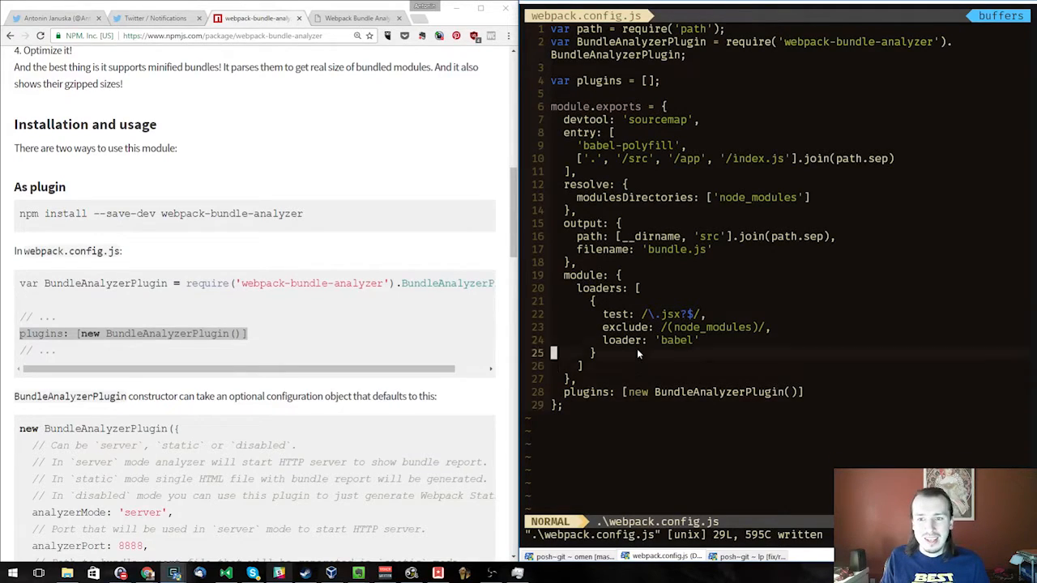
- Undo the empty plugins array declaration, keep the require line, then save webpack.config.js and quit Vim with :wq
key("V")
type(":w")
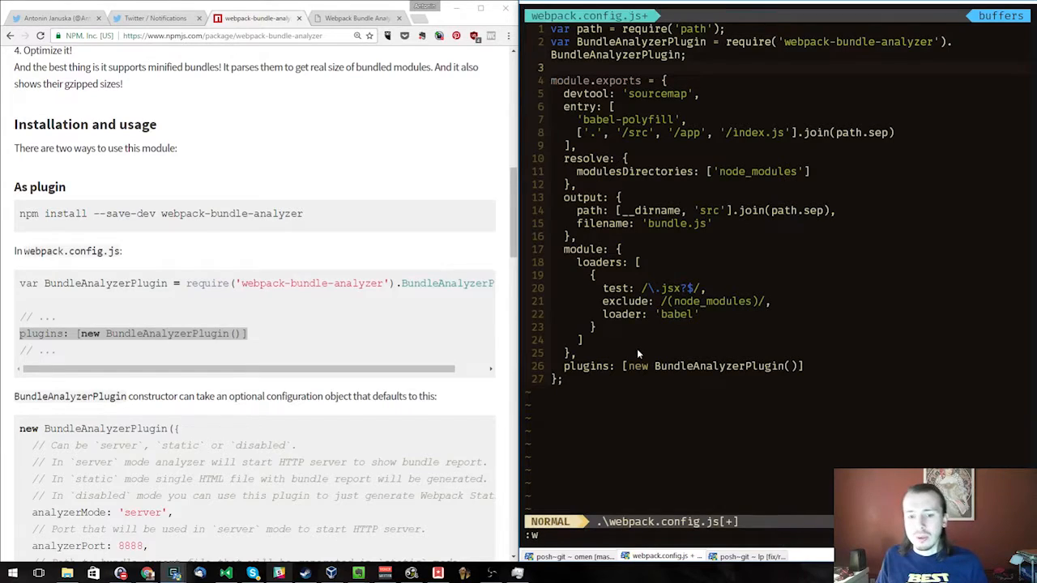
key("V")
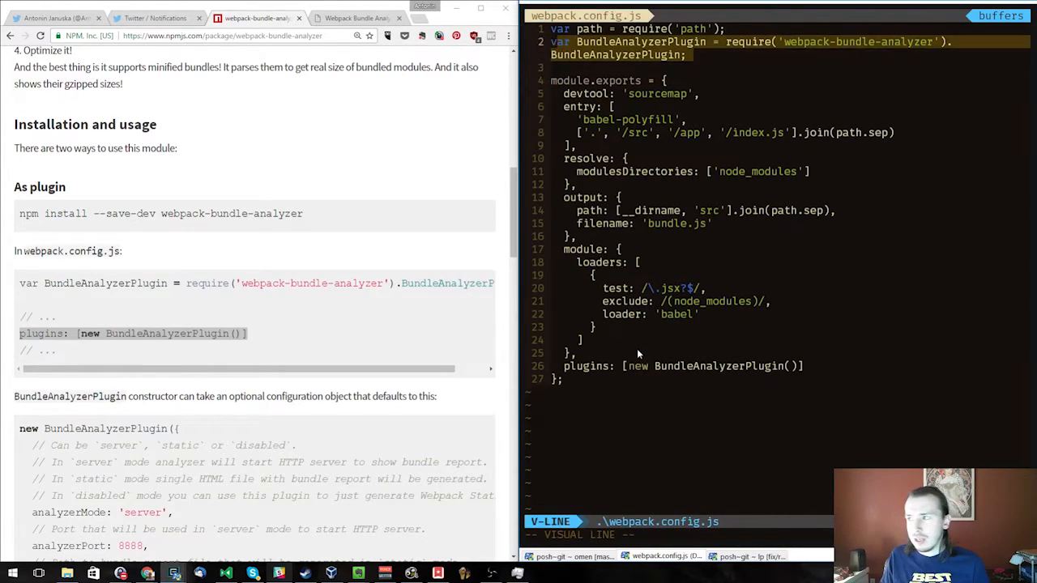
key("Escape")
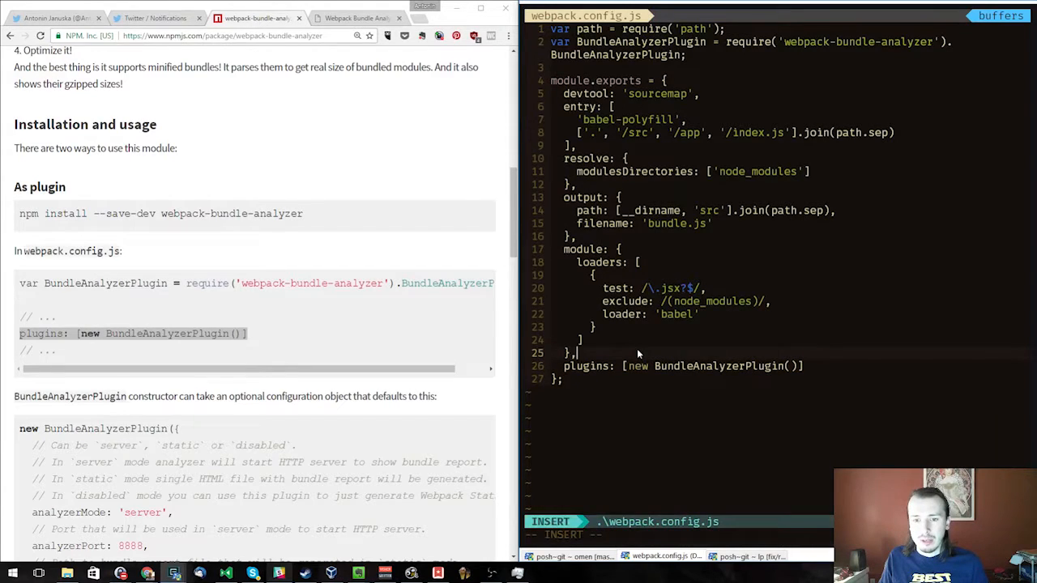
key("Escape")
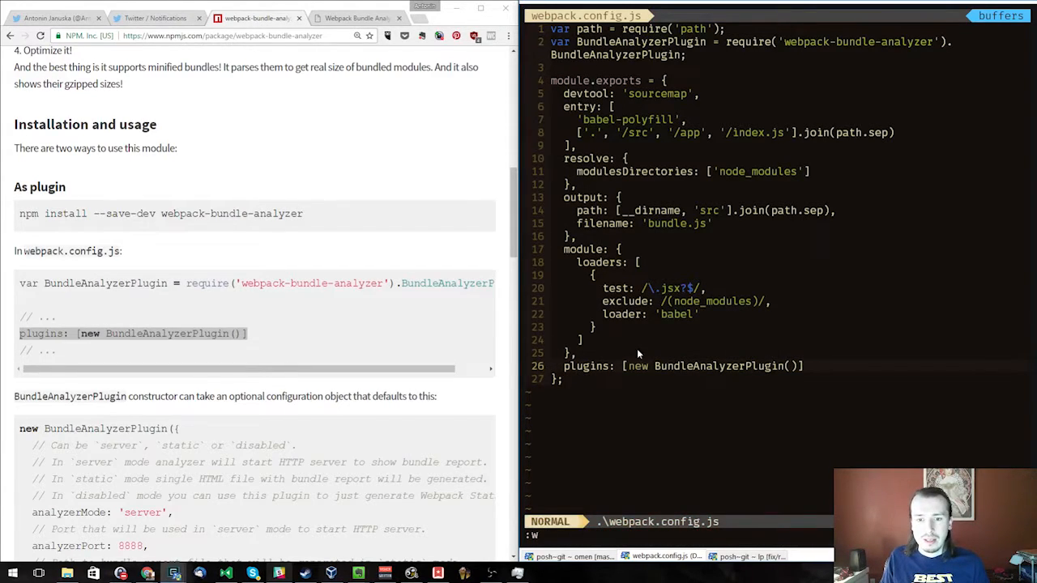
type("q")
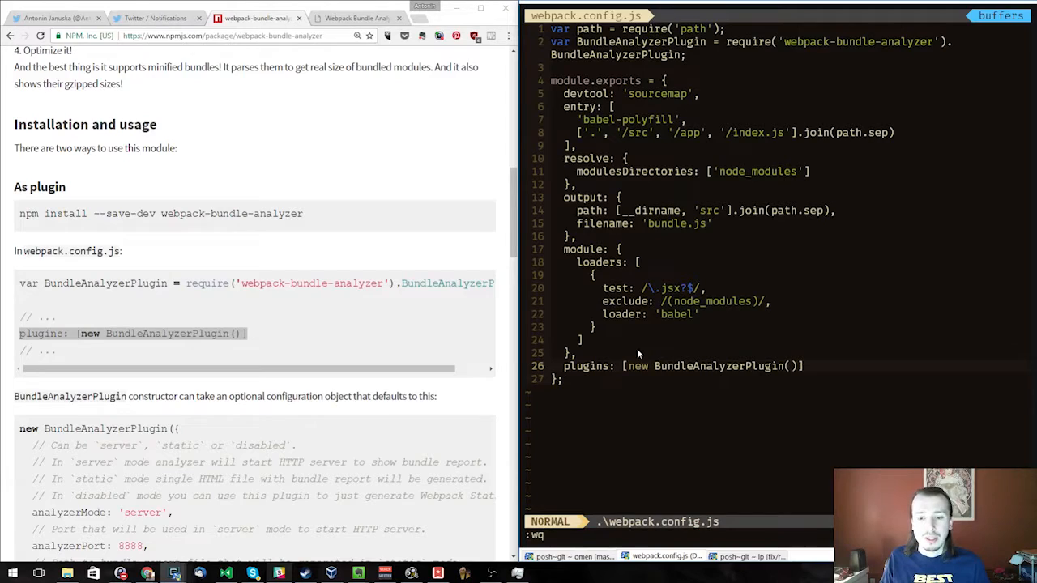
key("Return")
type("webpack")
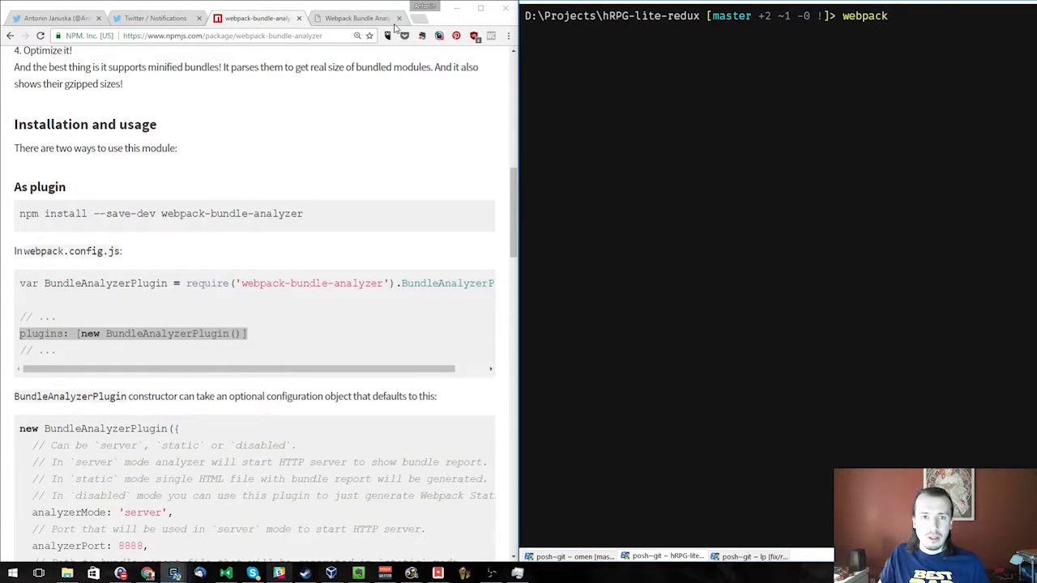
- While webpack rebuilds and the analyzer starts on localhost:8888, glance at Twitter notifications and switch to the treemap tab
left_click(399, 18)
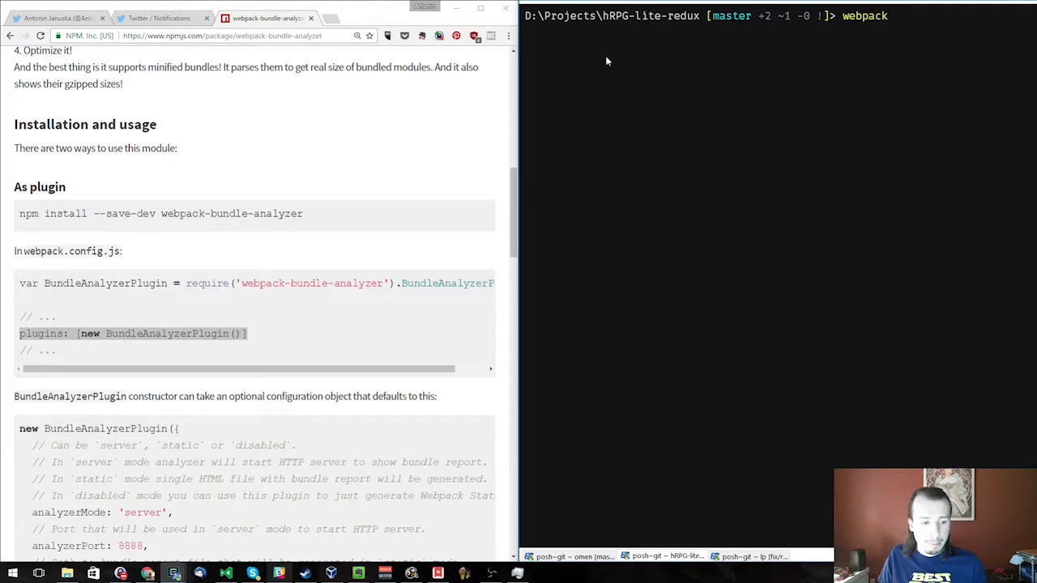
mouse_move(617, 50)
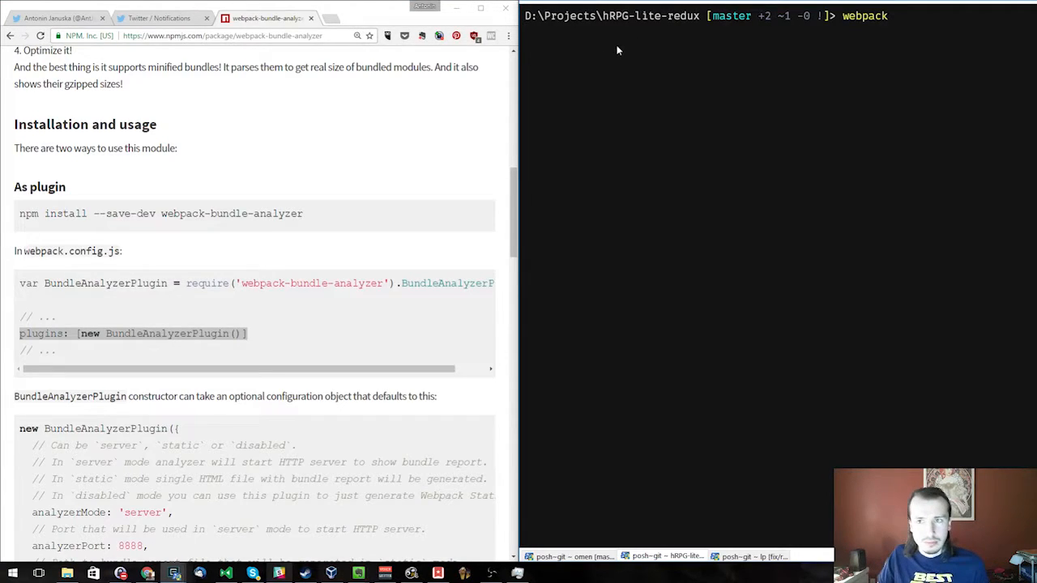
left_click(159, 18)
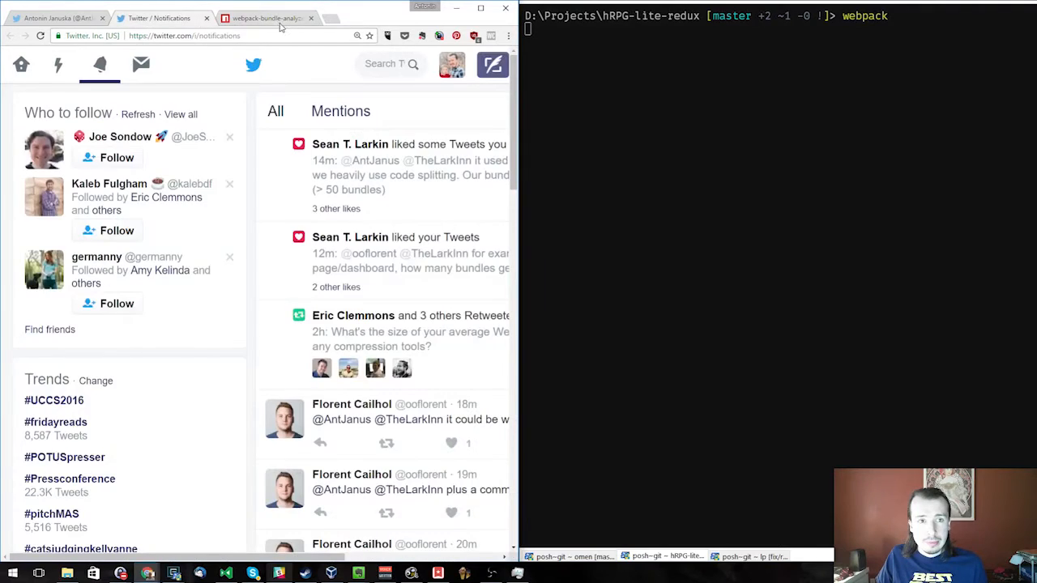
left_click(262, 18)
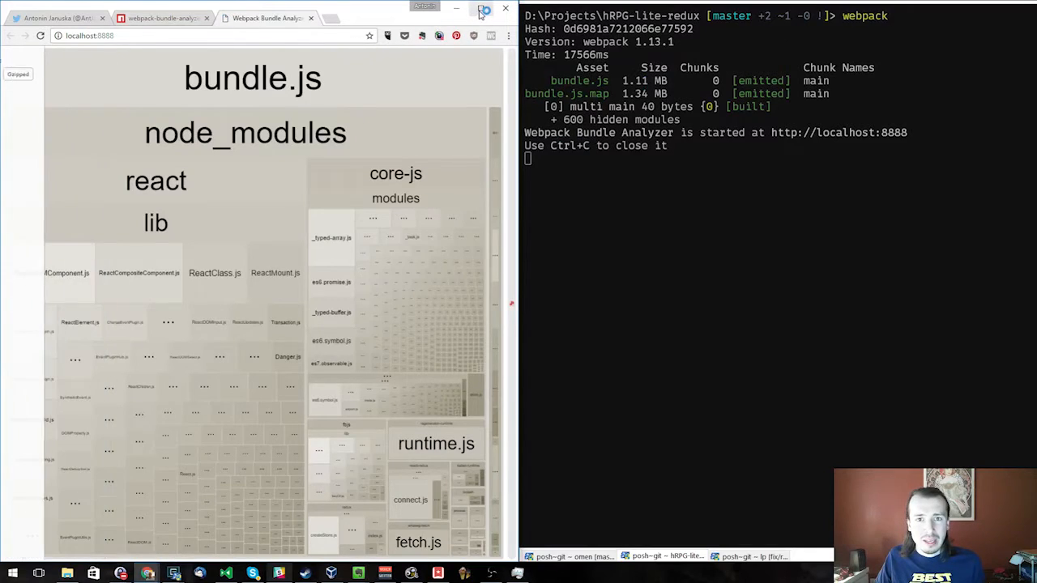
- Maximize the browser so the bundle.js treemap fills the screen, showing react and core-js as the largest blocks
left_click(482, 9)
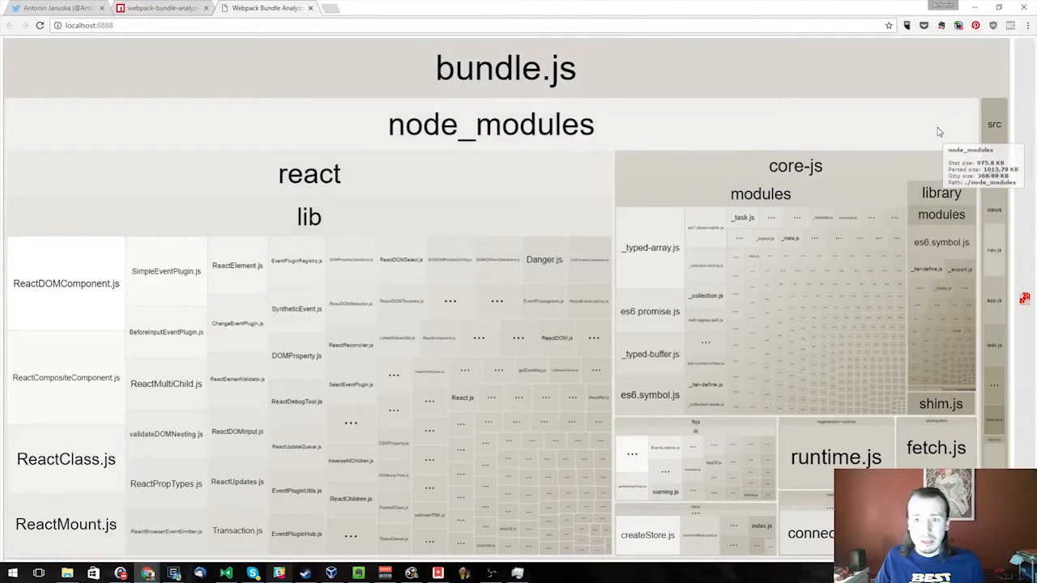
mouse_move(1008, 159)
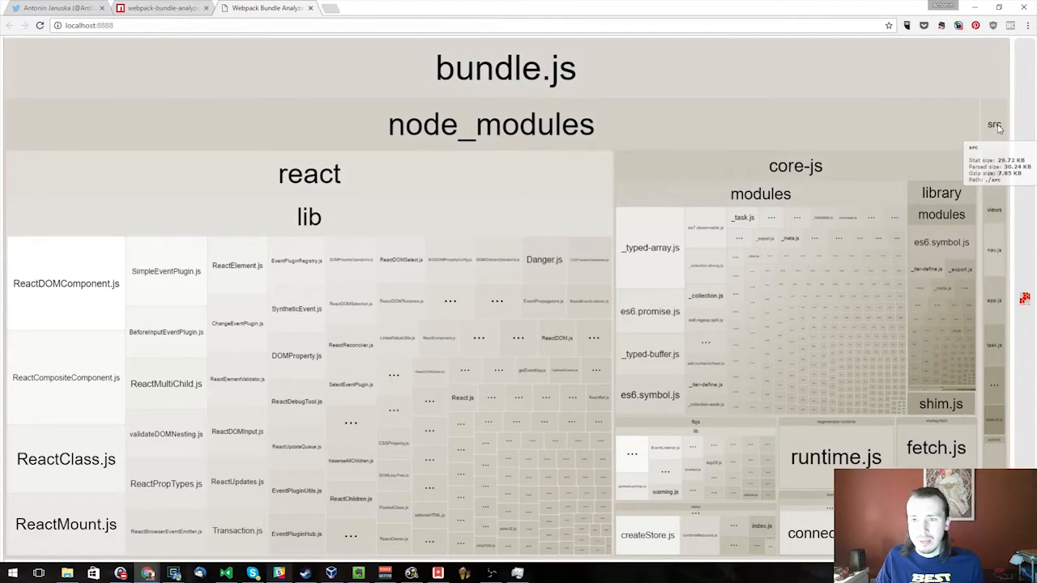
mouse_move(917, 81)
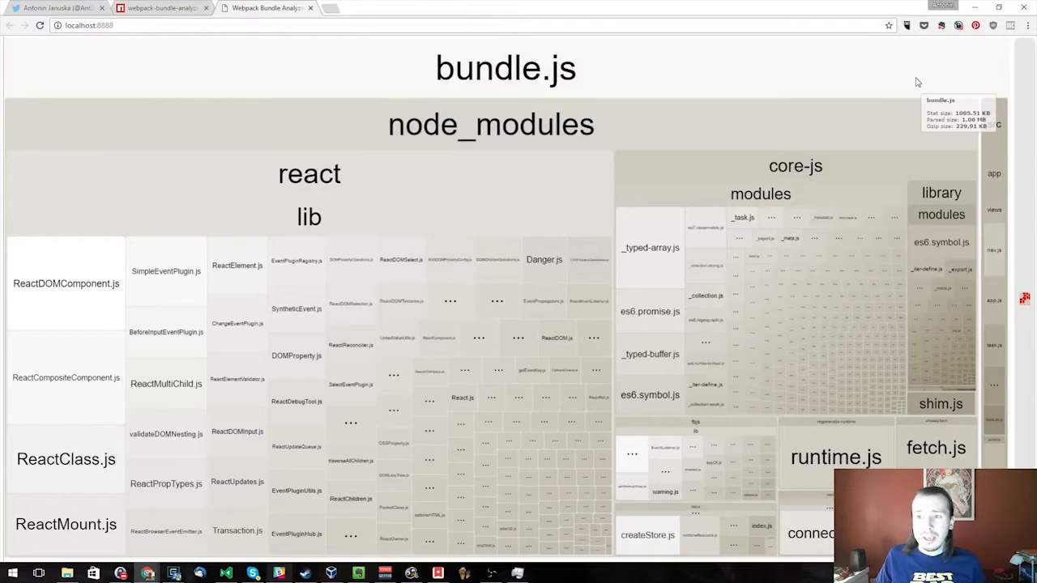
mouse_move(995, 124)
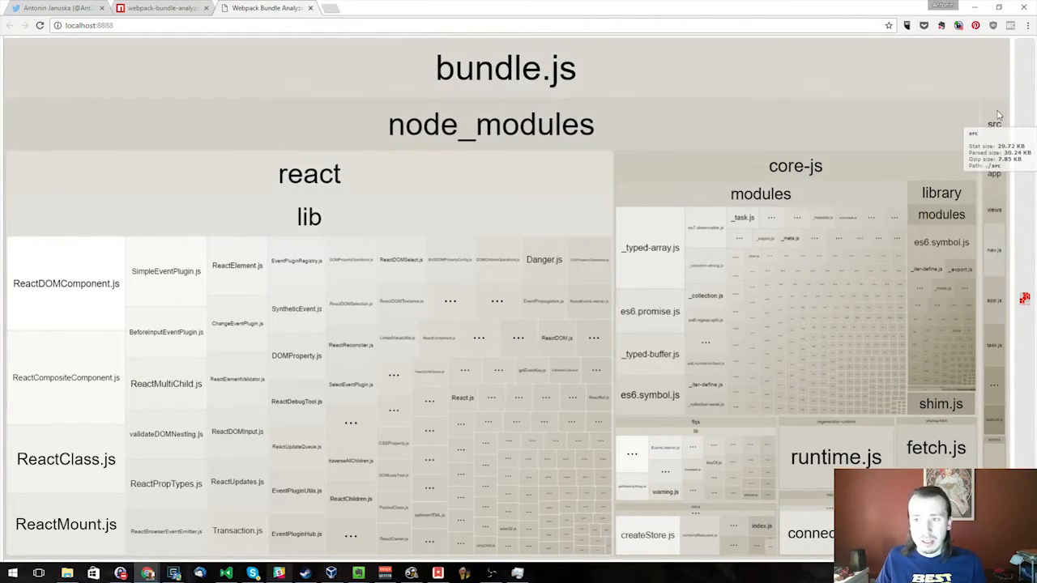
mouse_move(995, 123)
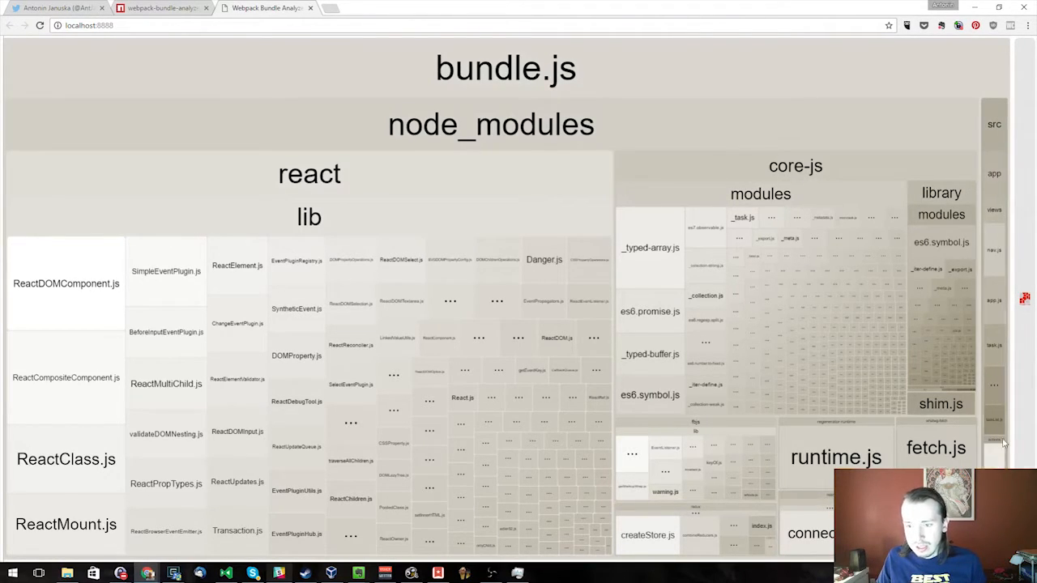
mouse_move(995, 173)
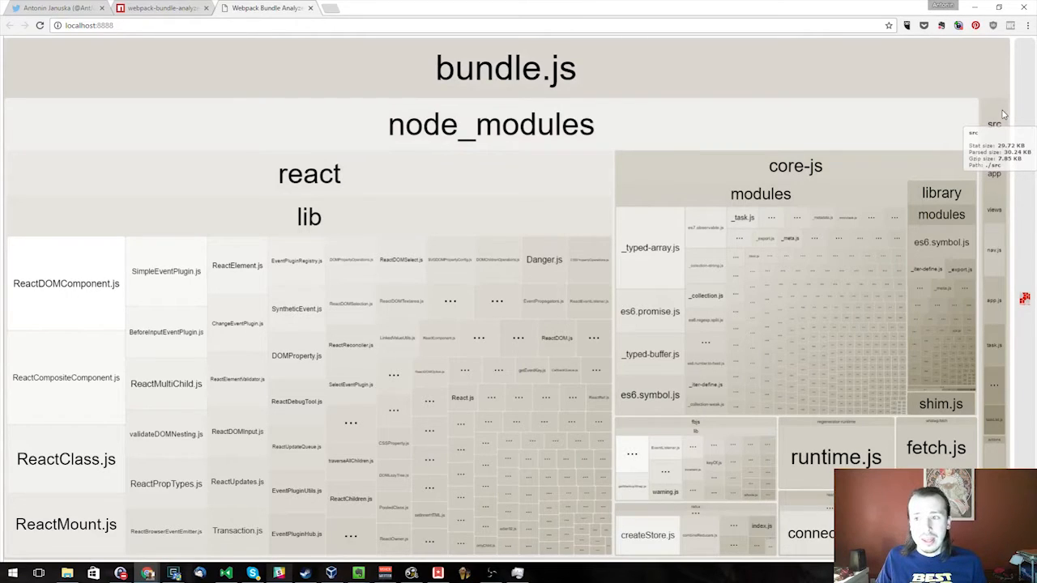
mouse_move(661, 13)
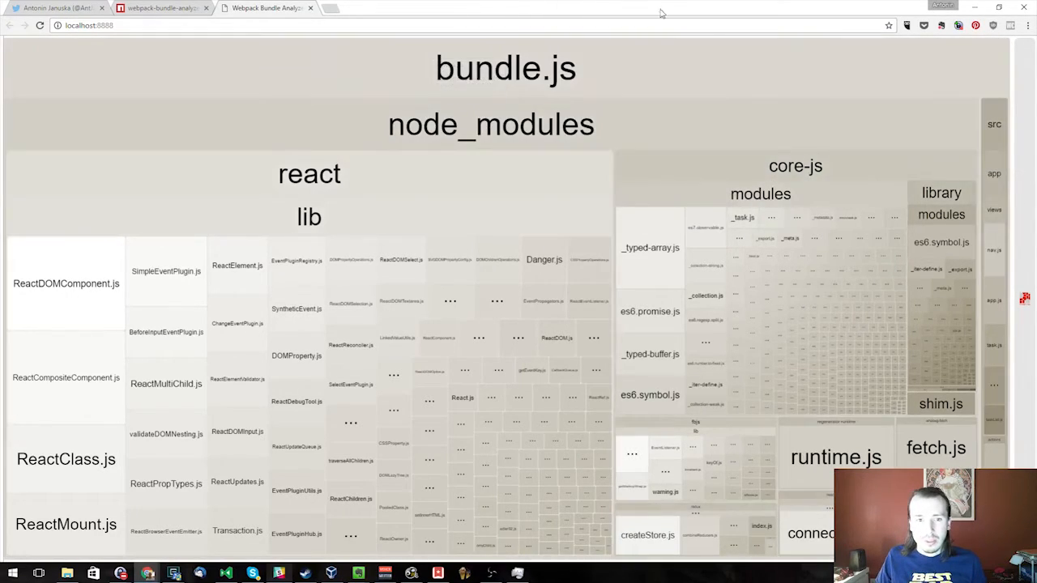
mouse_move(573, 181)
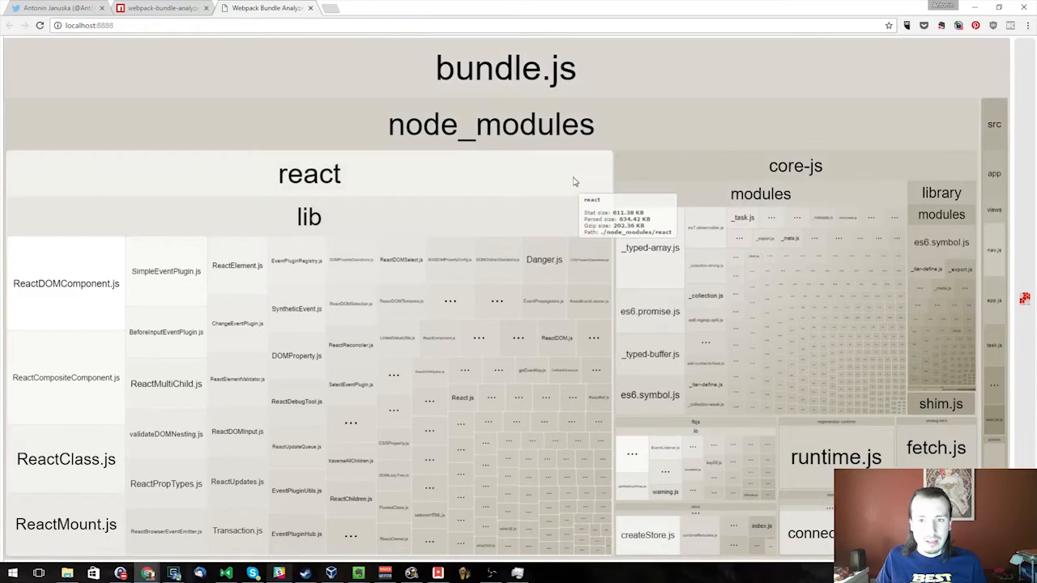
mouse_move(567, 185)
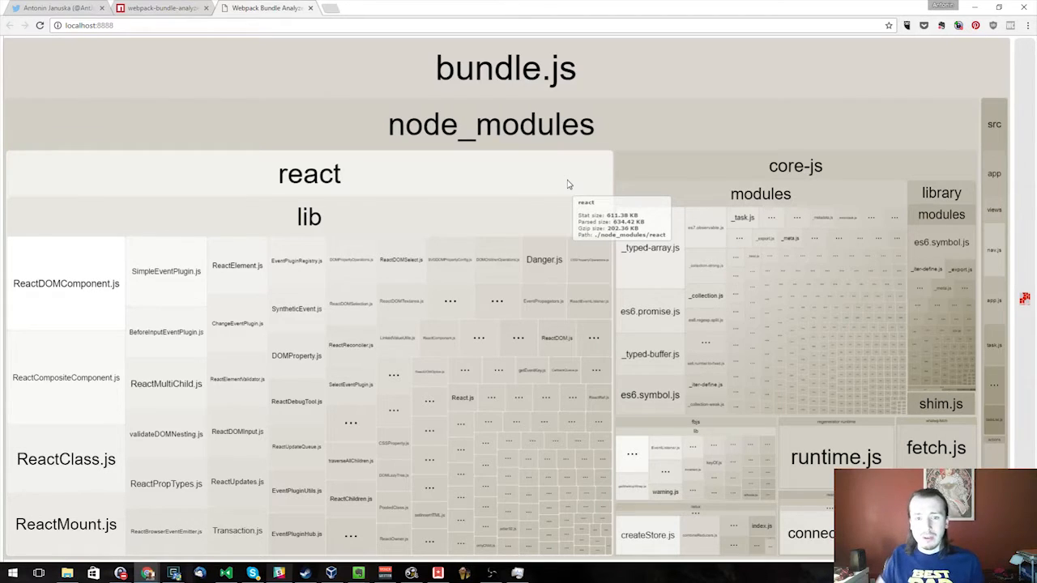
mouse_move(661, 165)
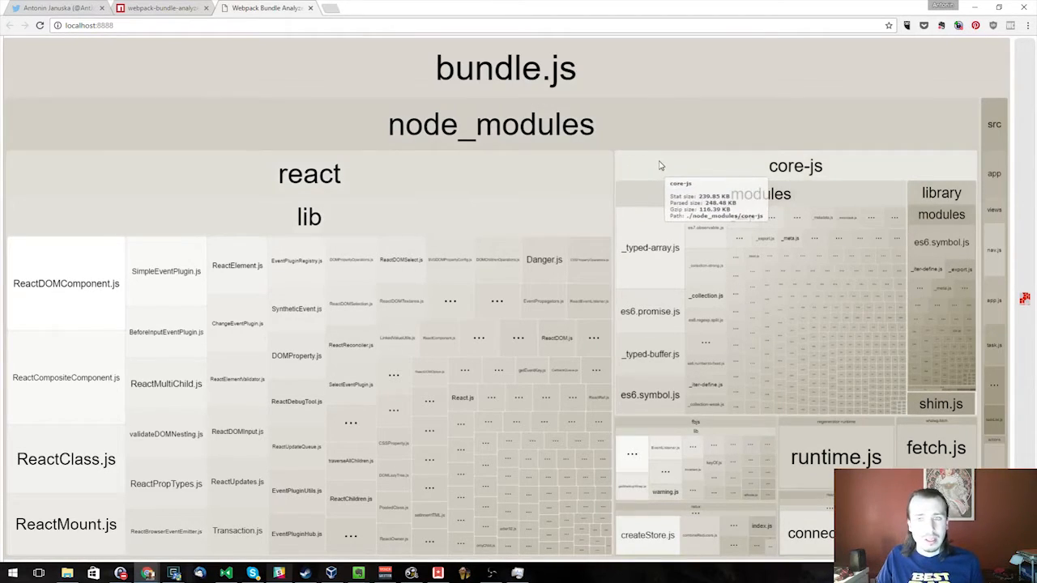
mouse_move(687, 170)
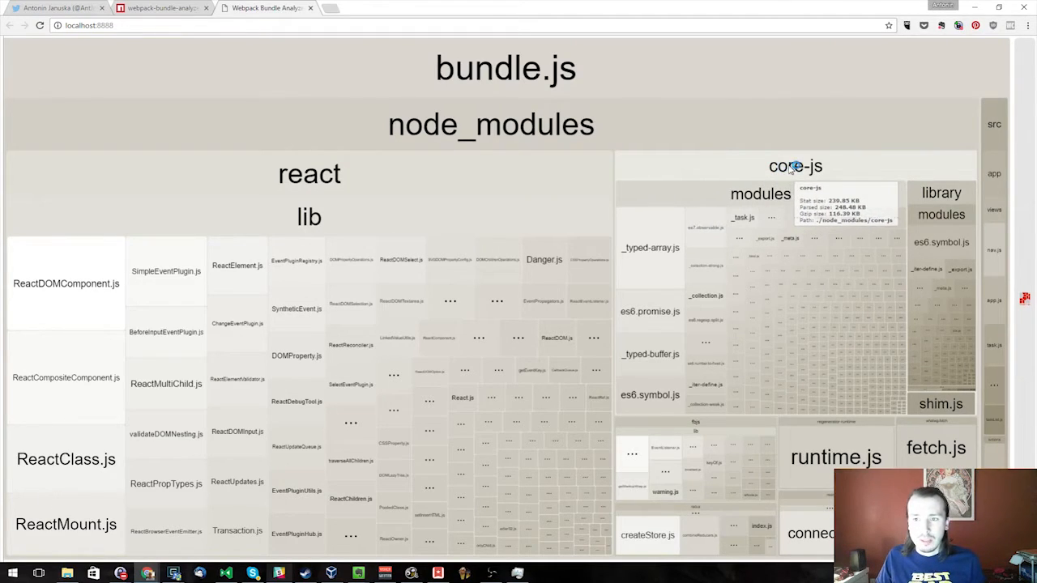
mouse_move(825, 175)
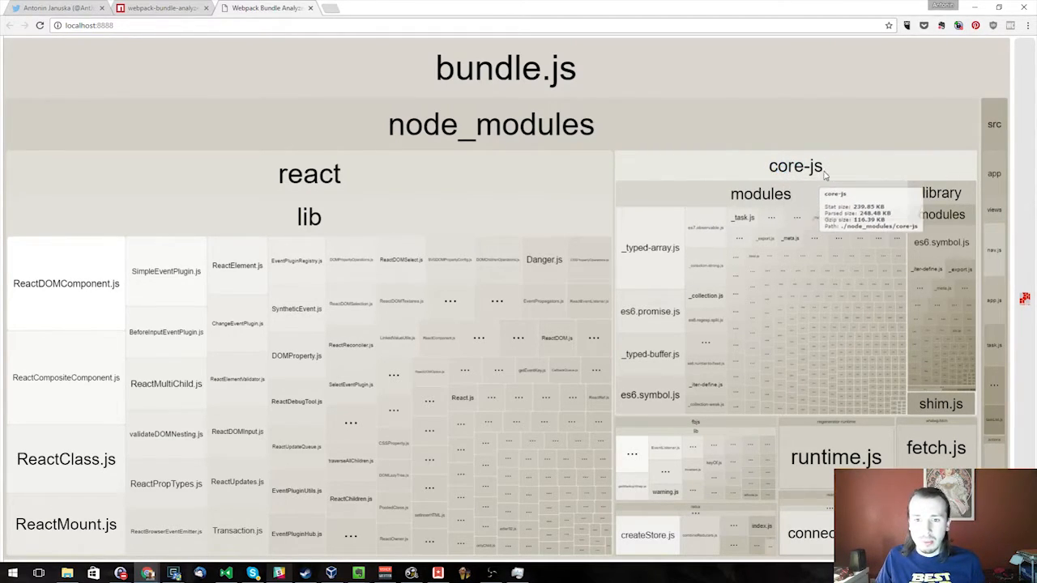
mouse_move(752, 209)
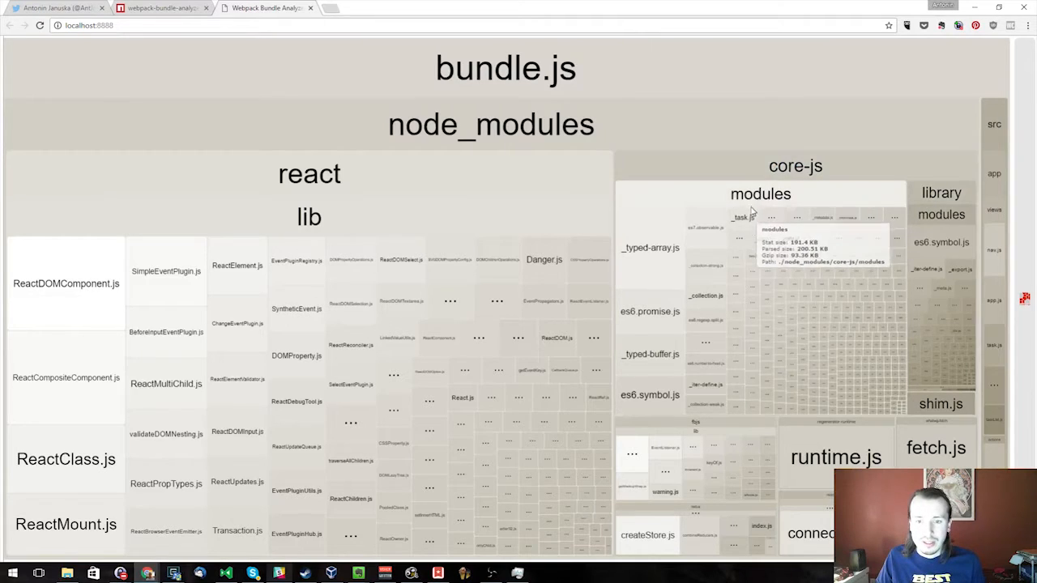
mouse_move(650, 395)
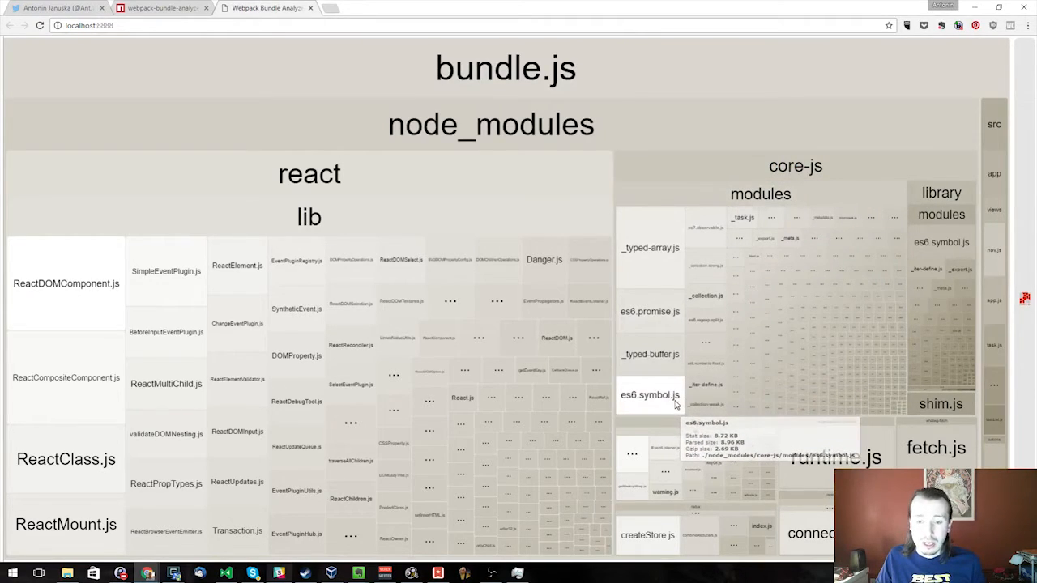
mouse_move(709, 243)
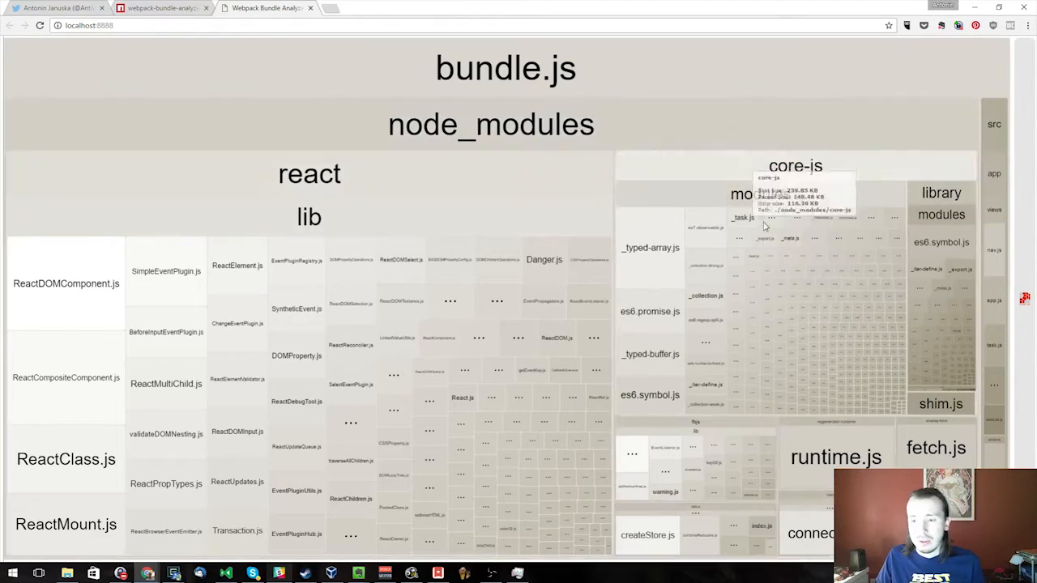
mouse_move(794, 266)
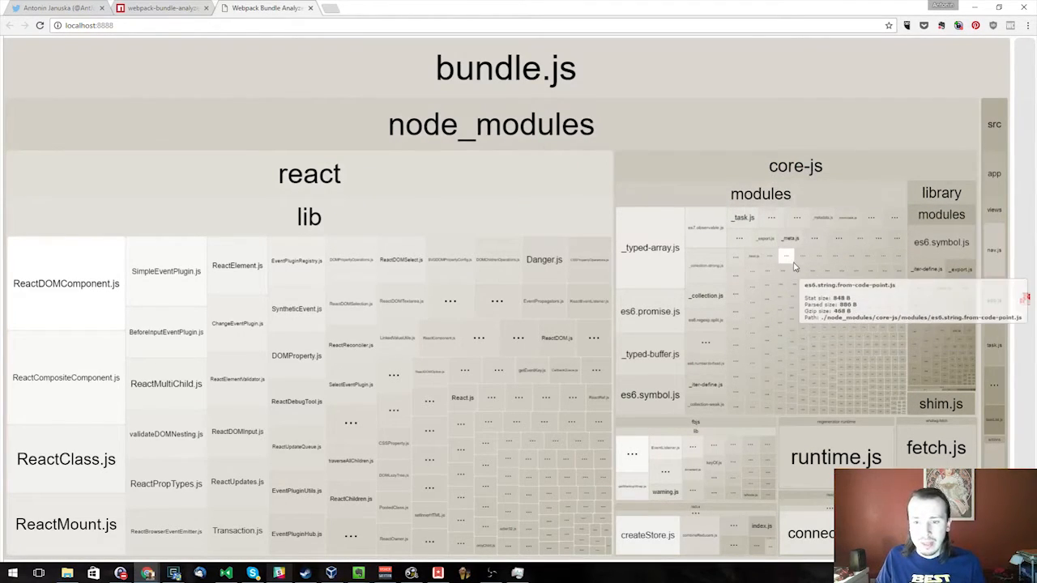
mouse_move(752, 172)
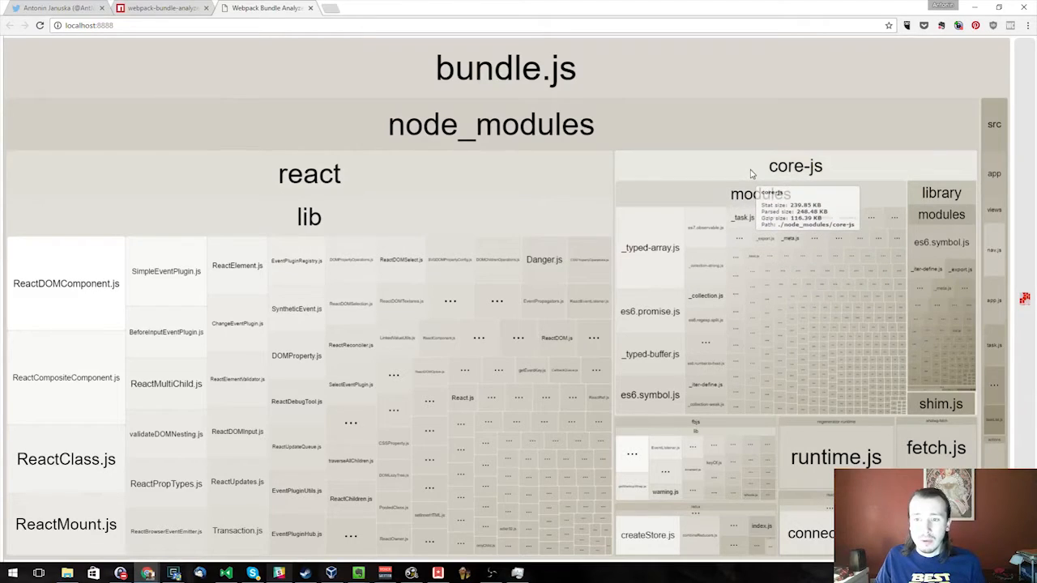
mouse_move(810, 165)
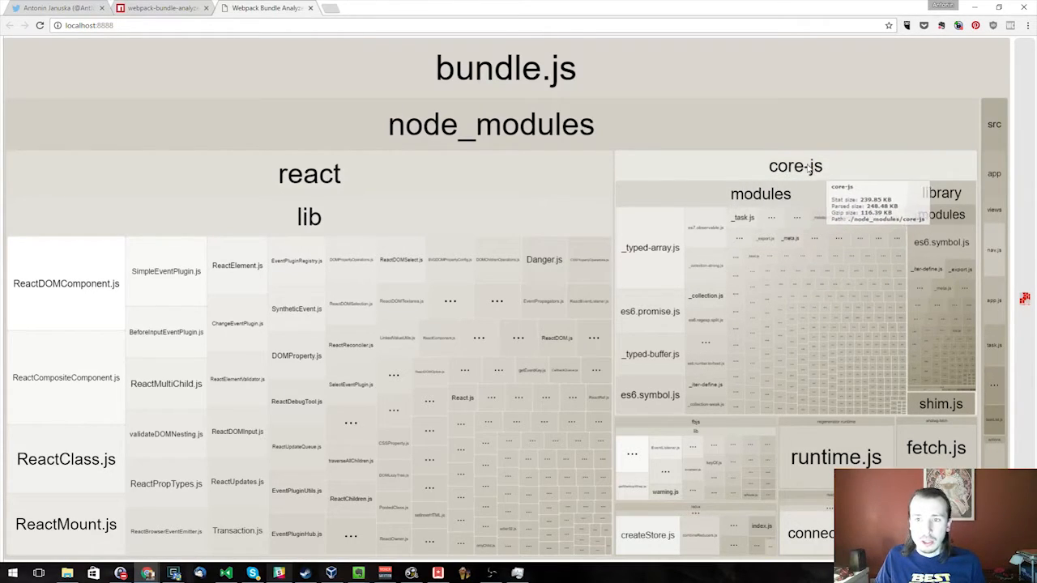
mouse_move(729, 448)
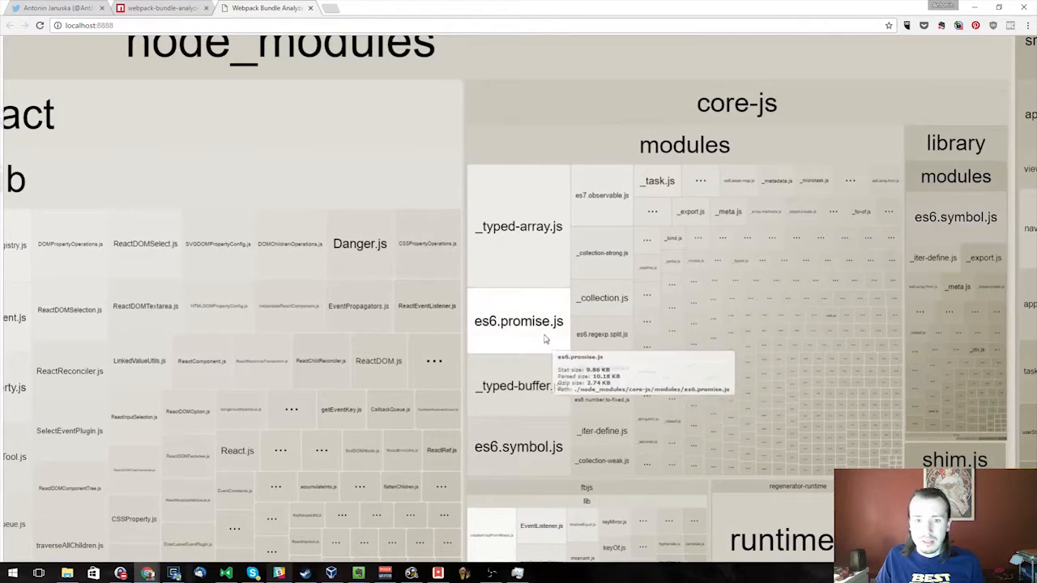
mouse_move(726, 529)
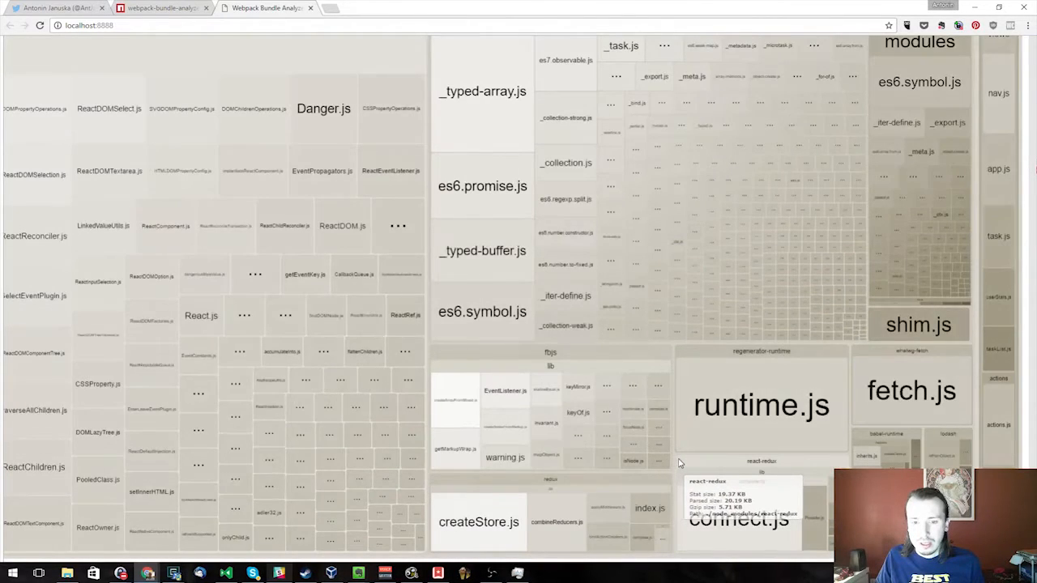
mouse_move(567, 363)
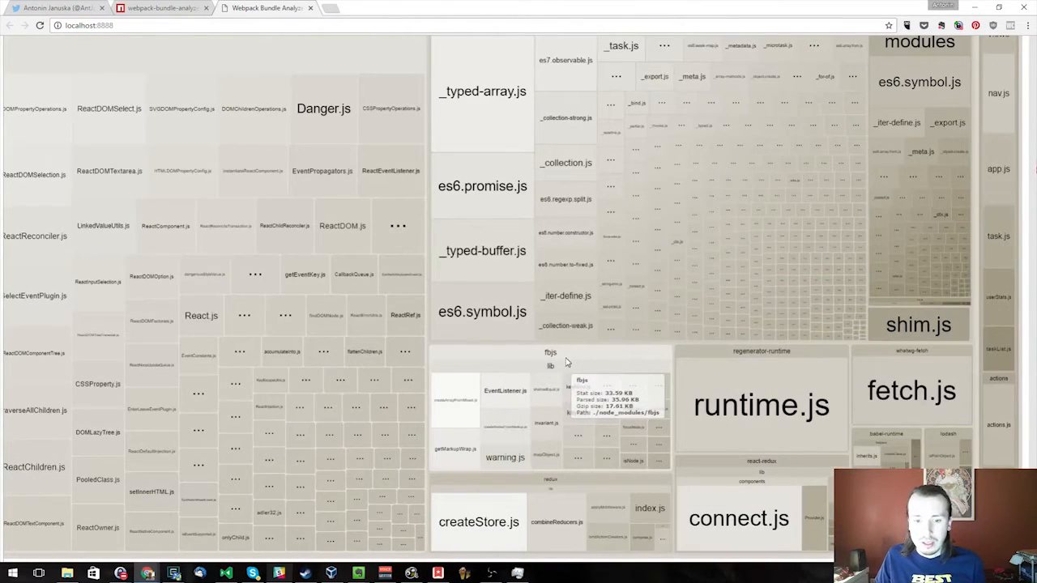
mouse_move(790, 357)
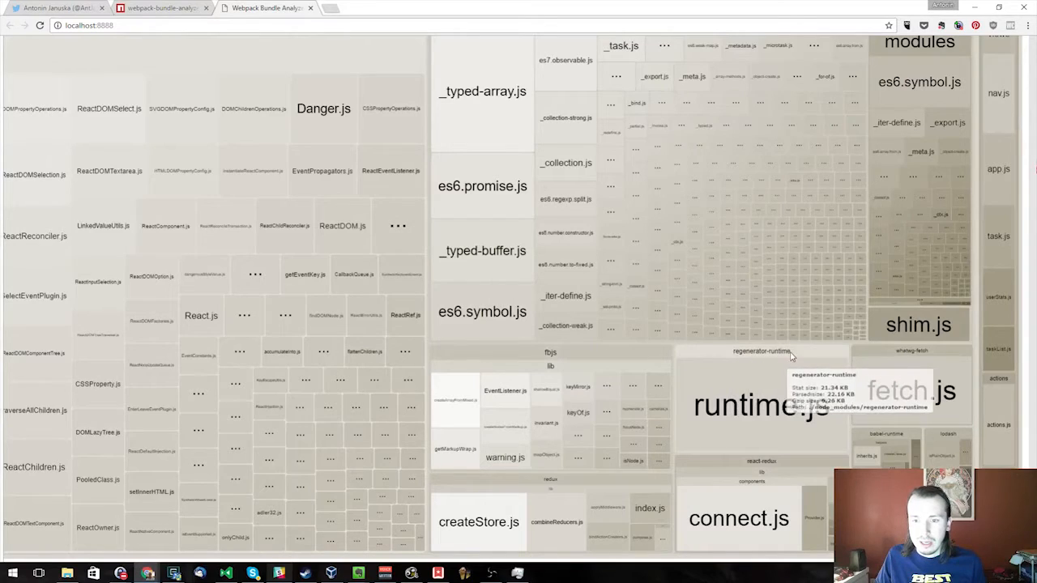
mouse_move(778, 354)
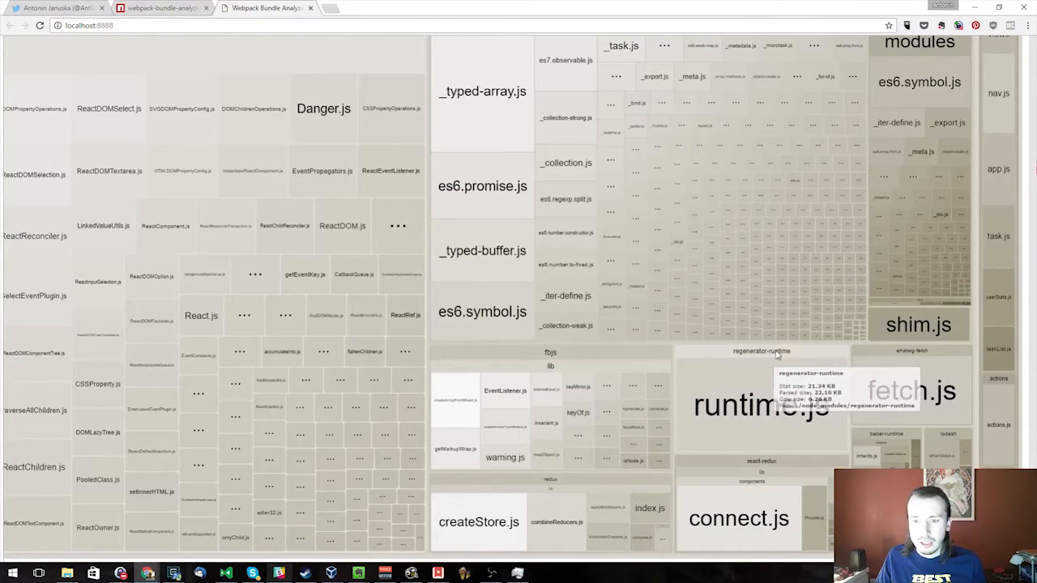
mouse_move(790, 466)
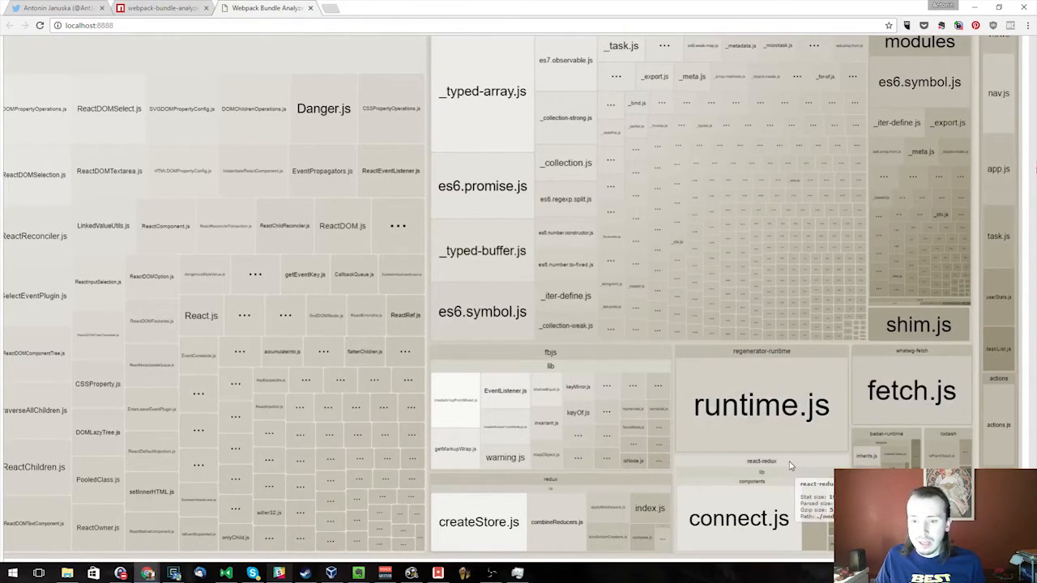
mouse_move(930, 355)
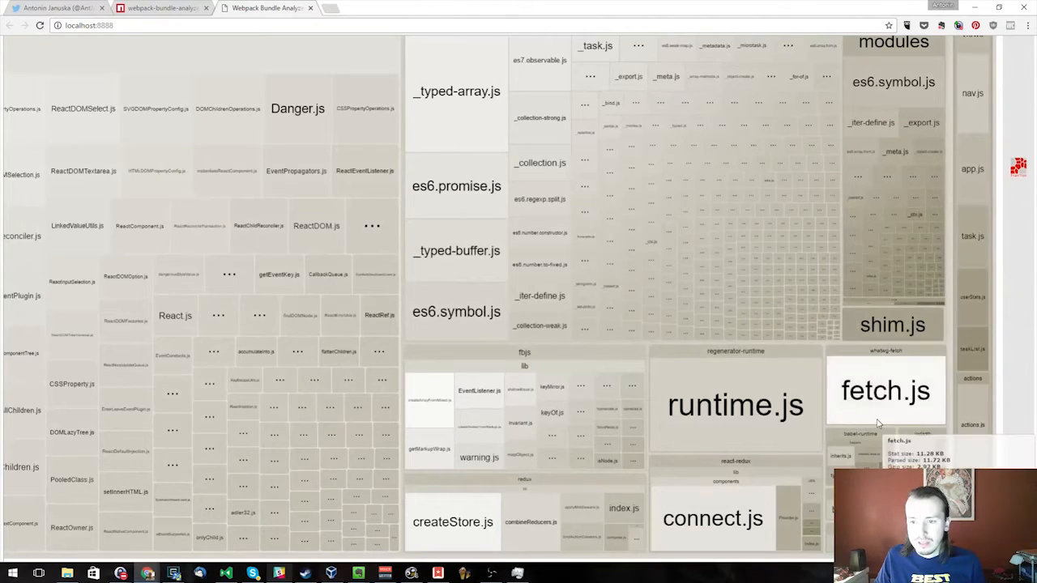
mouse_move(877, 437)
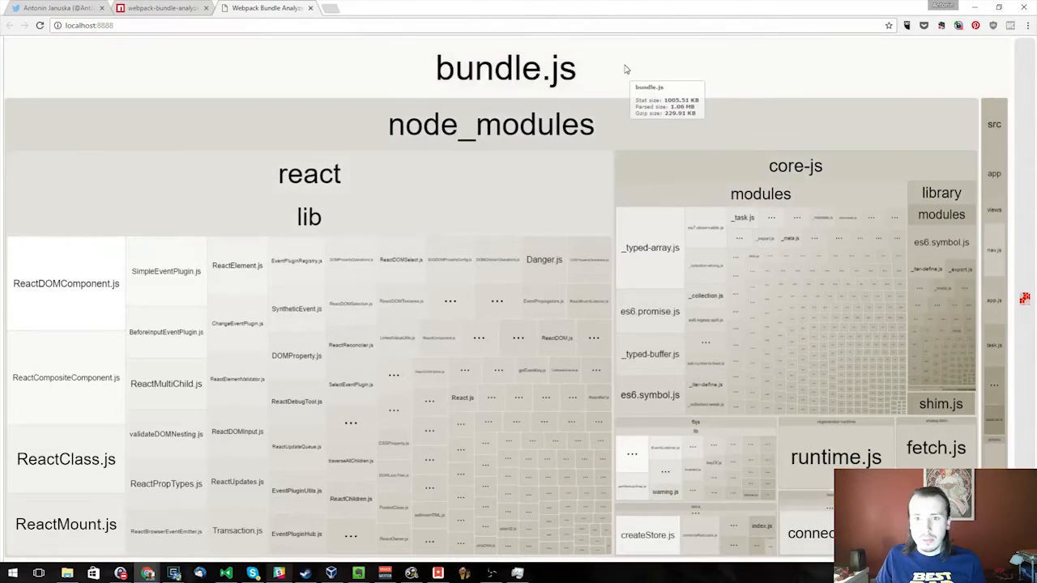
mouse_move(363, 172)
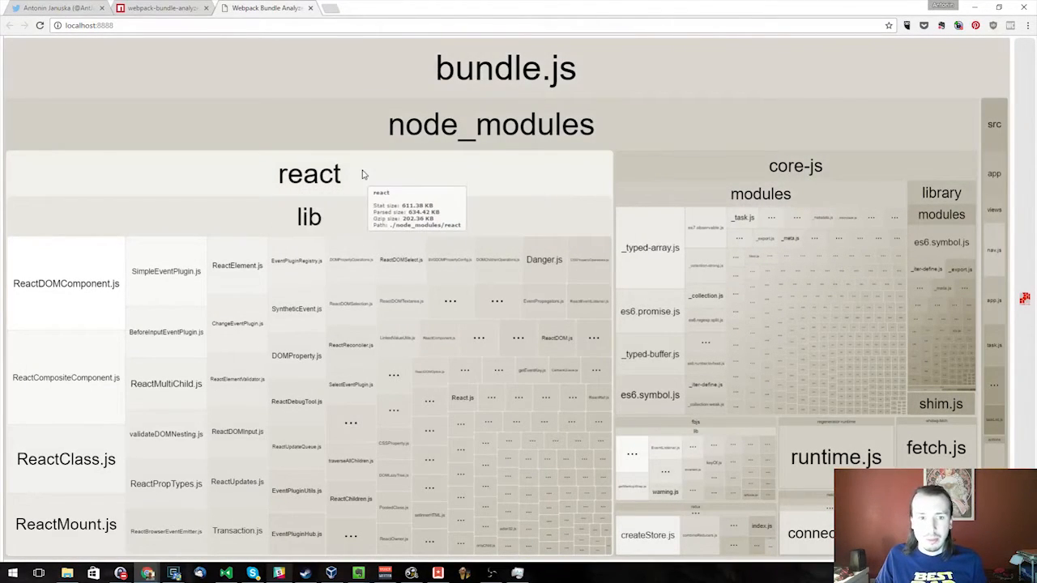
mouse_move(737, 171)
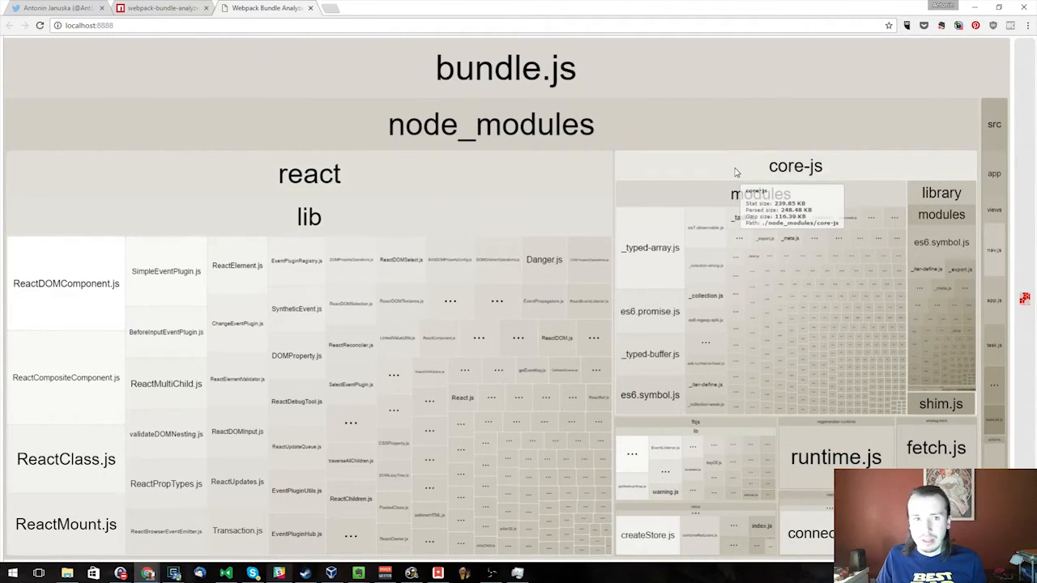
mouse_move(629, 18)
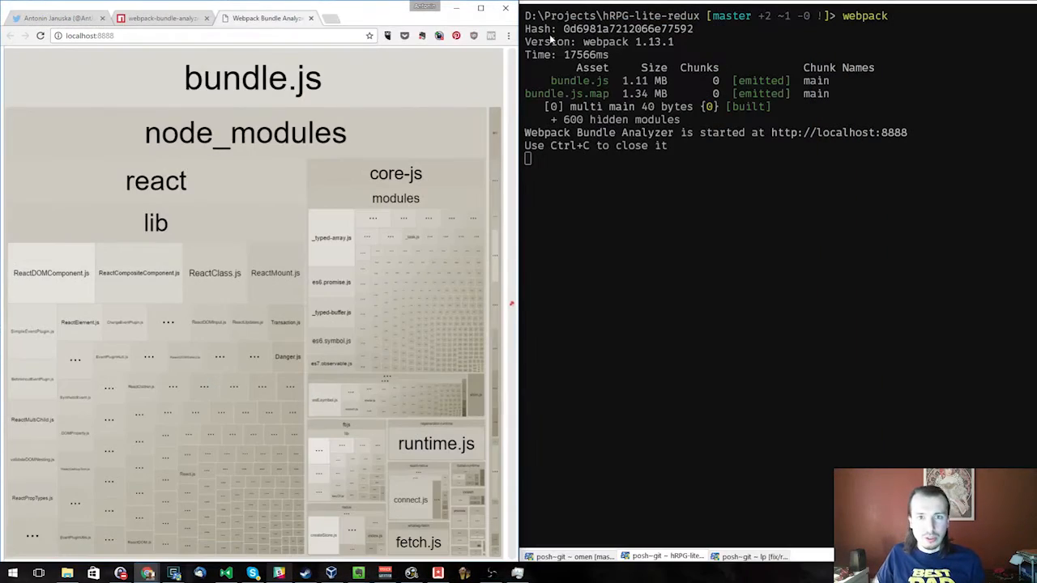
- Stop the Bundle Analyzer server with Ctrl+C and confirm 'Terminate batch job' with y
key("ctrl+c")
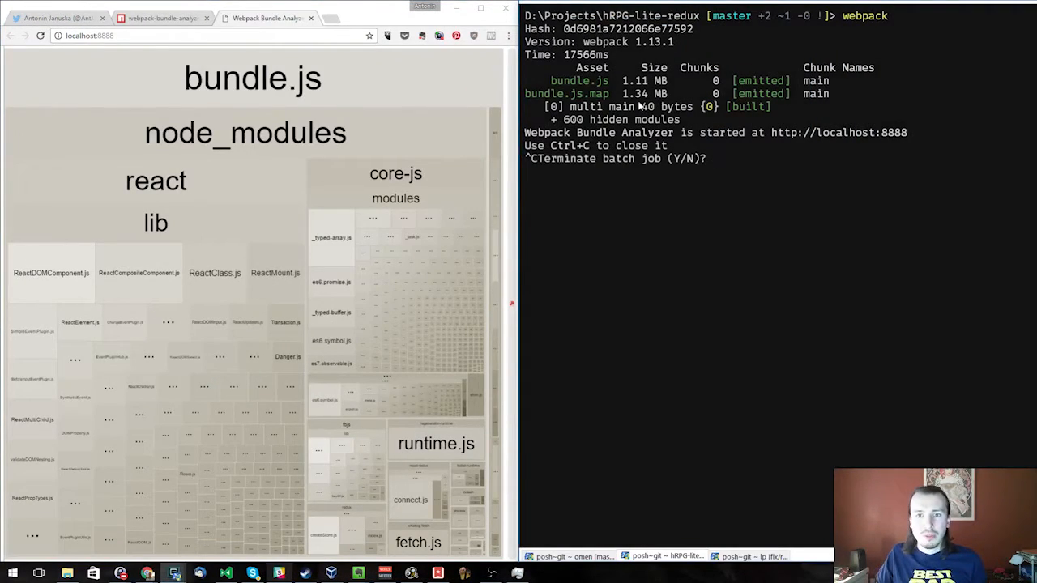
type("y")
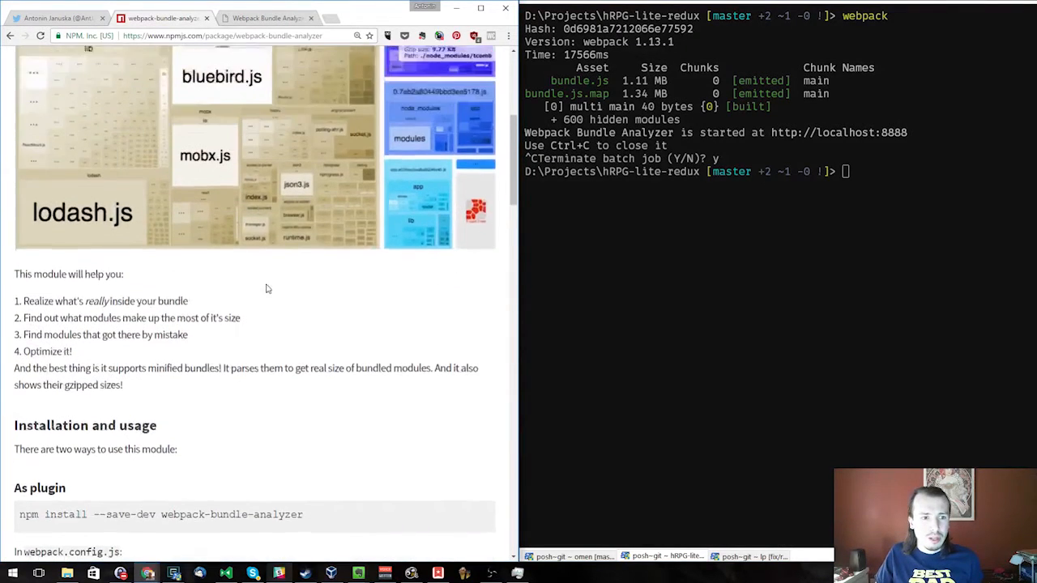
- Review the BundleAnalyzerPlugin default options on the npm page, highlighting the analyzerPort line
scroll("down", 3)
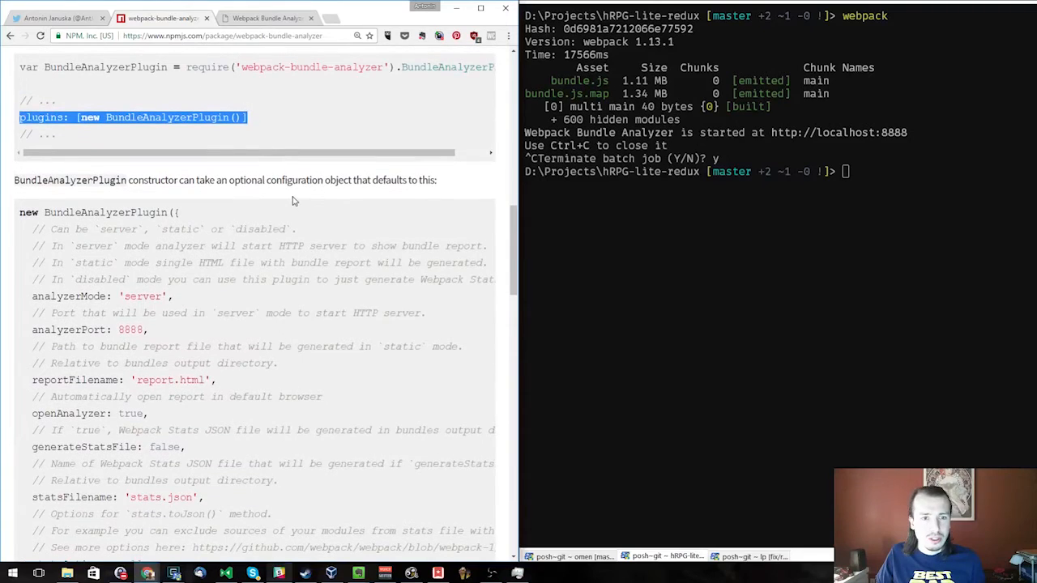
scroll("down", 3)
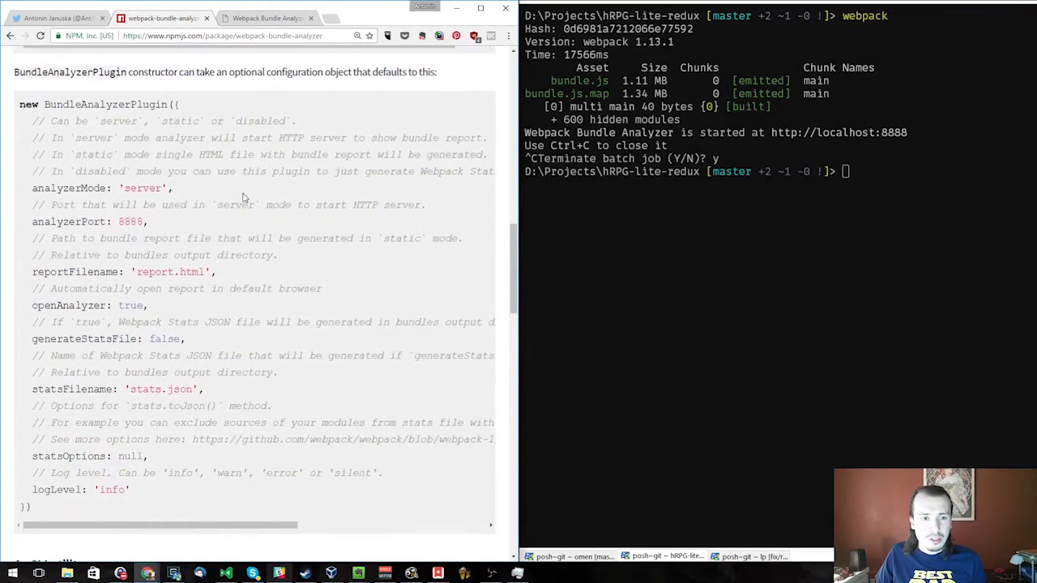
scroll("up", 3)
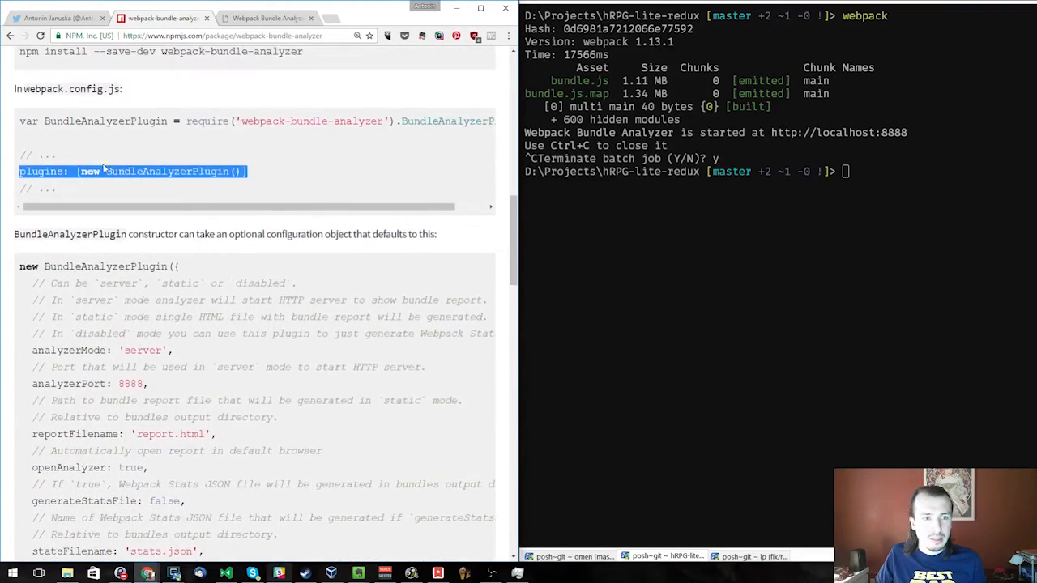
scroll("up", 3)
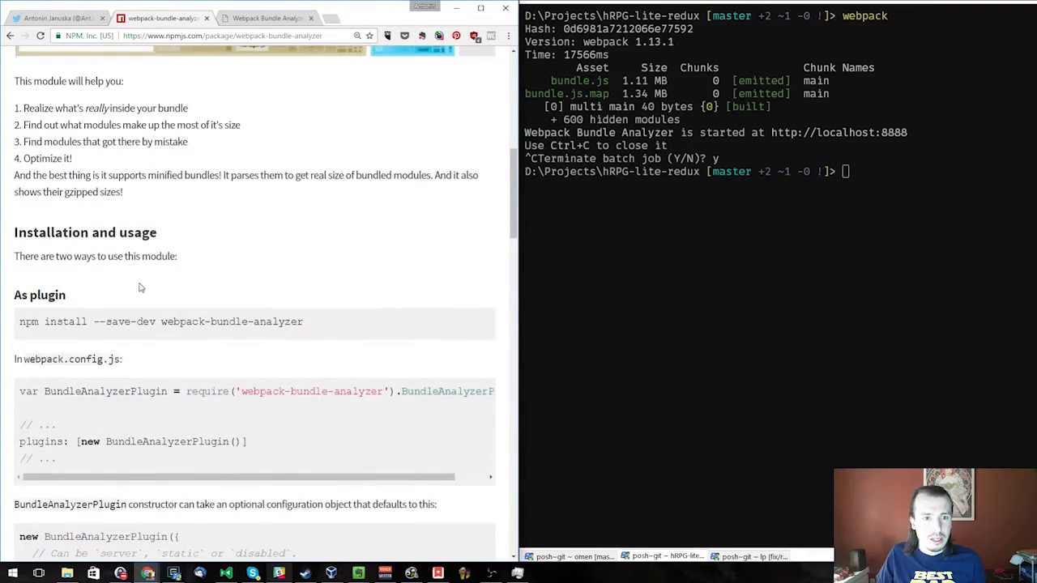
scroll("down", 3)
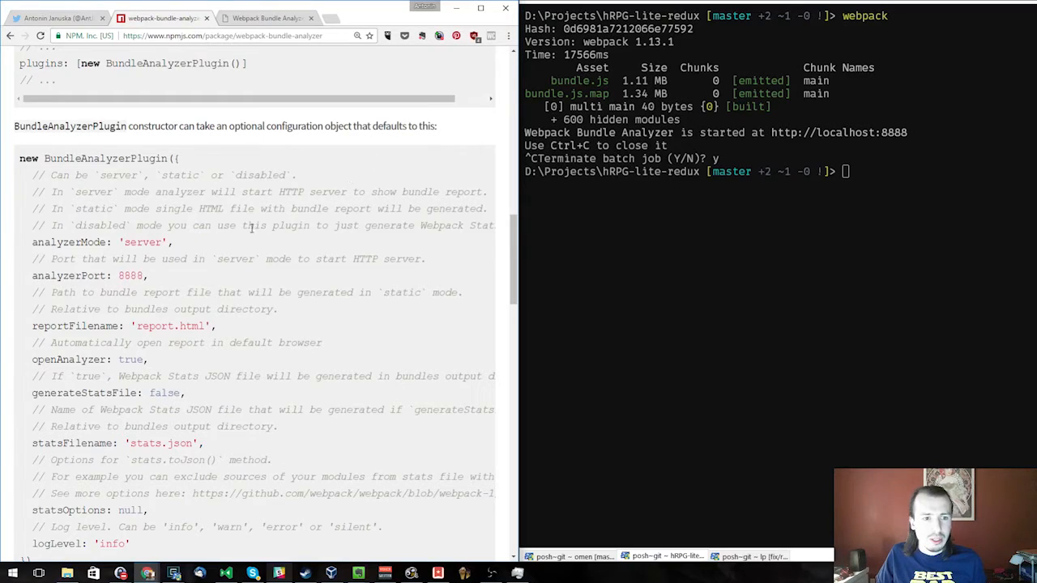
double_click(100, 243)
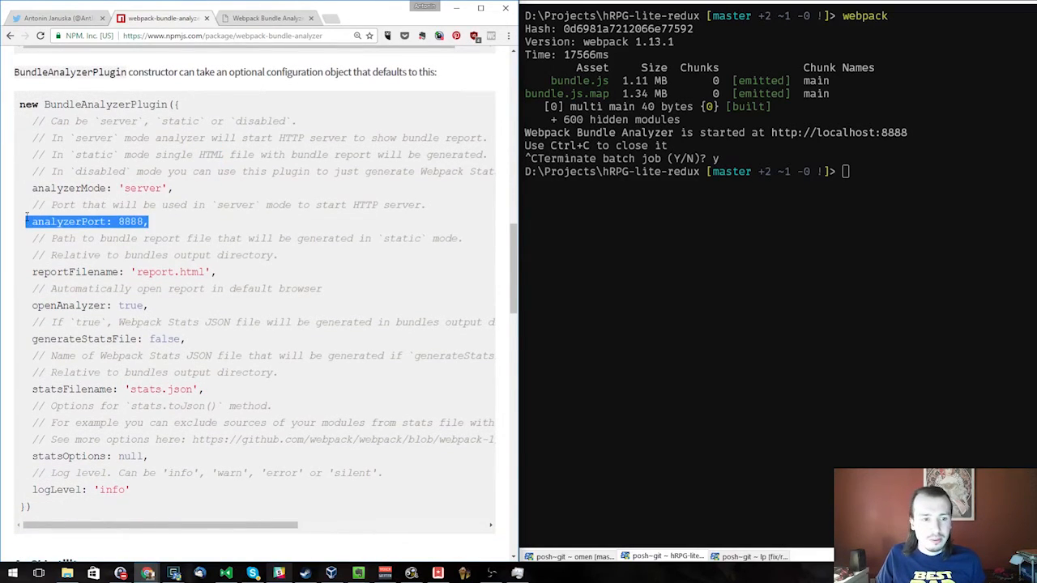
- Highlight the analyzerMode 'server' value and the openAnalyzer option while reading further options
scroll("down", 3)
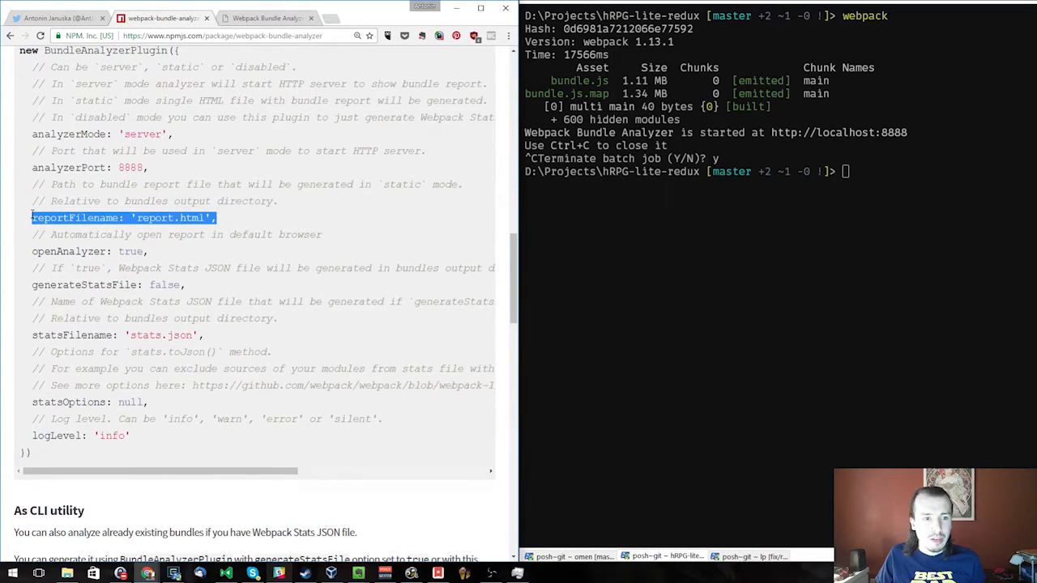
double_click(142, 133)
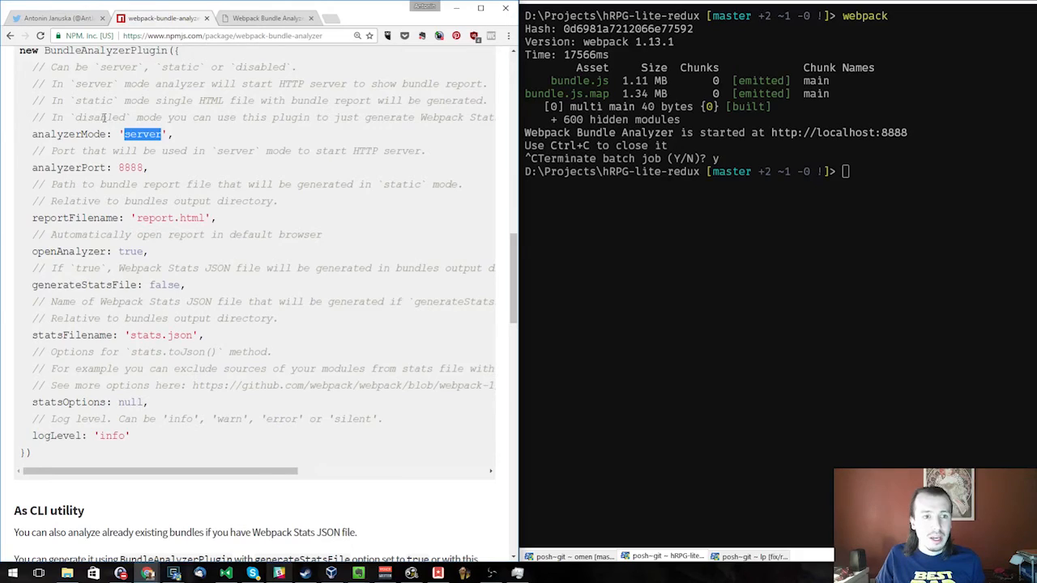
double_click(87, 116)
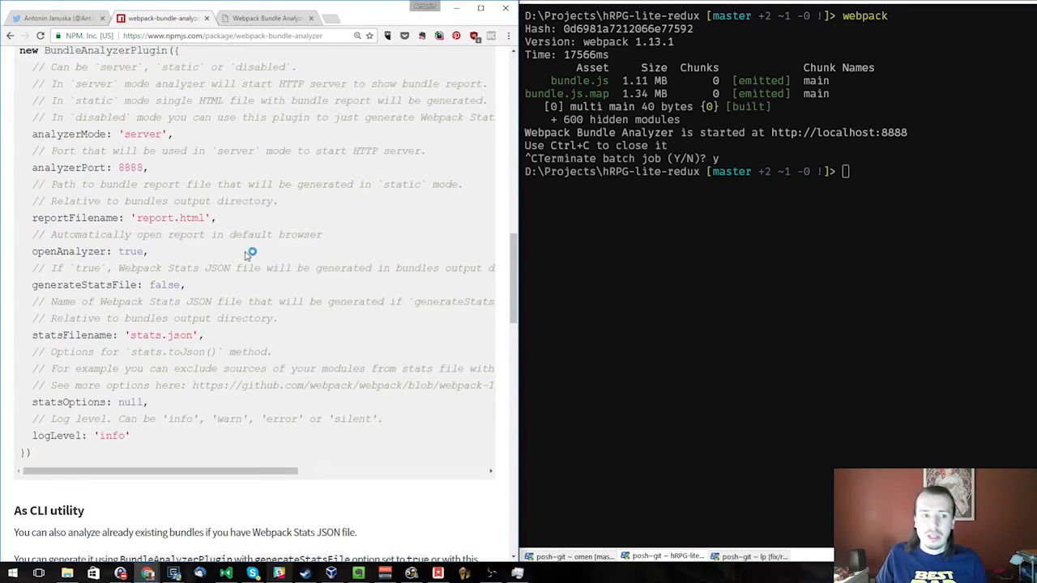
scroll("down", 3)
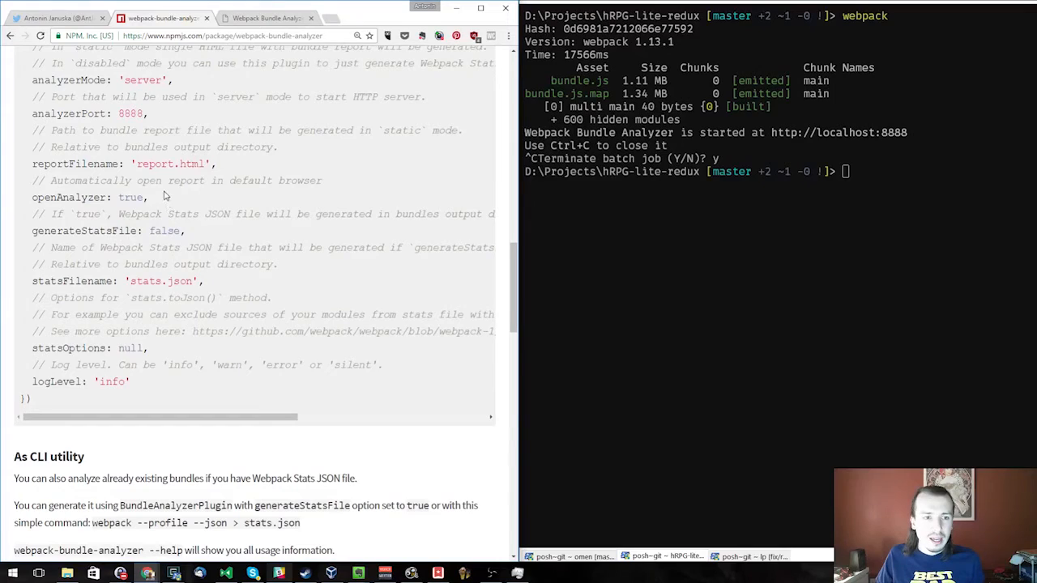
double_click(73, 198)
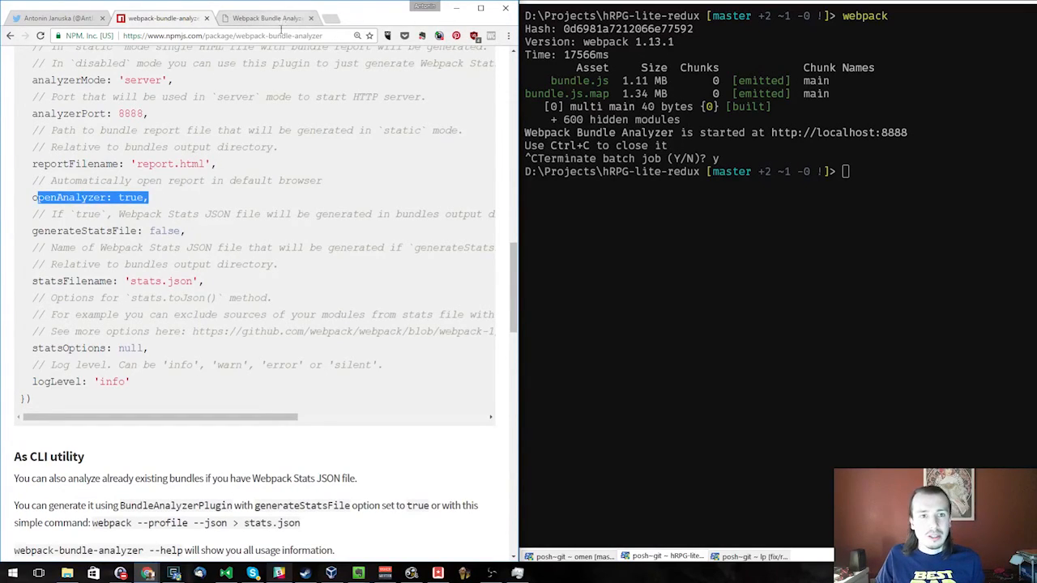
- Continue down to the CLI utility and Contributing sections, then refocus the idle terminal
scroll("down", 3)
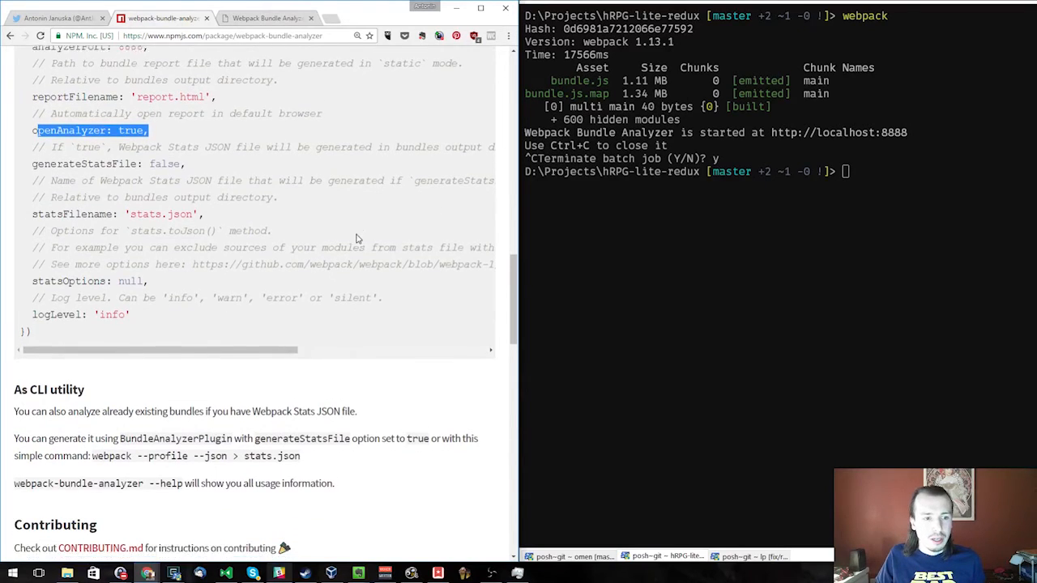
scroll("down", 3)
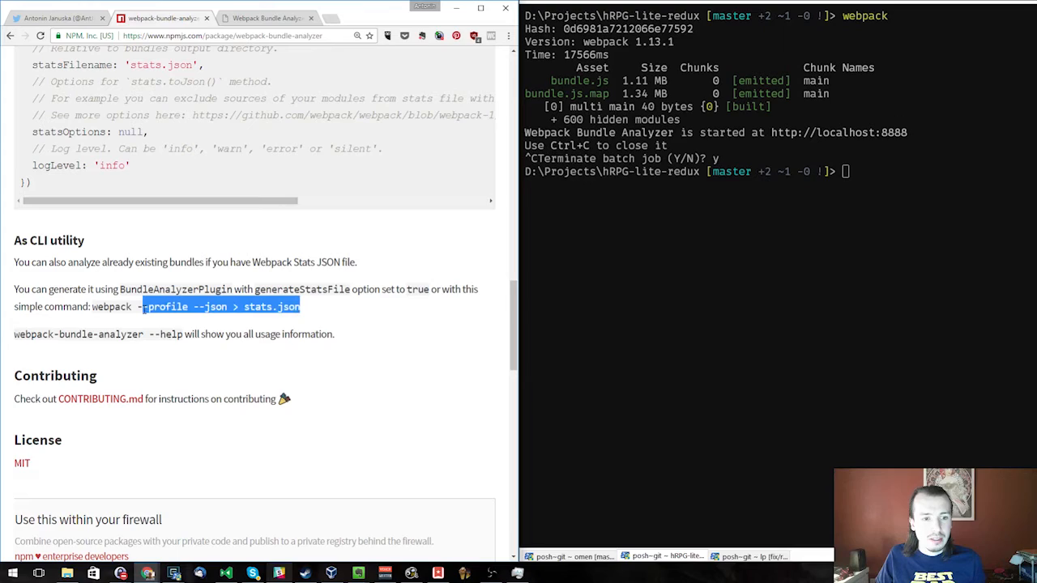
left_click(648, 292)
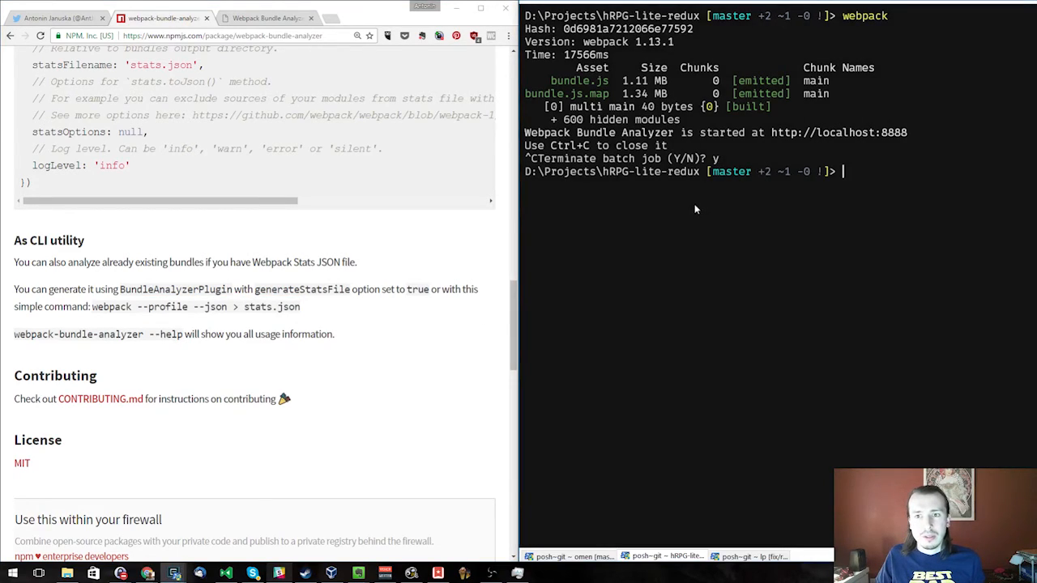
mouse_move(548, 183)
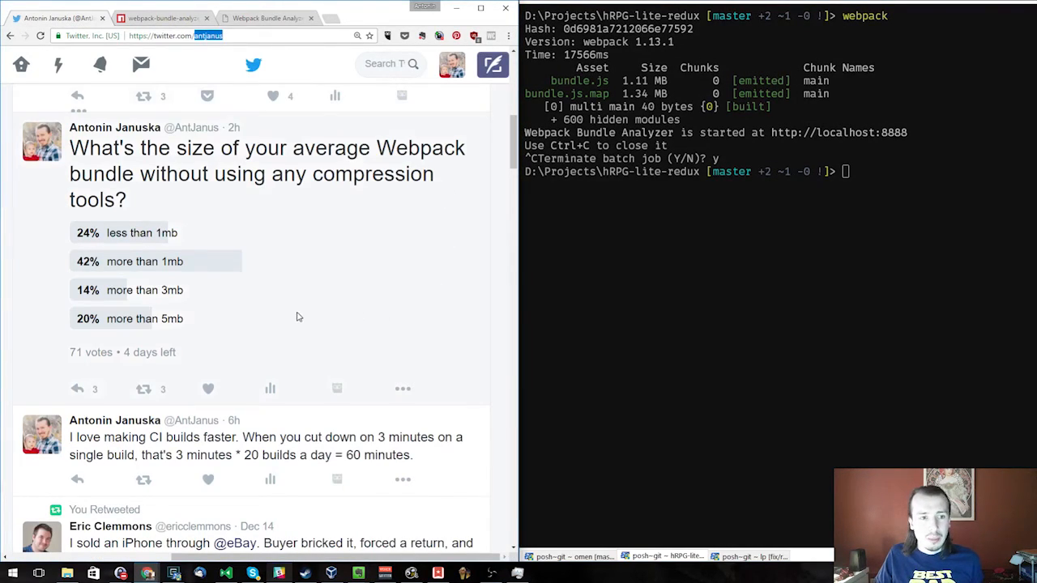
mouse_move(373, 181)
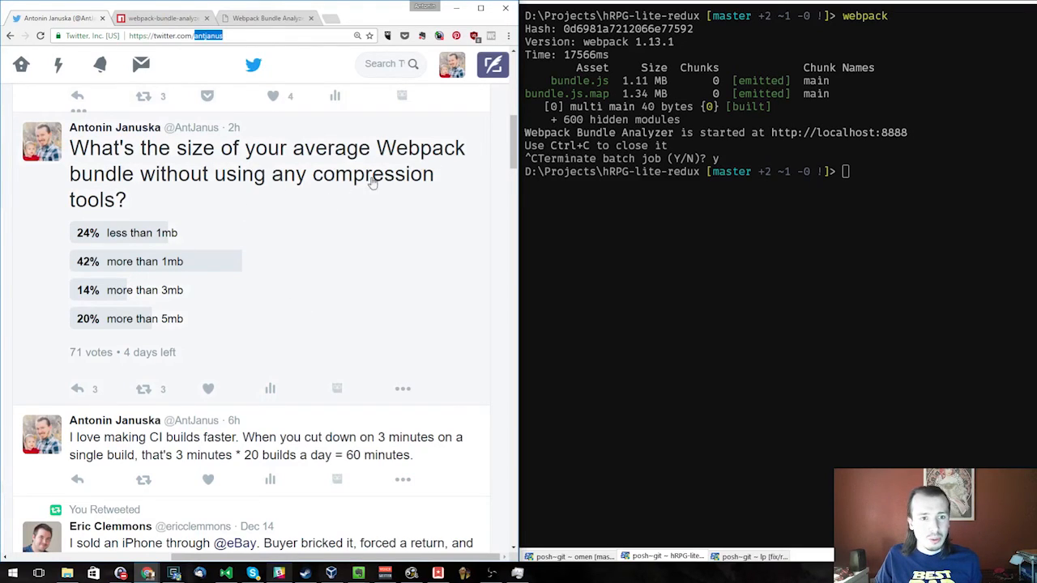
mouse_move(256, 256)
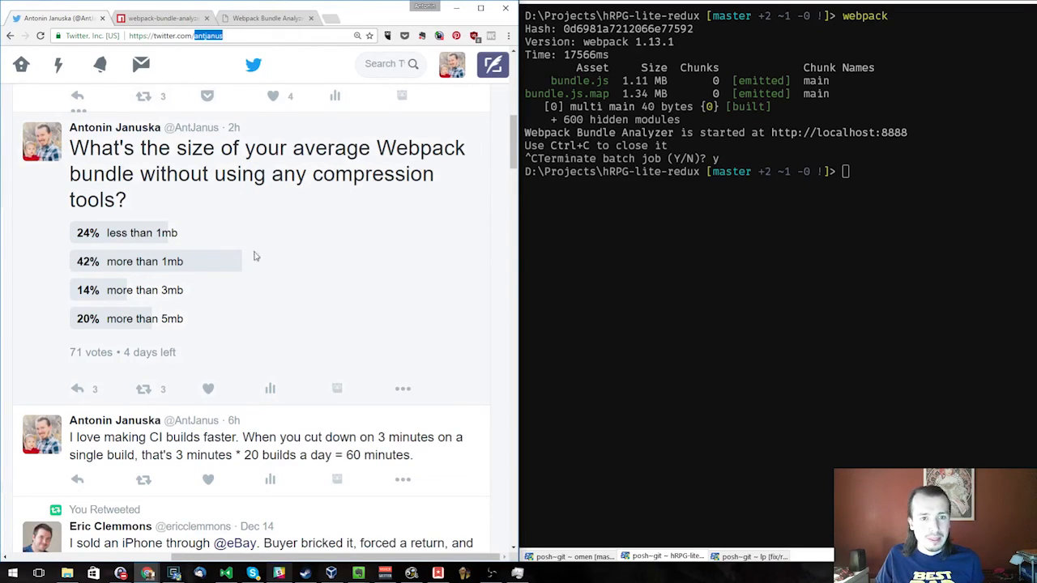
mouse_move(301, 320)
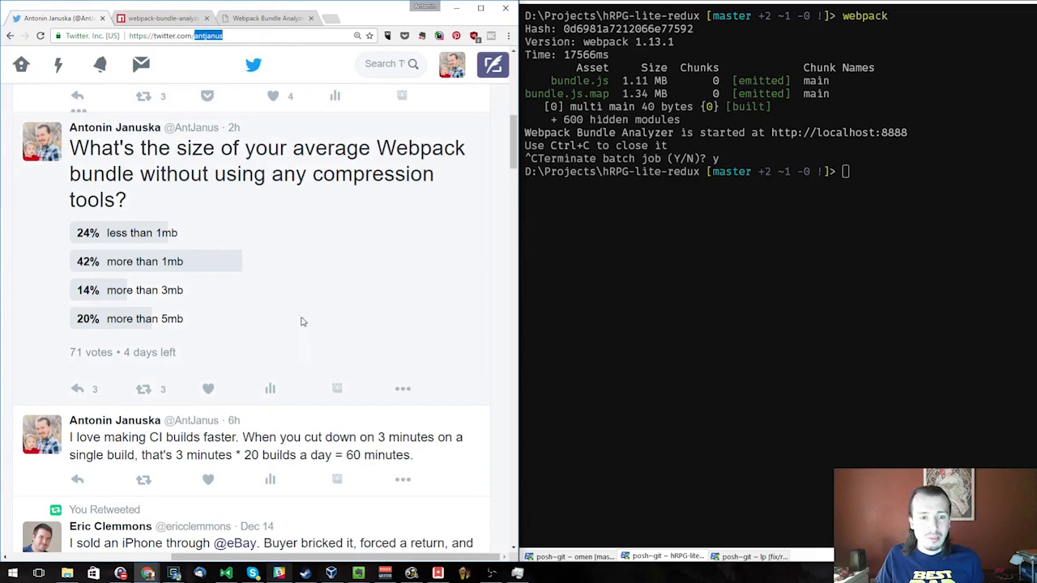
mouse_move(306, 334)
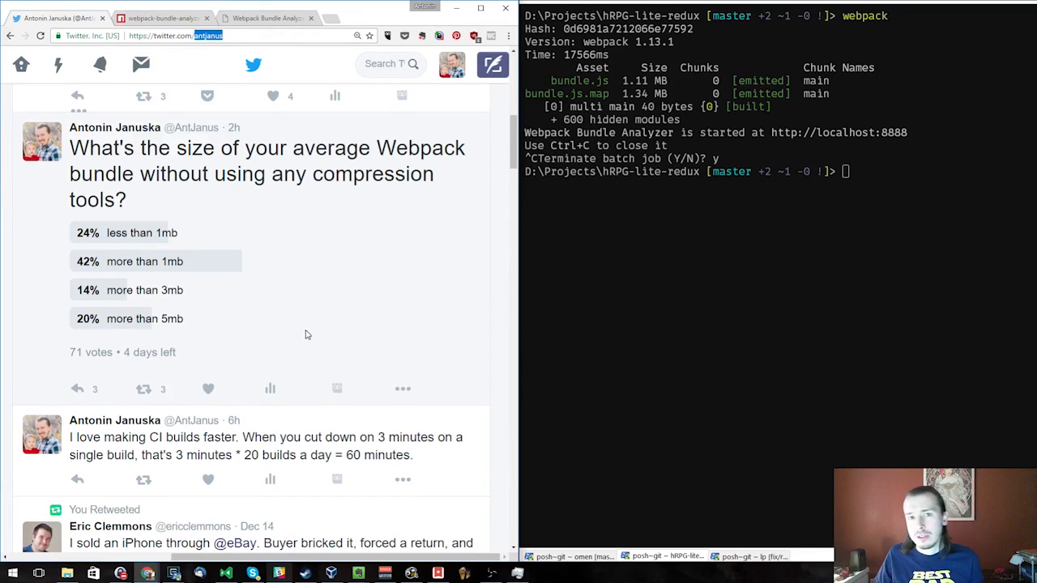
mouse_move(379, 316)
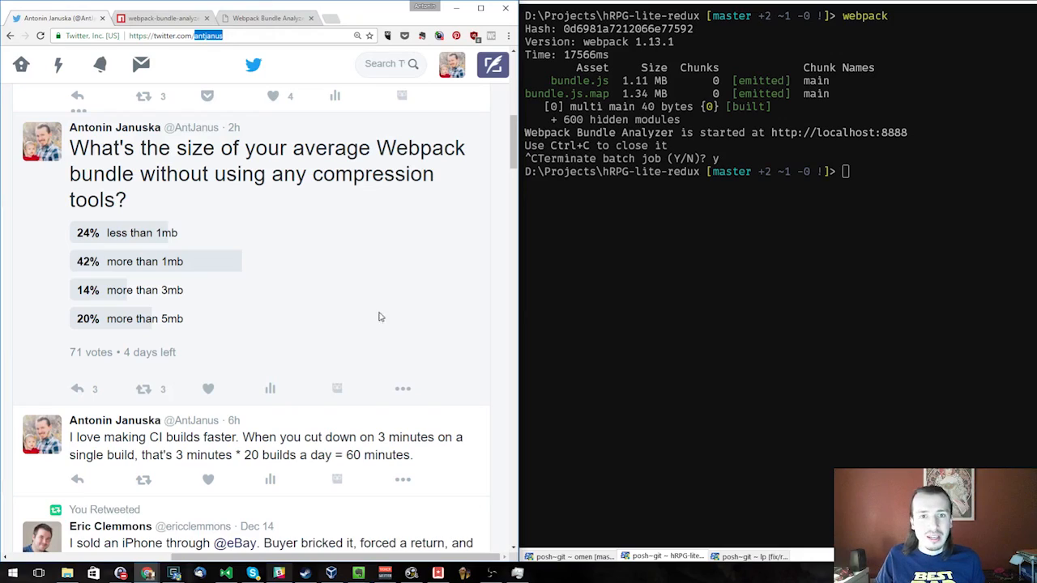